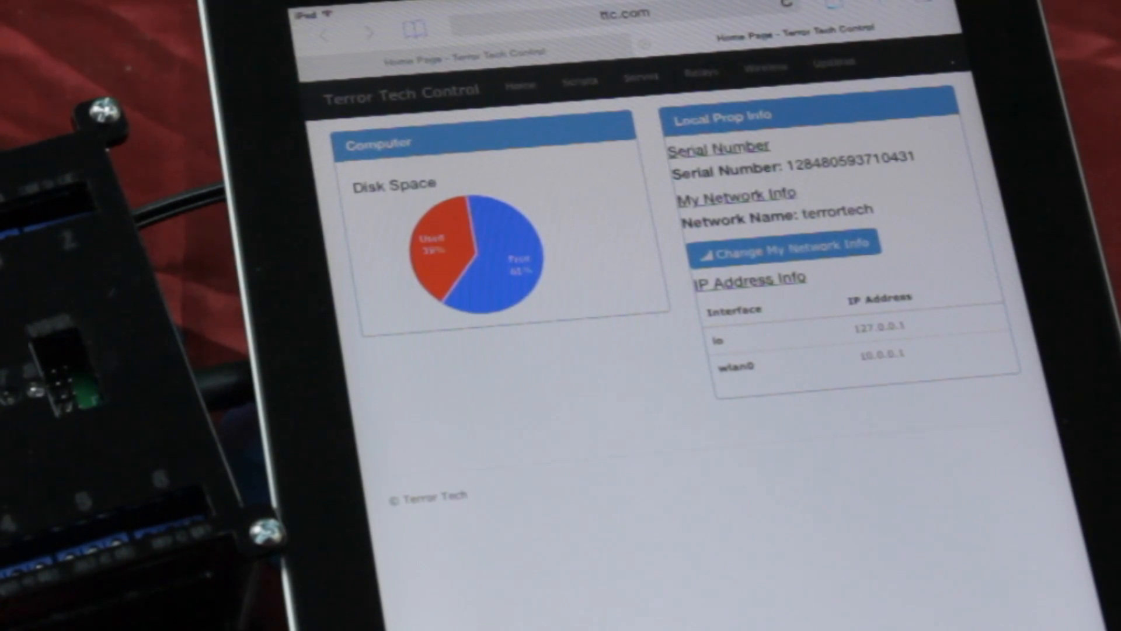
# Step: Change the network name to 'Front room' with a new password and apply it
pyautogui.click(790, 246)
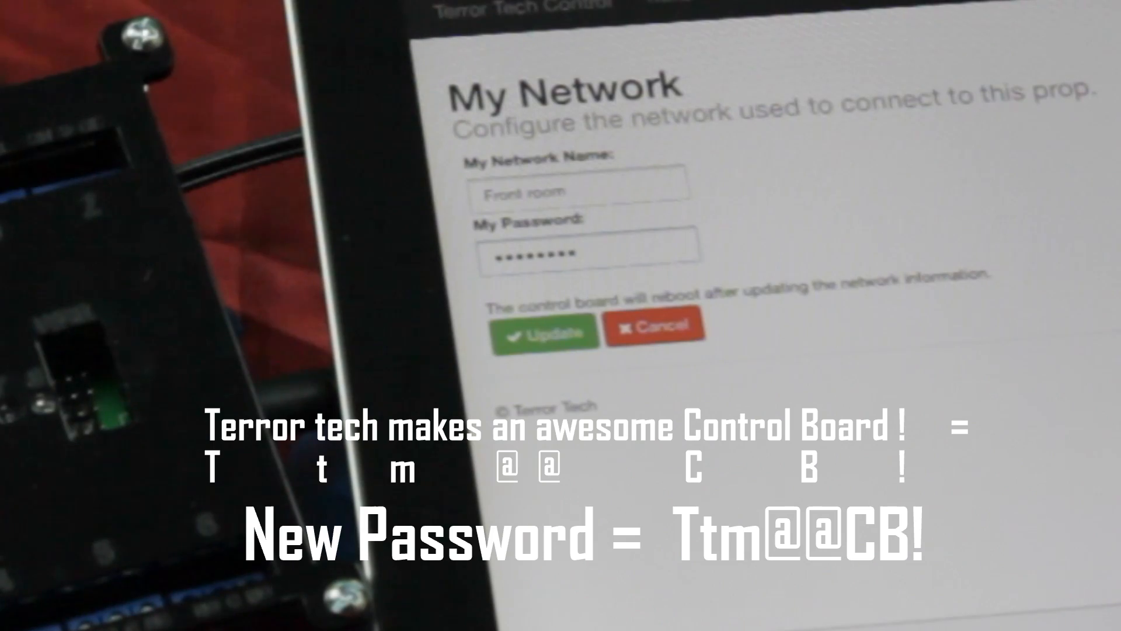
pyautogui.click(544, 332)
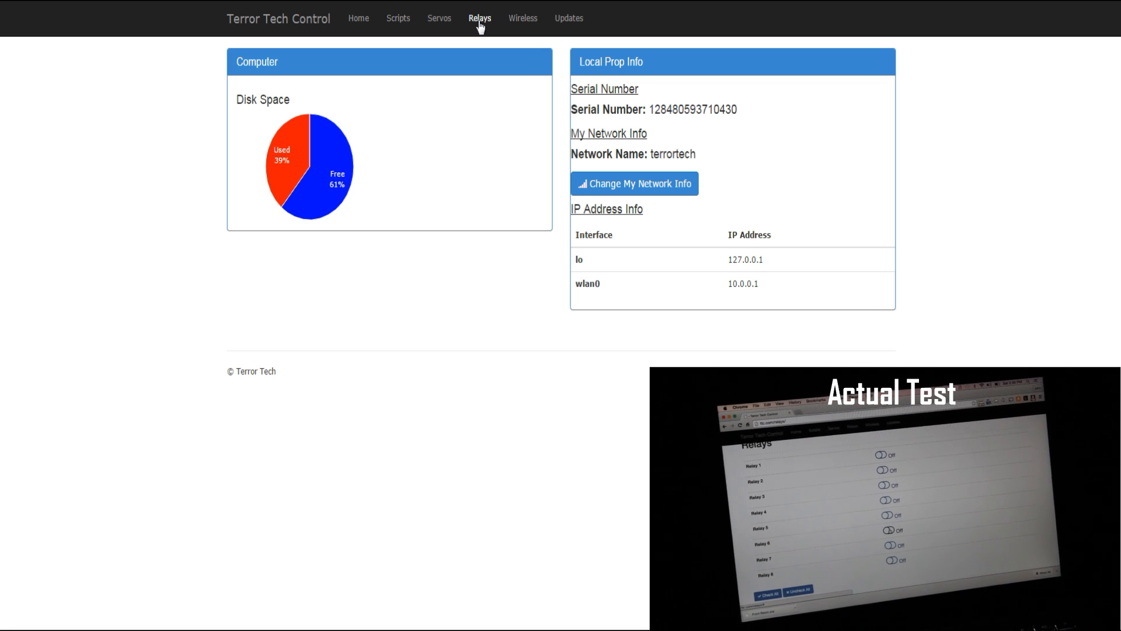
# Step: Go to the Relays page listing Relay 1 through Relay 8
pyautogui.click(481, 17)
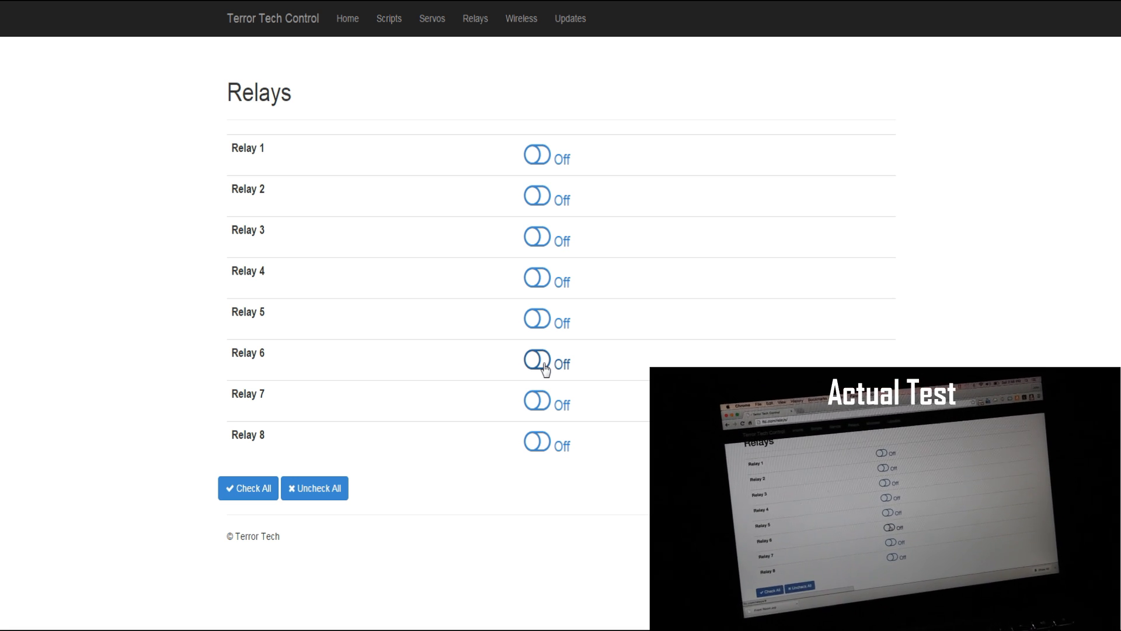
# Step: Test relays 6, 3 and 5 by switching each on and back off
pyautogui.click(537, 361)
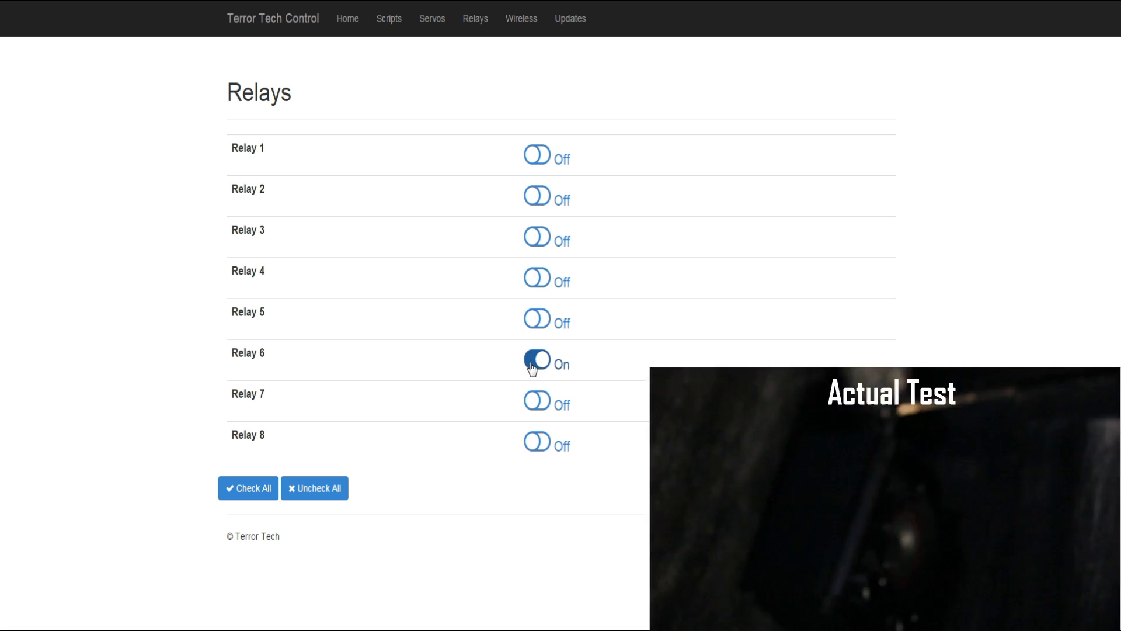
pyautogui.click(538, 360)
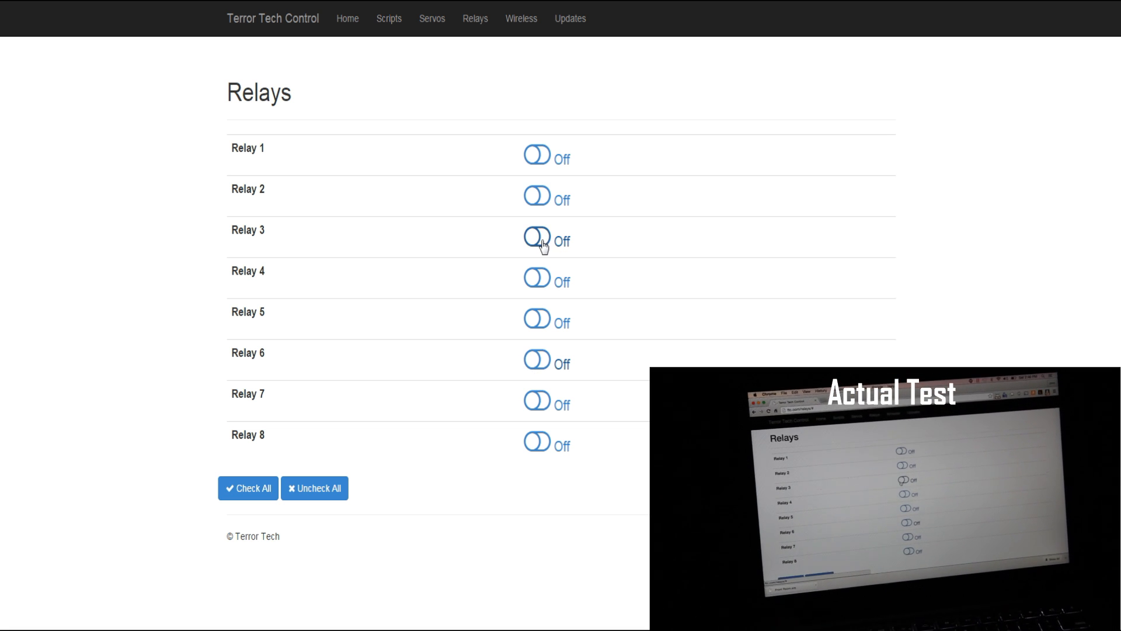
pyautogui.click(537, 240)
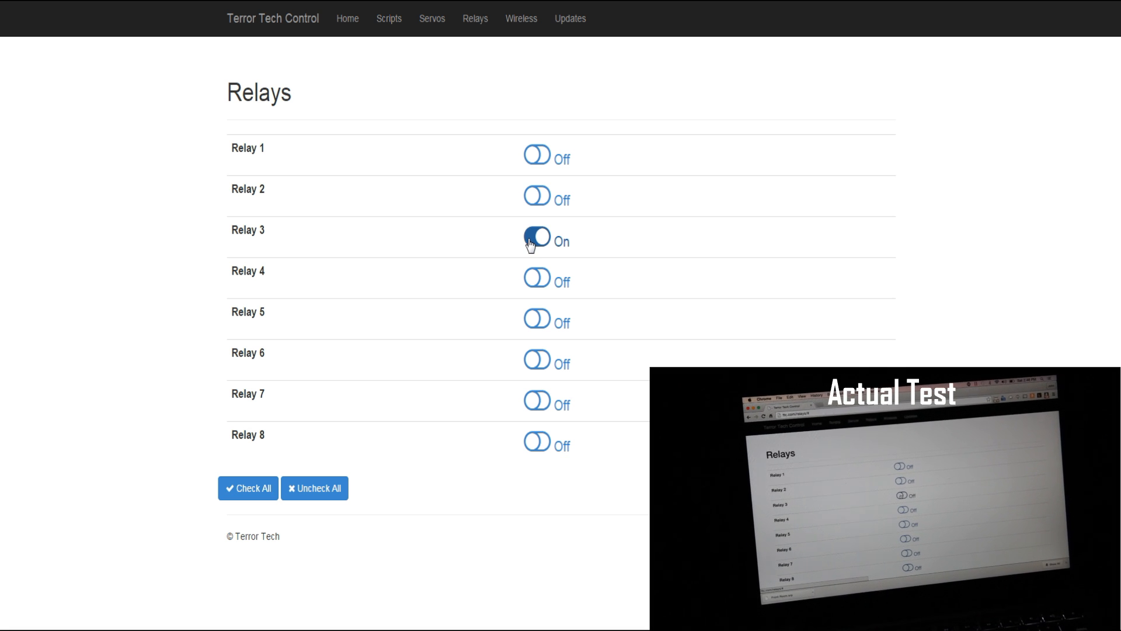
pyautogui.click(536, 239)
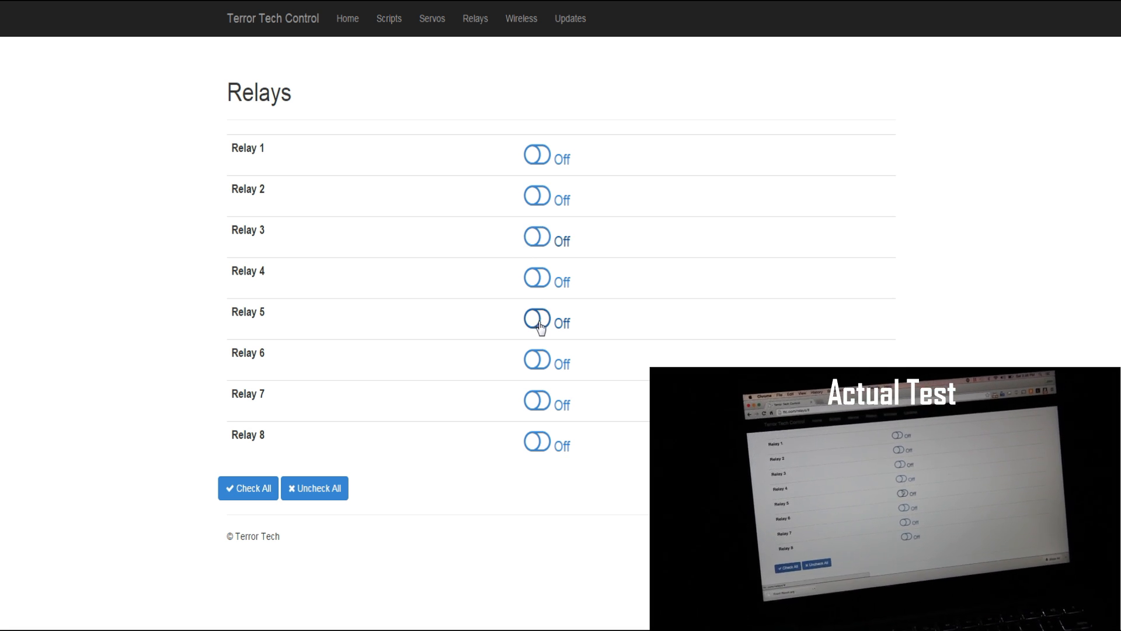
pyautogui.click(537, 319)
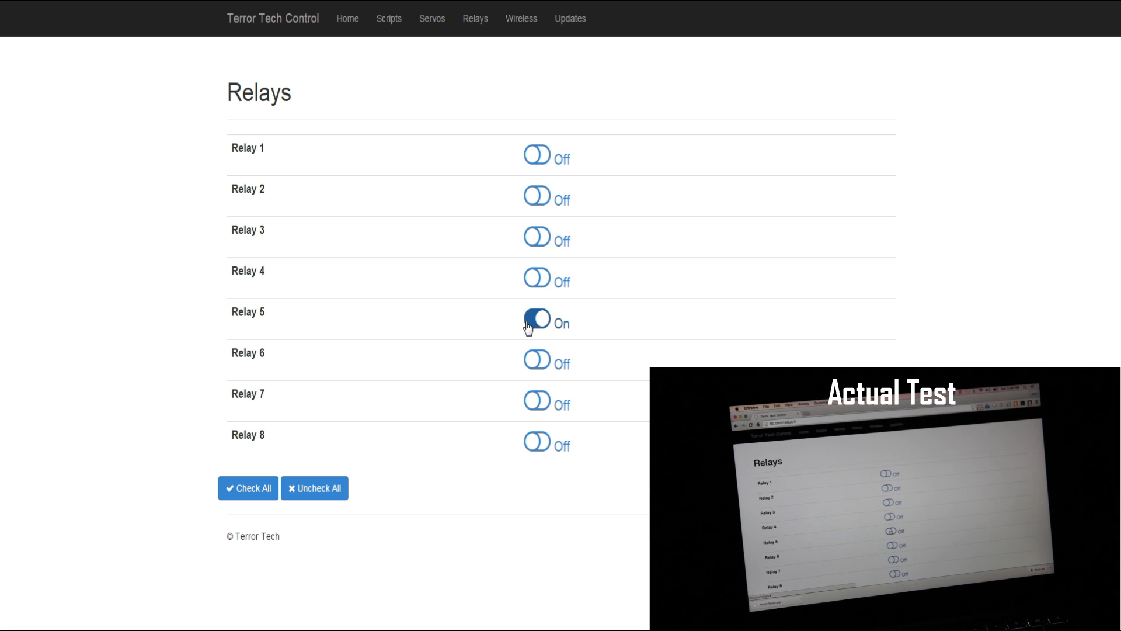
pyautogui.click(537, 322)
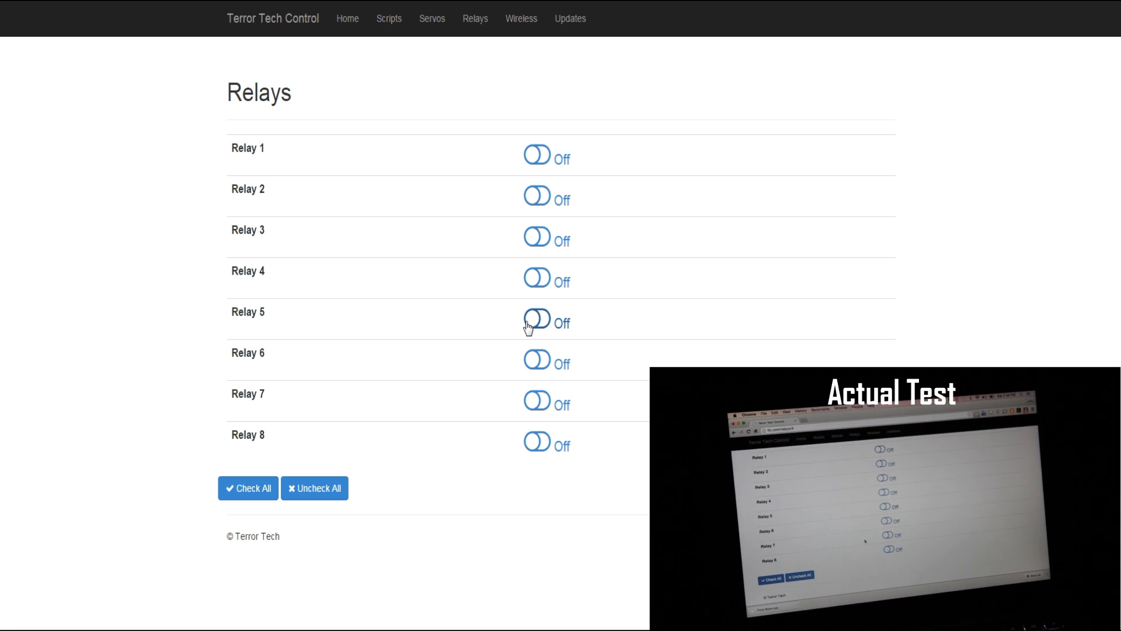
pyautogui.moveTo(542, 403)
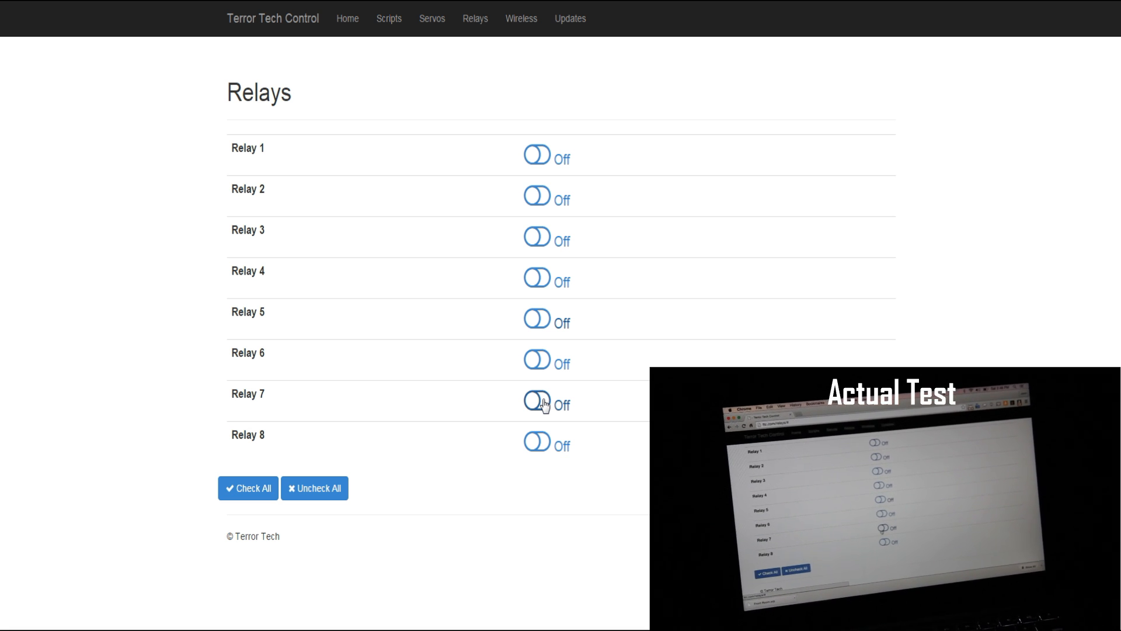
# Step: Switch relays 7 and 8 on and leave them on
pyautogui.click(537, 404)
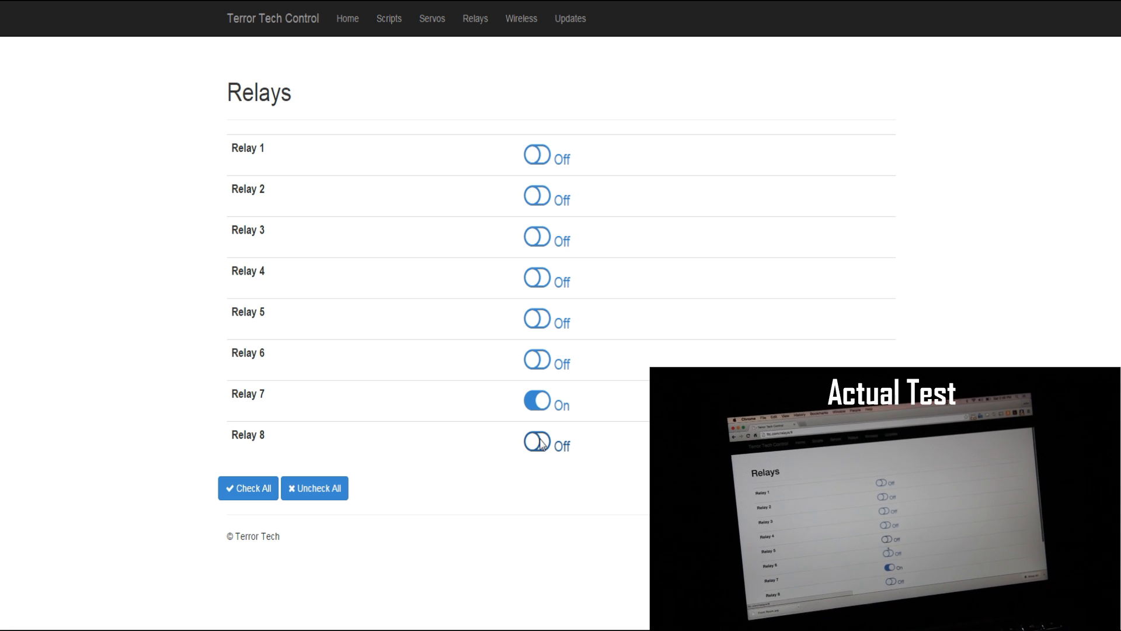
pyautogui.click(537, 444)
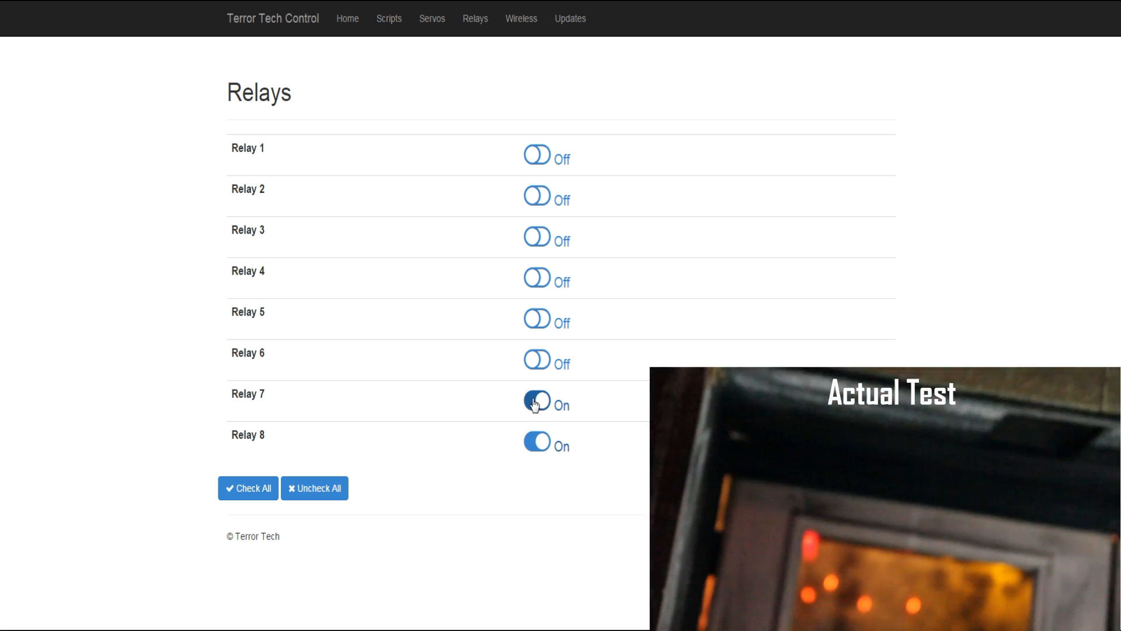
pyautogui.click(388, 18)
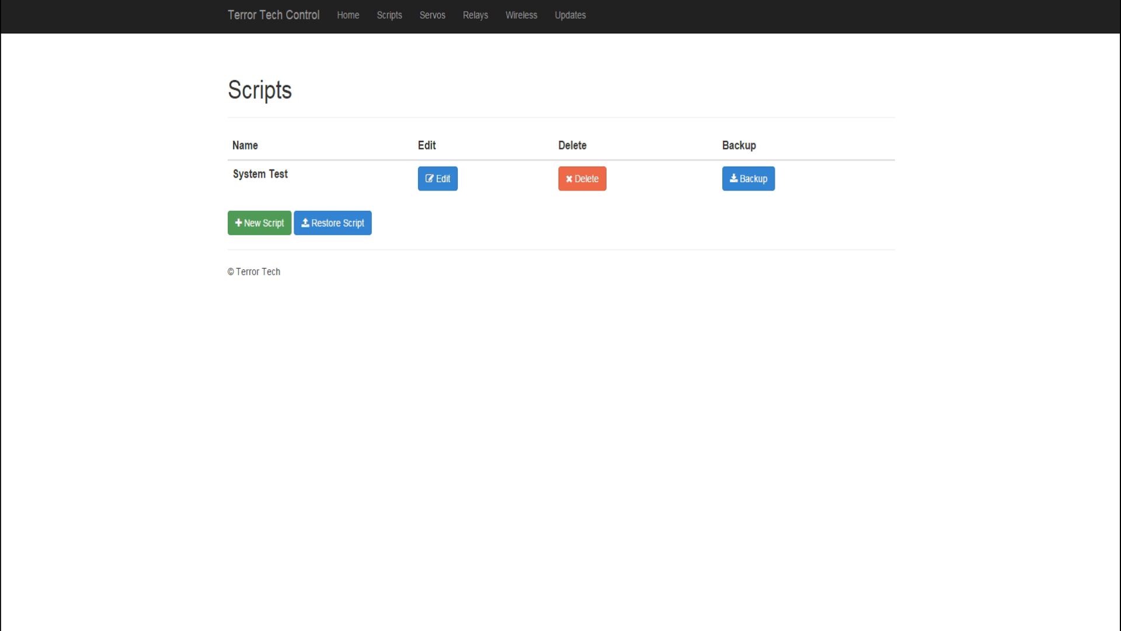
pyautogui.moveTo(393, 425)
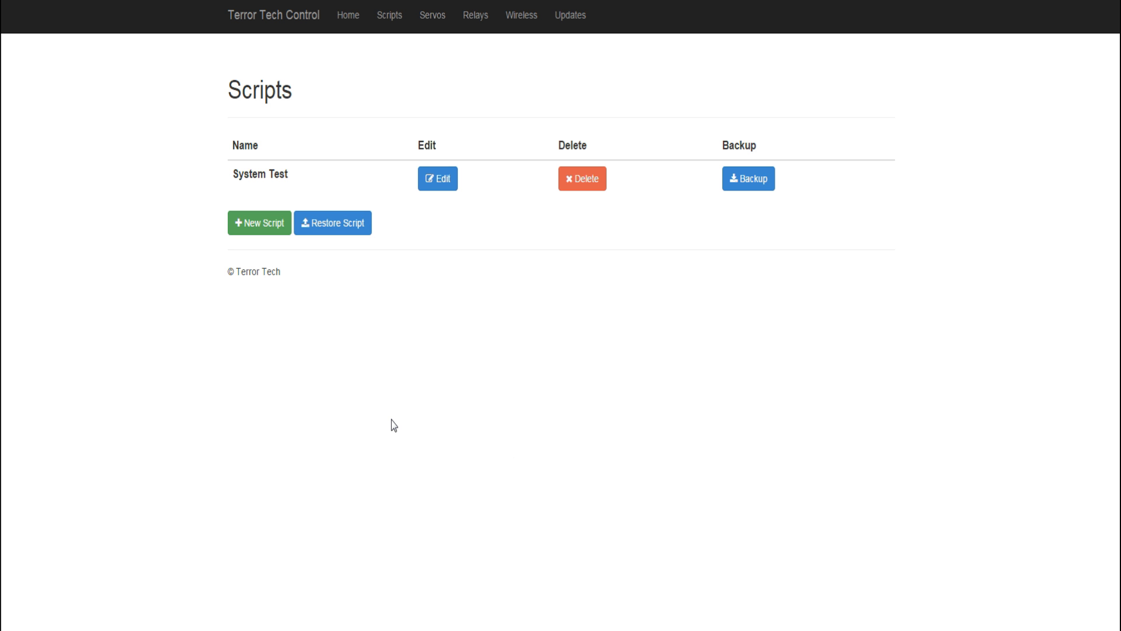
pyautogui.moveTo(387, 45)
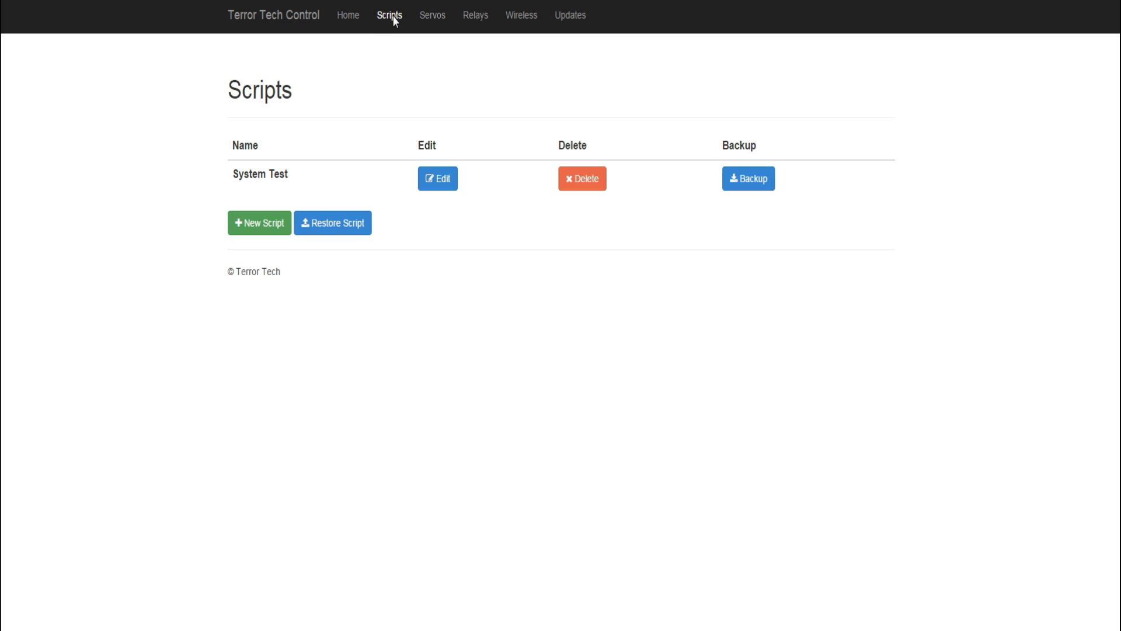
pyautogui.moveTo(449, 299)
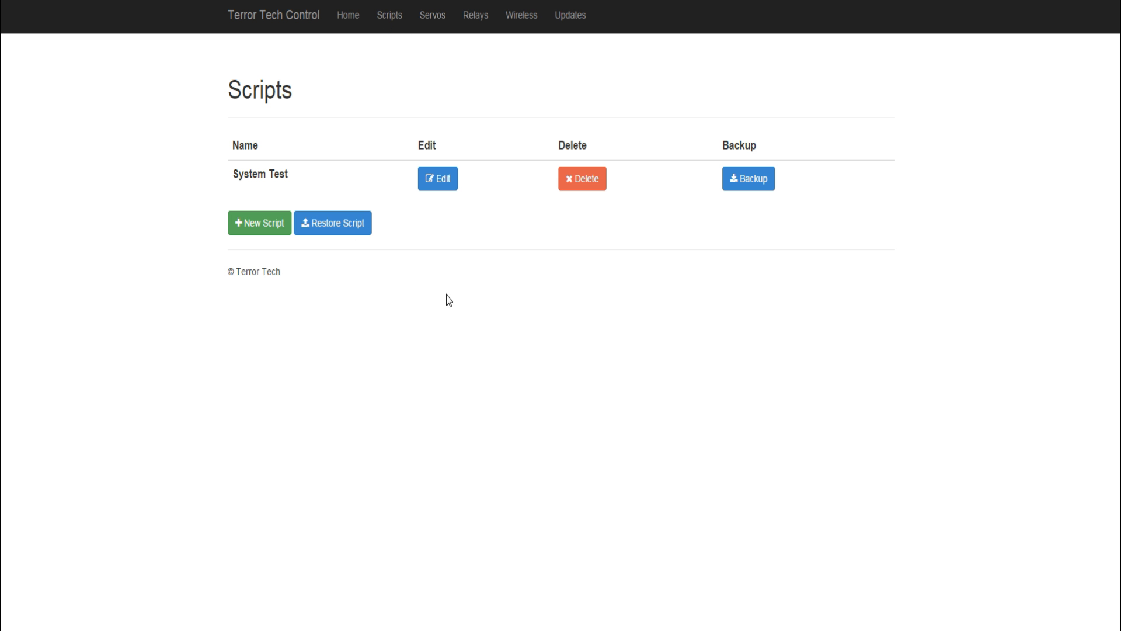
pyautogui.moveTo(229, 89)
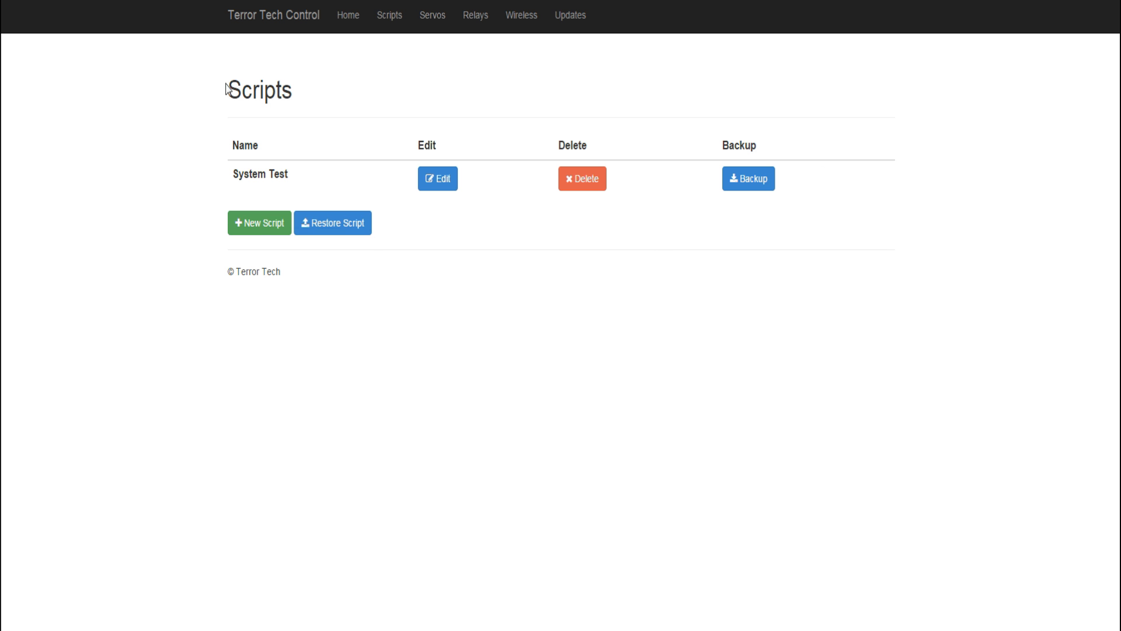
# Step: Start a new script from the Scripts list so it asks for a name
pyautogui.click(260, 222)
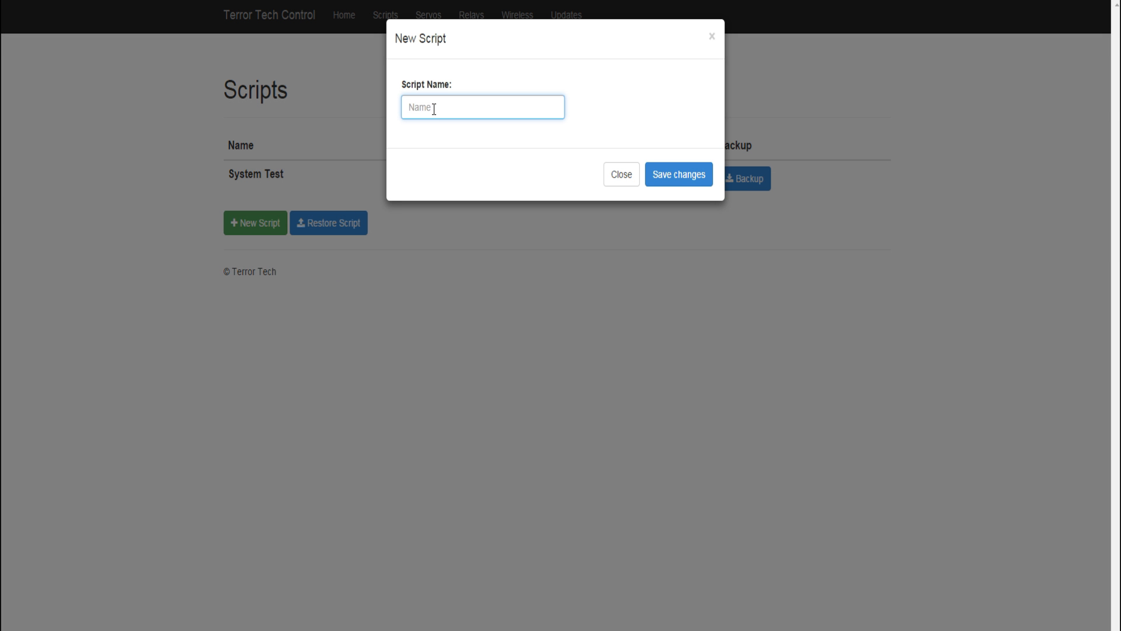
# Step: Create the script named 'Front Room' triggered on Input One and begin its first relay step
pyautogui.write('F')
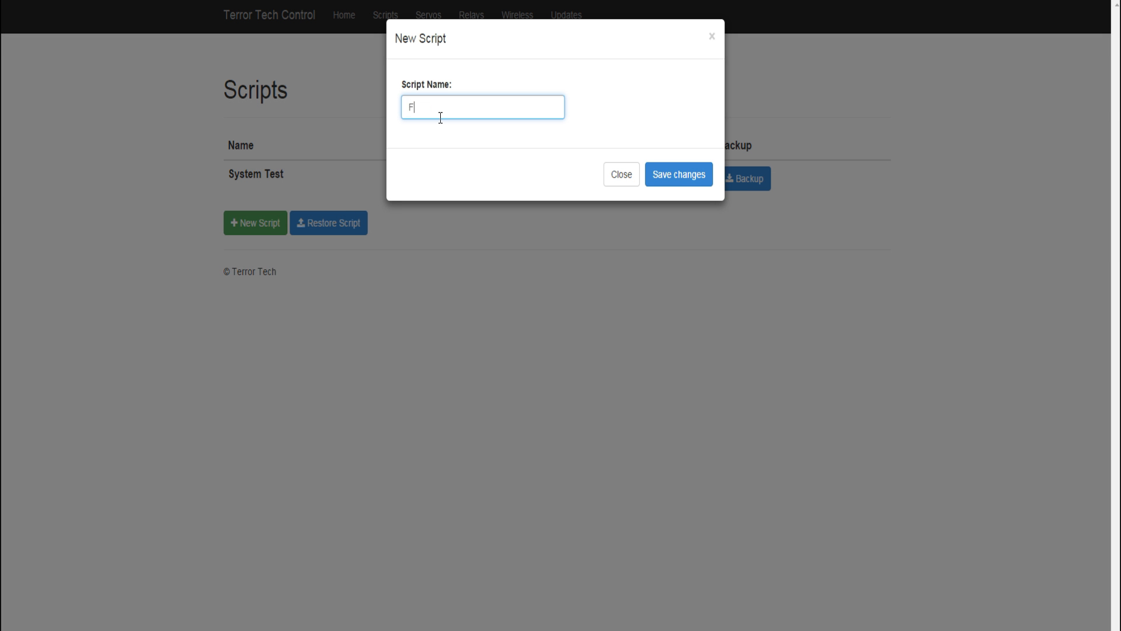
pyautogui.write('ront')
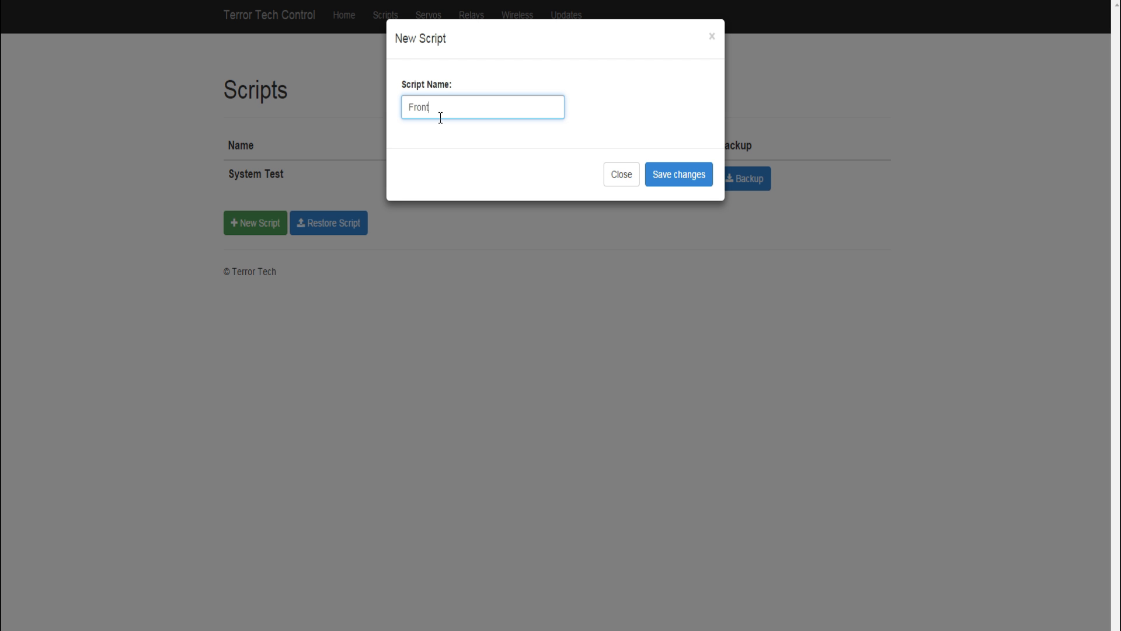
pyautogui.write('Room')
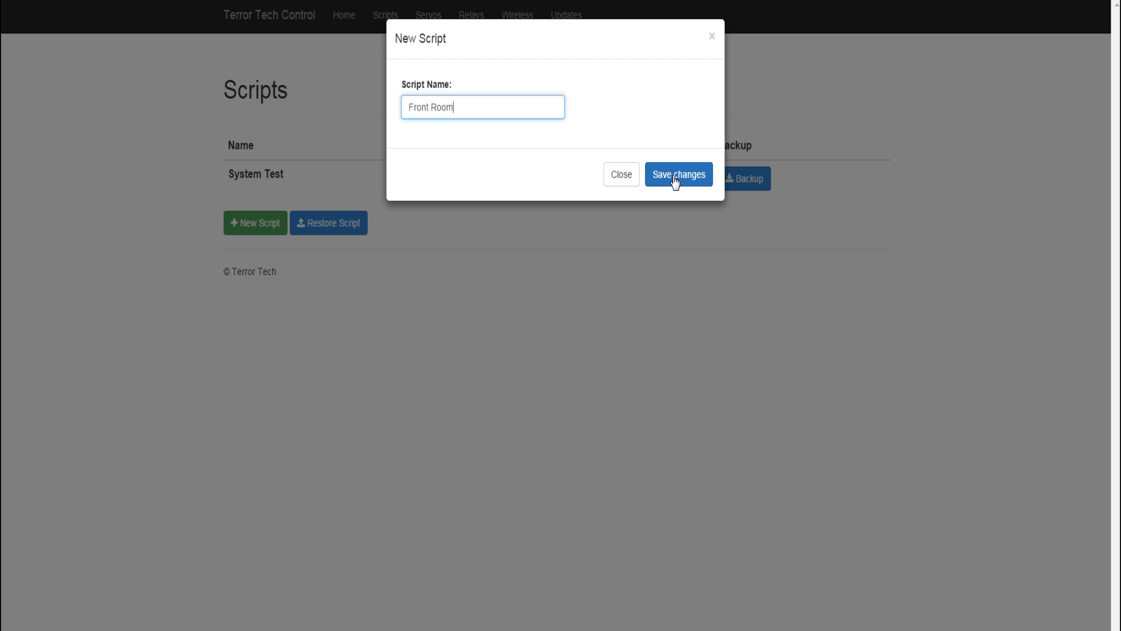
pyautogui.click(678, 175)
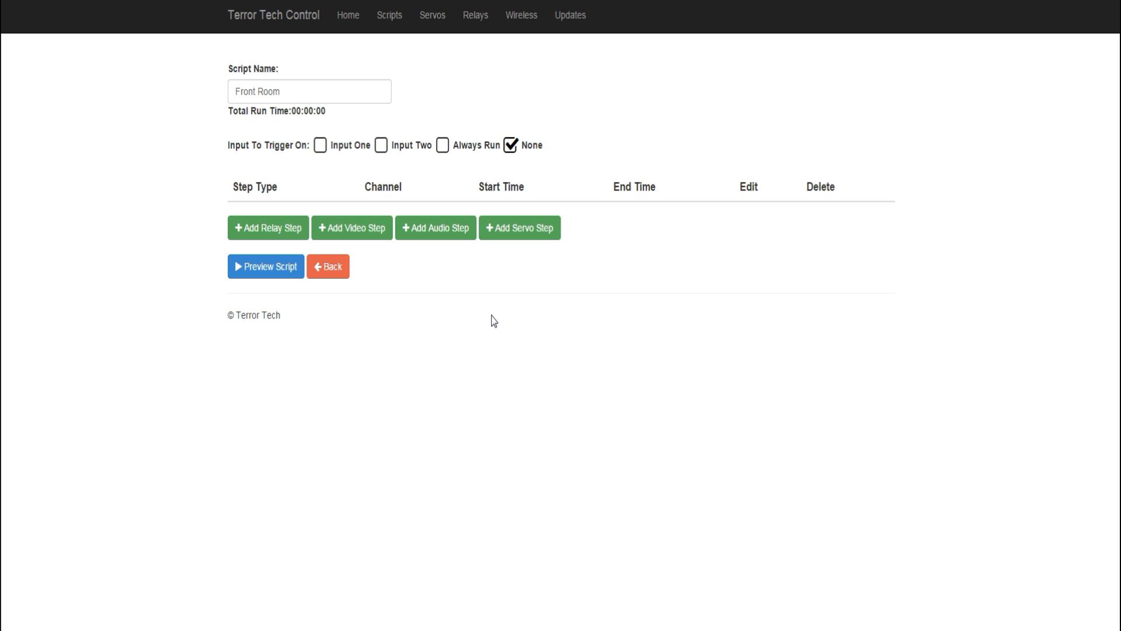
pyautogui.moveTo(533, 119)
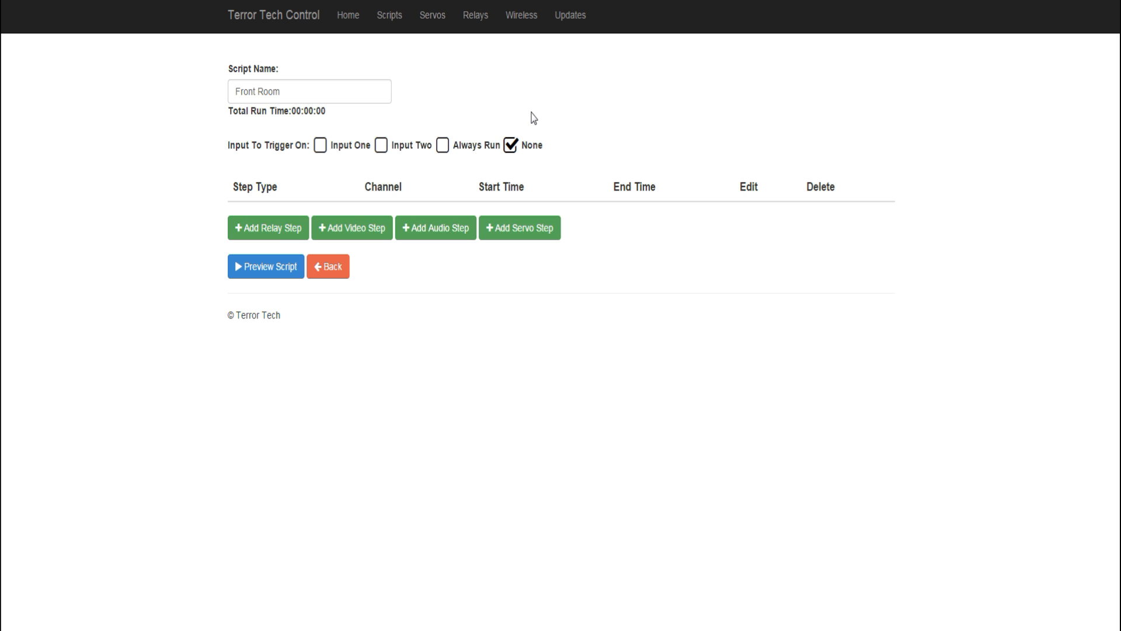
pyautogui.moveTo(727, 325)
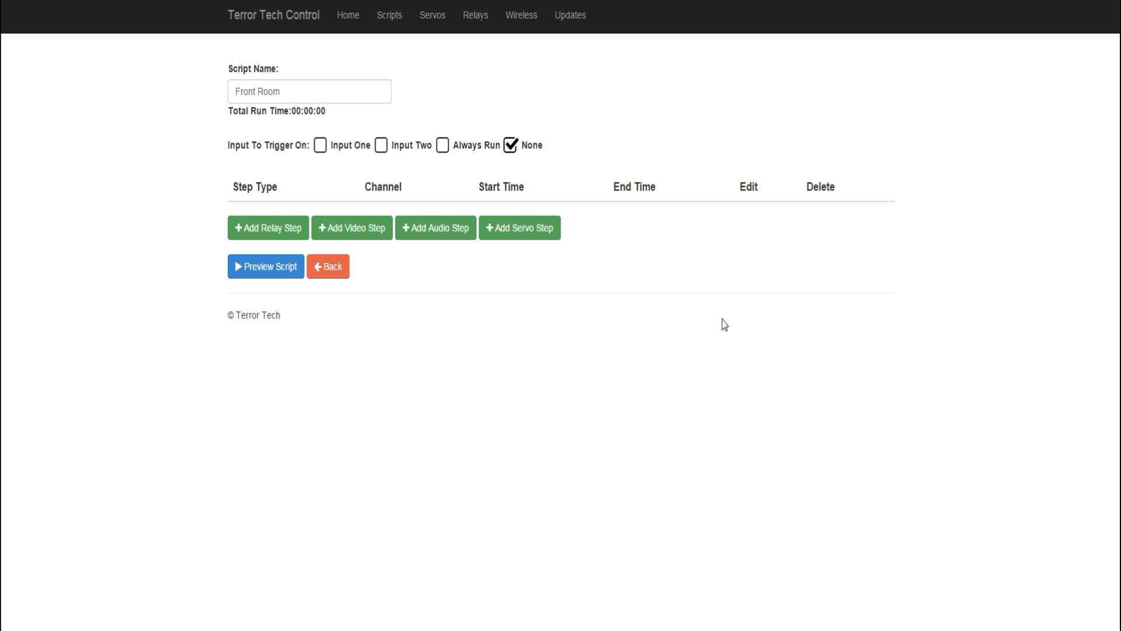
pyautogui.moveTo(299, 314)
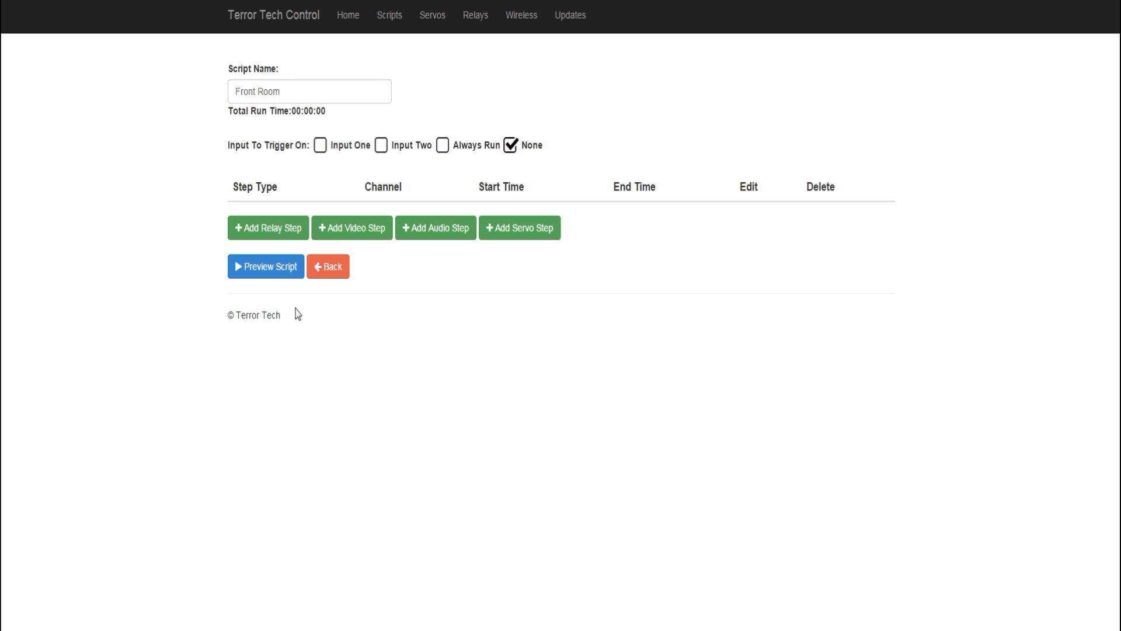
pyautogui.moveTo(436, 315)
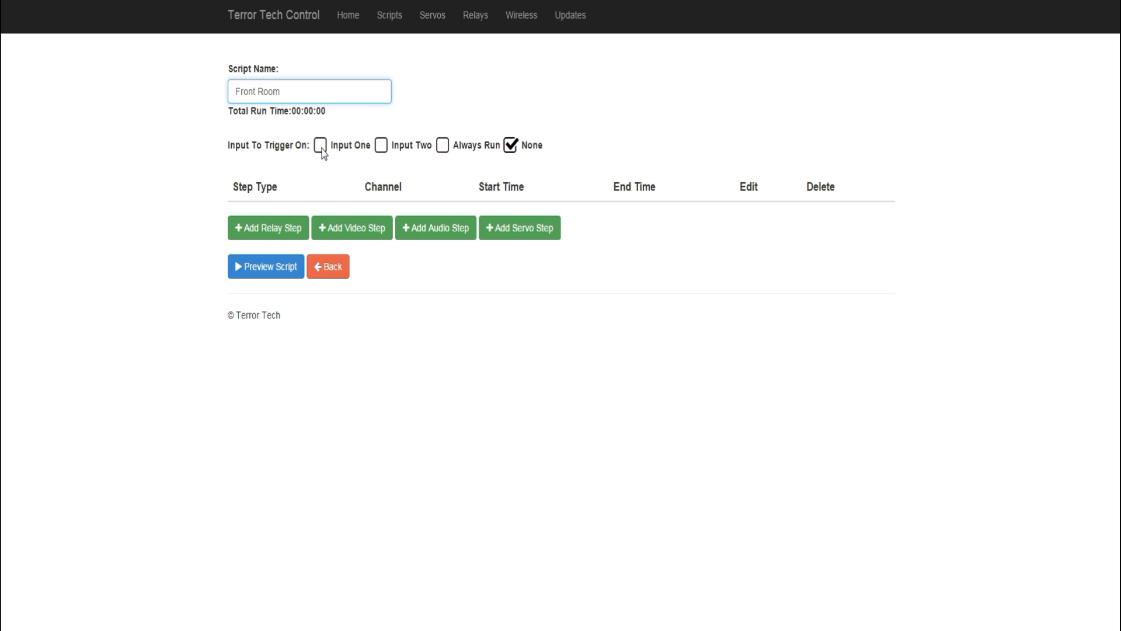
pyautogui.click(324, 145)
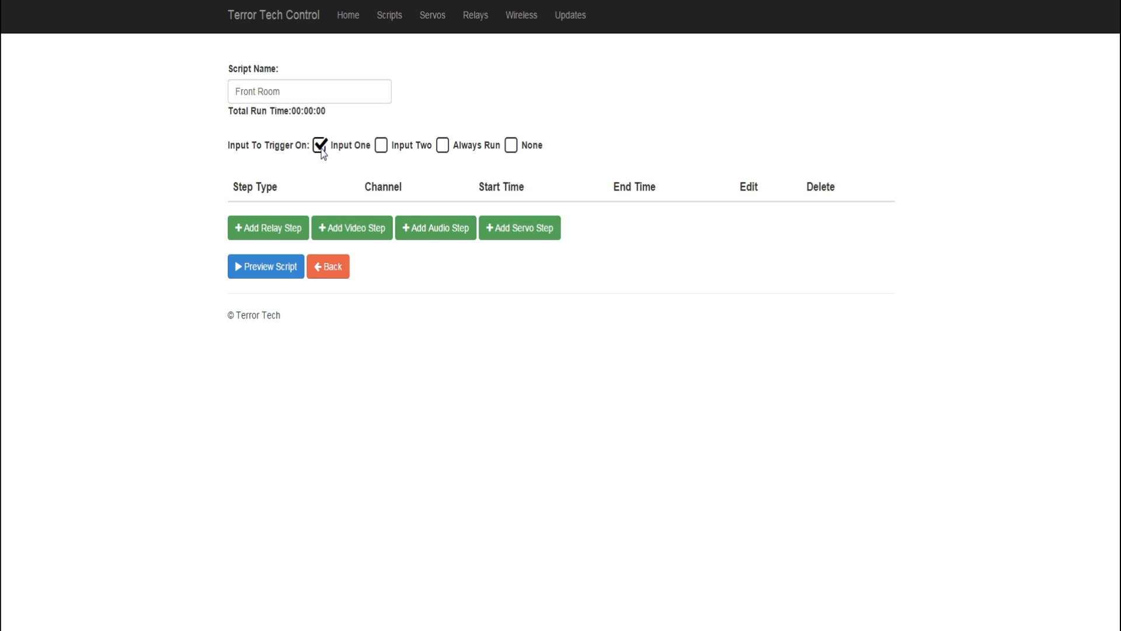
pyautogui.moveTo(315, 199)
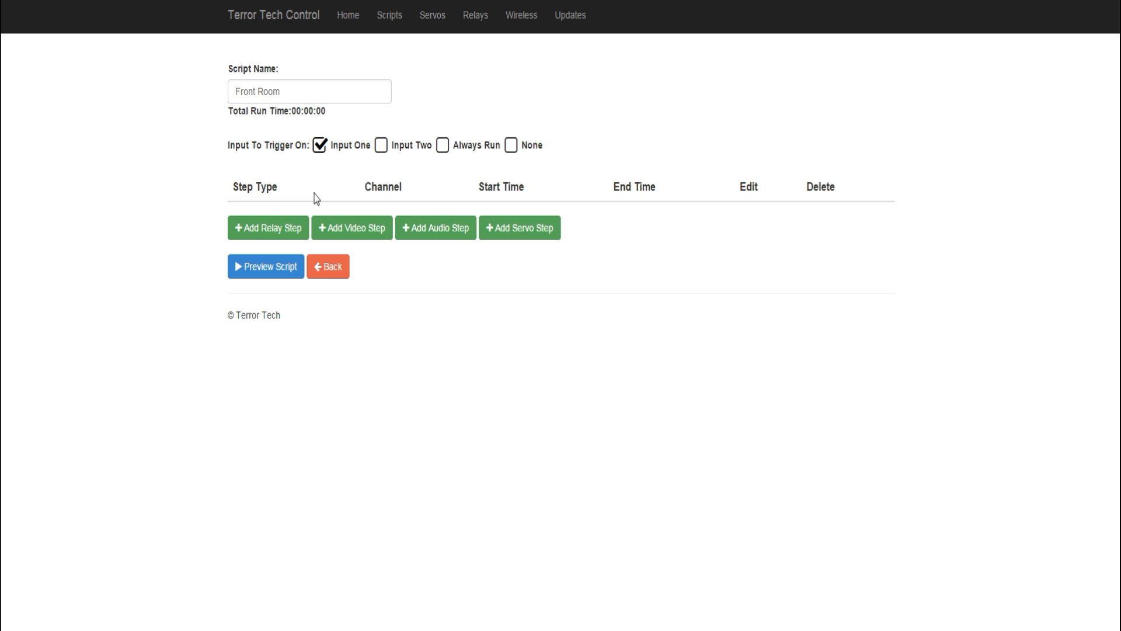
pyautogui.moveTo(283, 230)
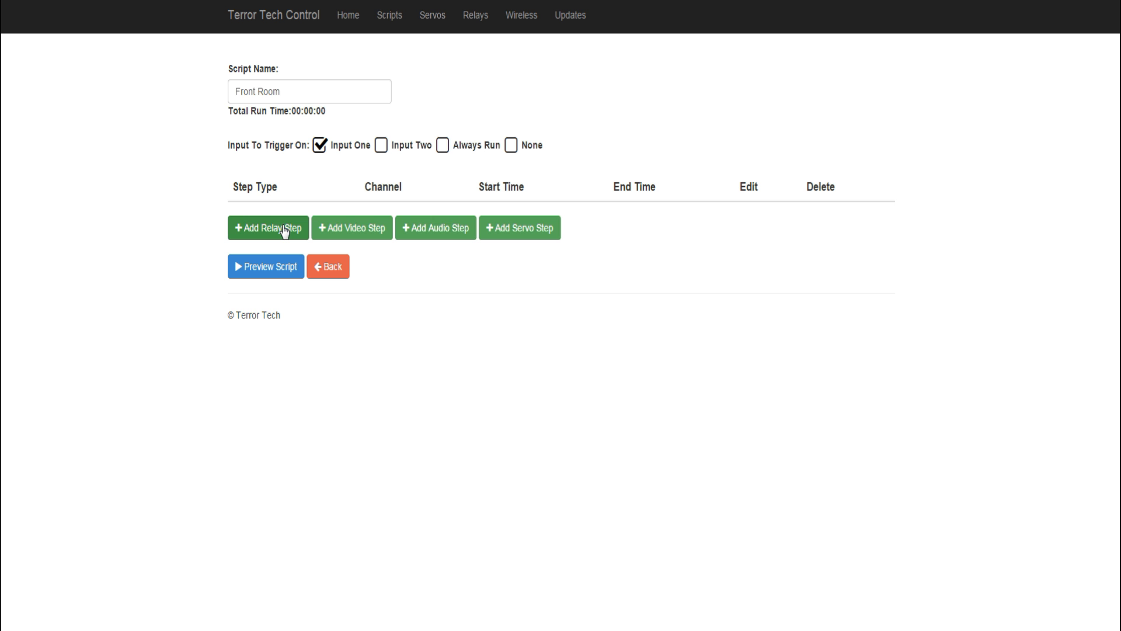
pyautogui.click(268, 227)
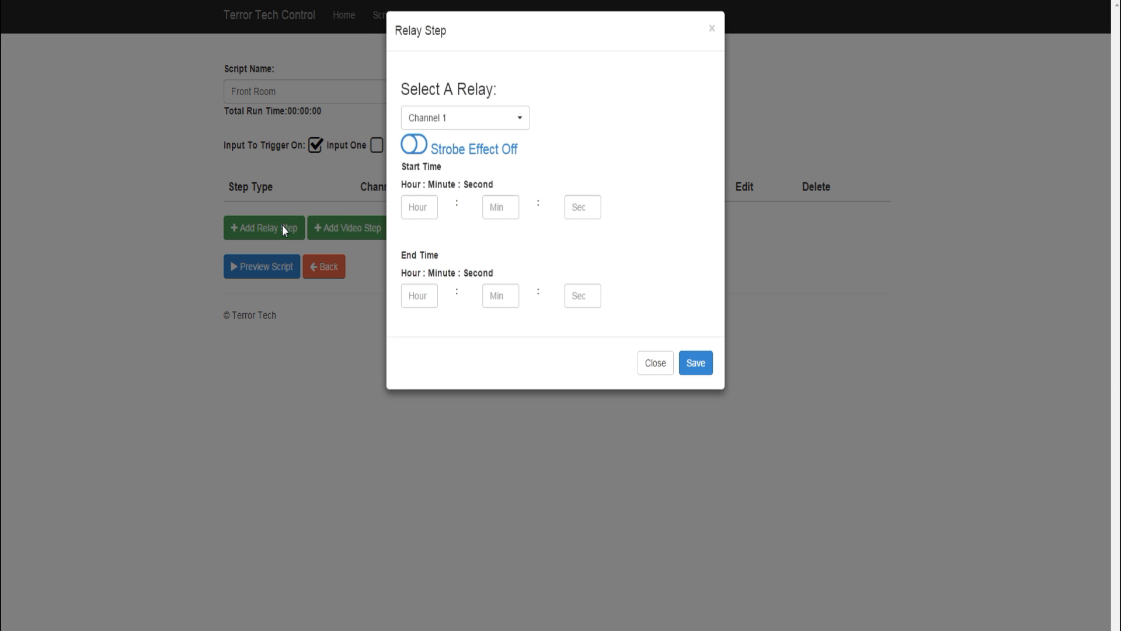
# Step: Set the relay step to Channel 1, start second 0, end 1 minute 50 seconds
pyautogui.click(465, 116)
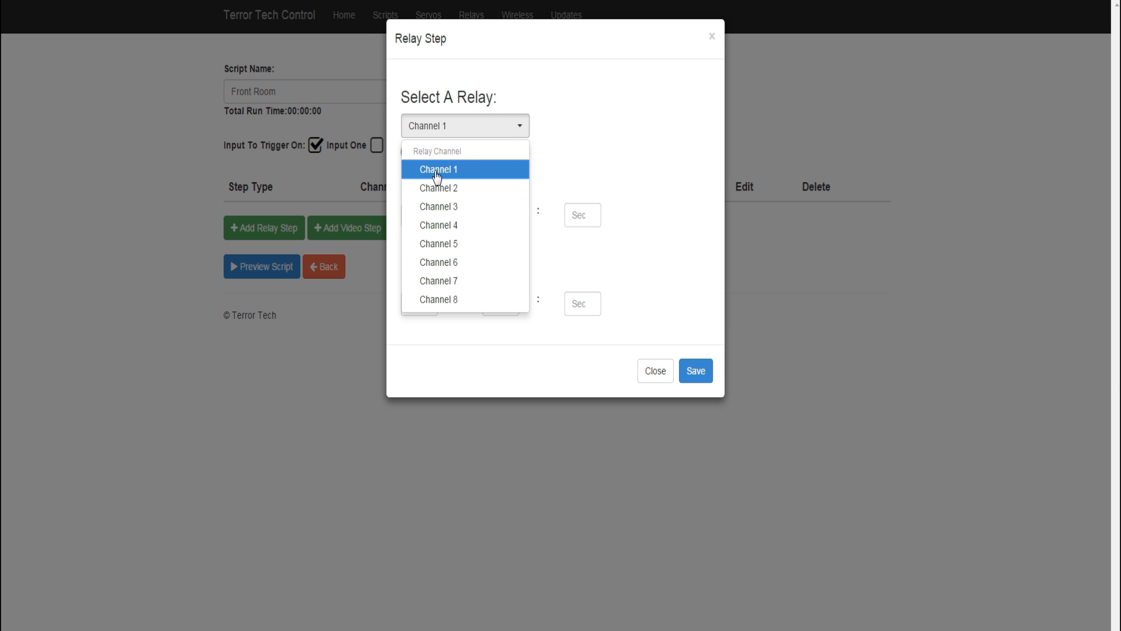
pyautogui.click(432, 170)
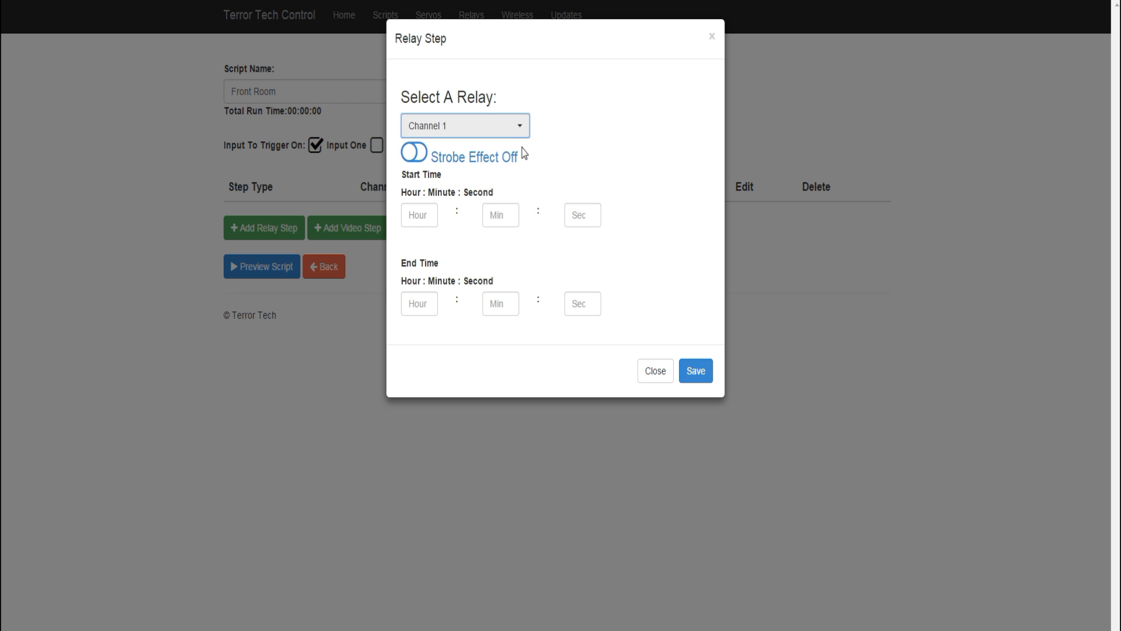
pyautogui.moveTo(546, 235)
pyautogui.write('.')
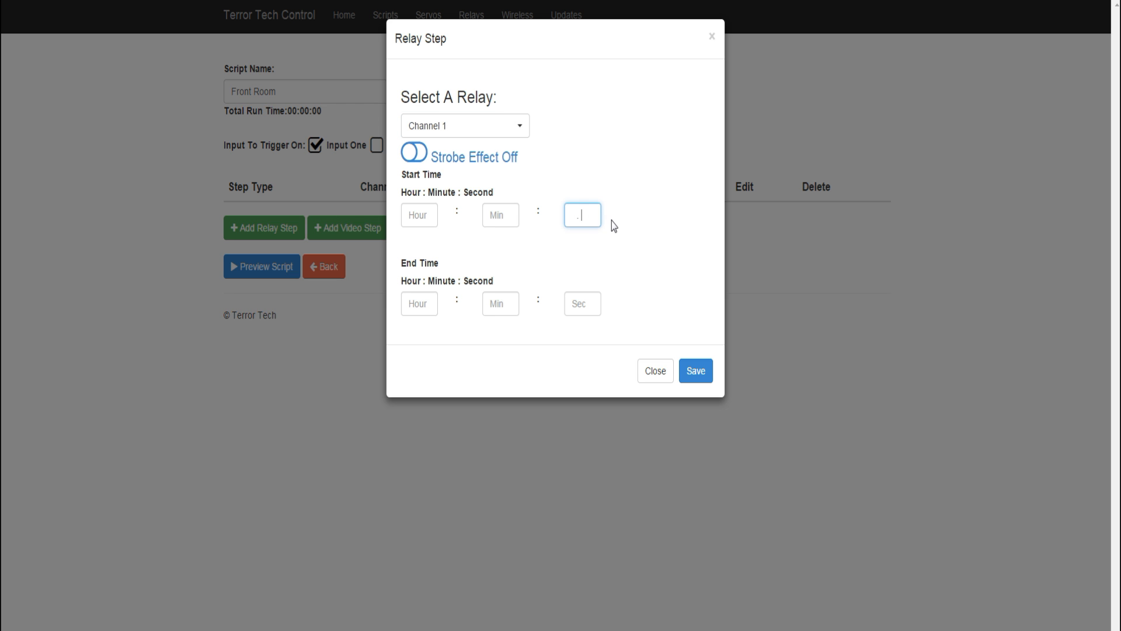
pyautogui.write('0')
pyautogui.click(582, 303)
pyautogui.write('1')
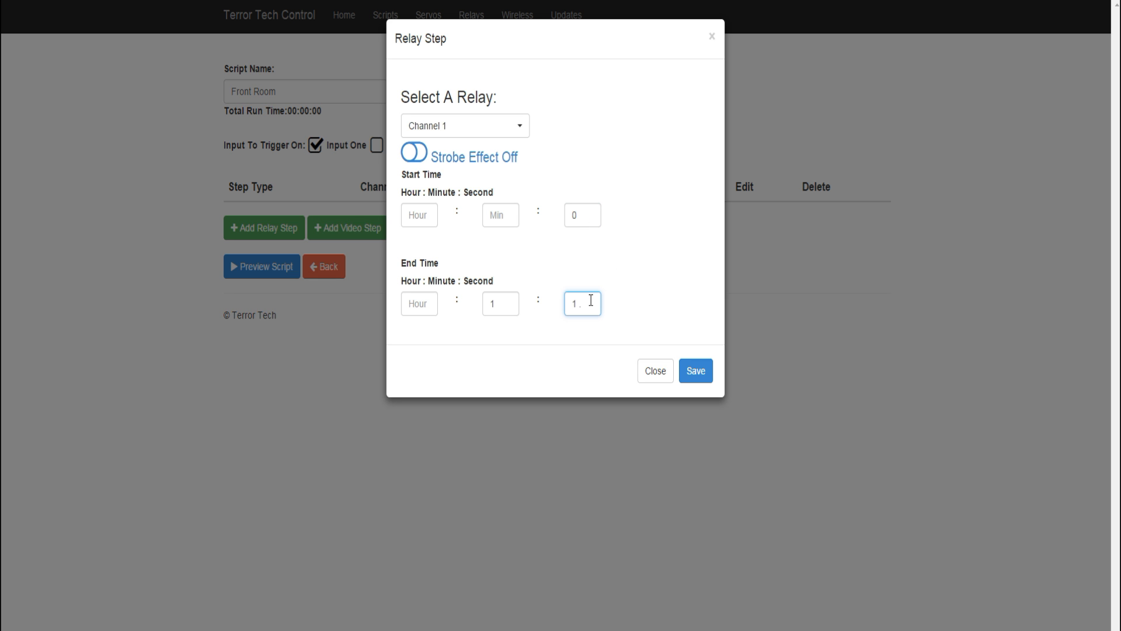
pyautogui.write('50')
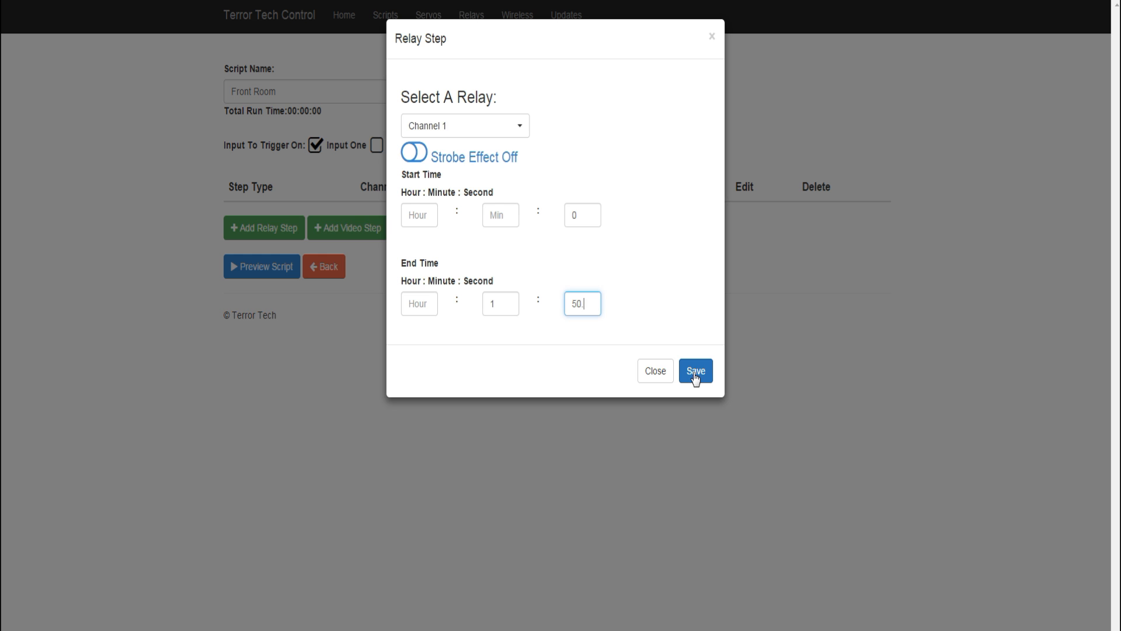
# Step: Save the Channel 1 relay step so it lists from 00:00:00 to 00:01:50
pyautogui.click(695, 372)
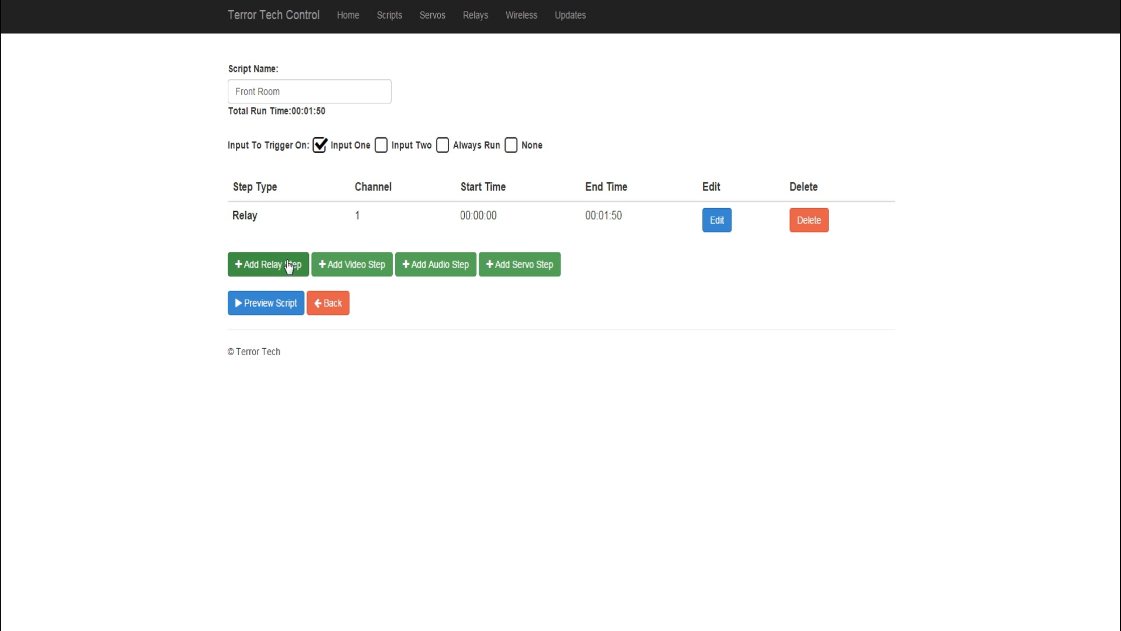
# Step: Add a Channel 6 relay step running from second 3 to second 4 and save it
pyautogui.click(268, 264)
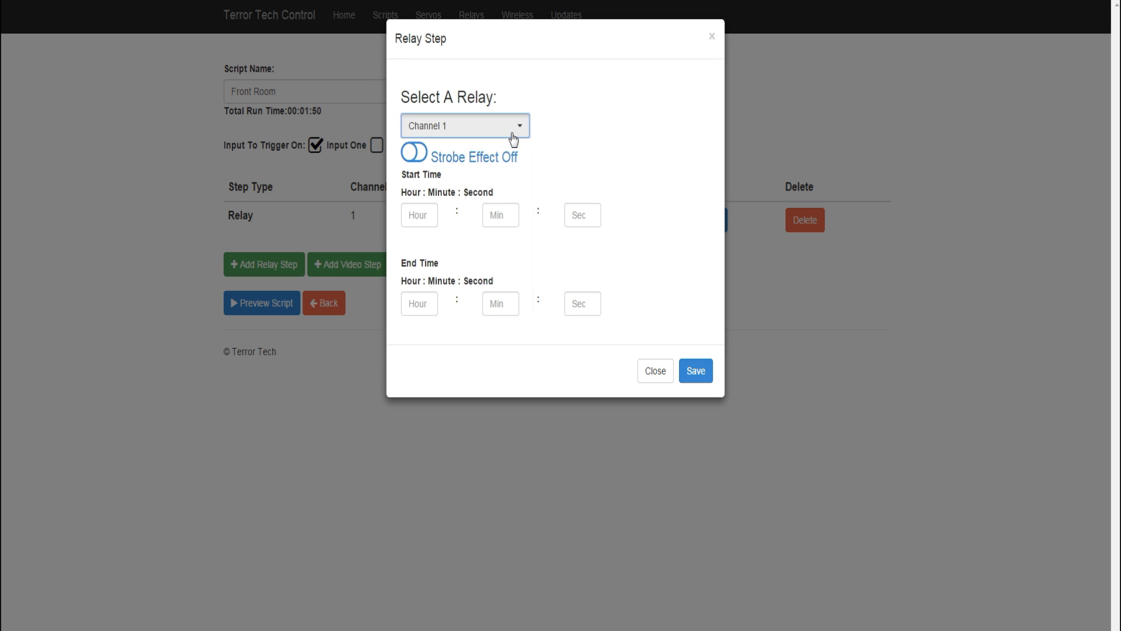
pyautogui.click(465, 126)
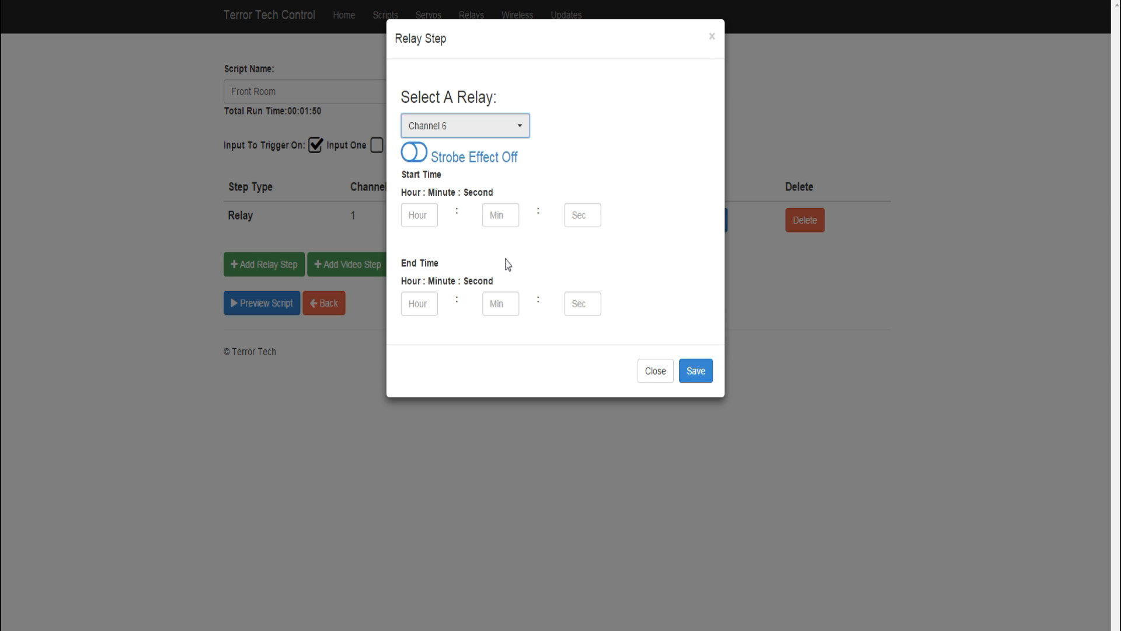
pyautogui.moveTo(546, 262)
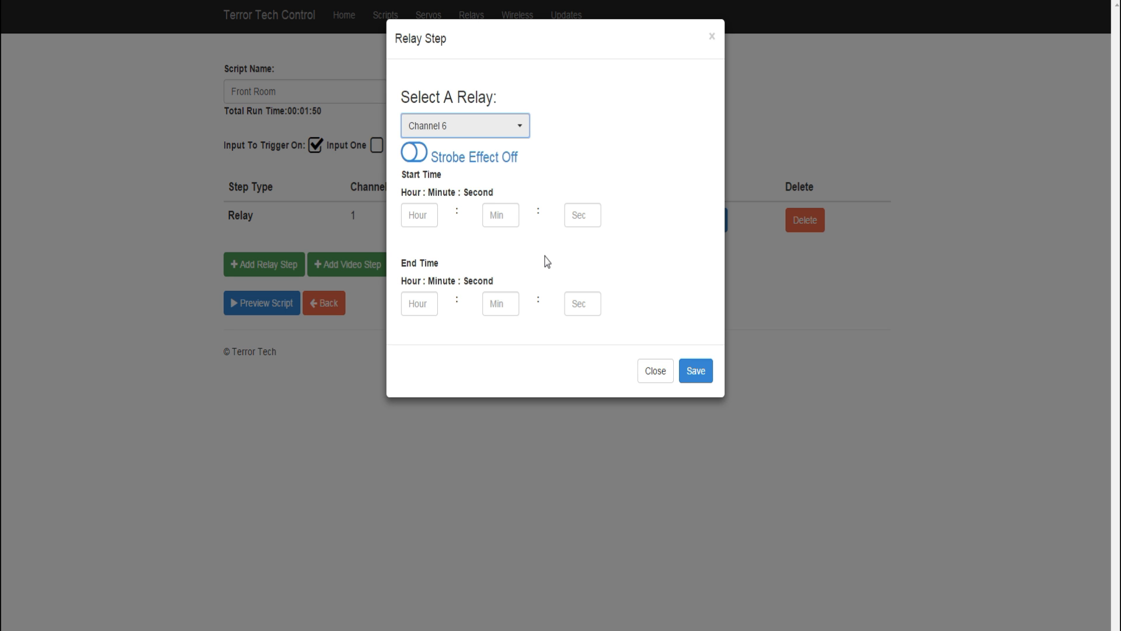
pyautogui.moveTo(540, 257)
pyautogui.write('4')
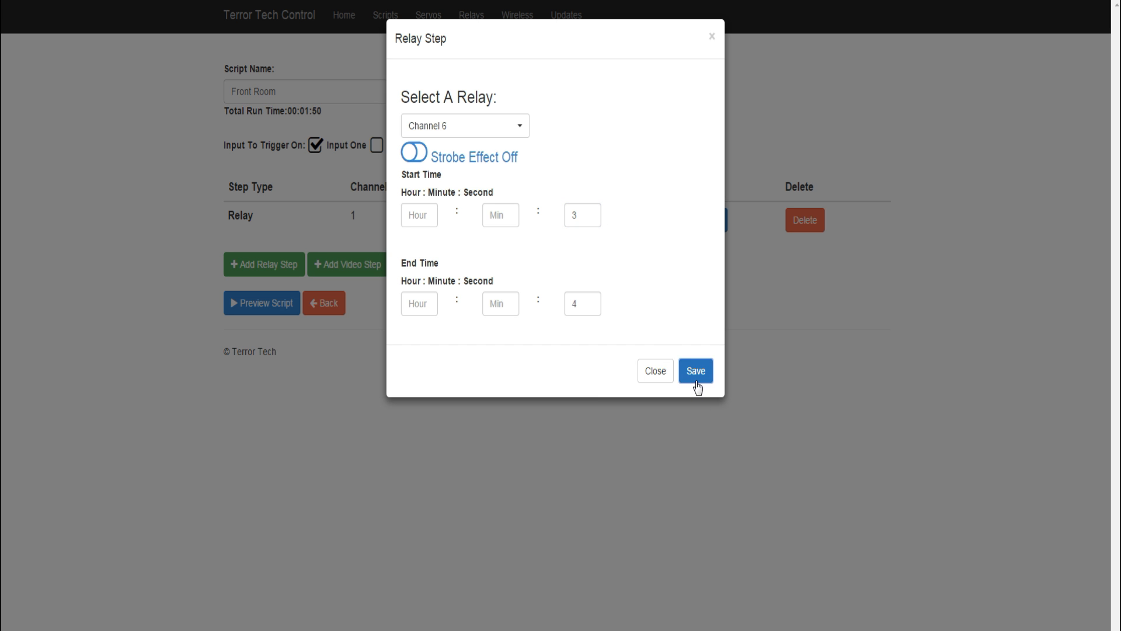
pyautogui.click(695, 370)
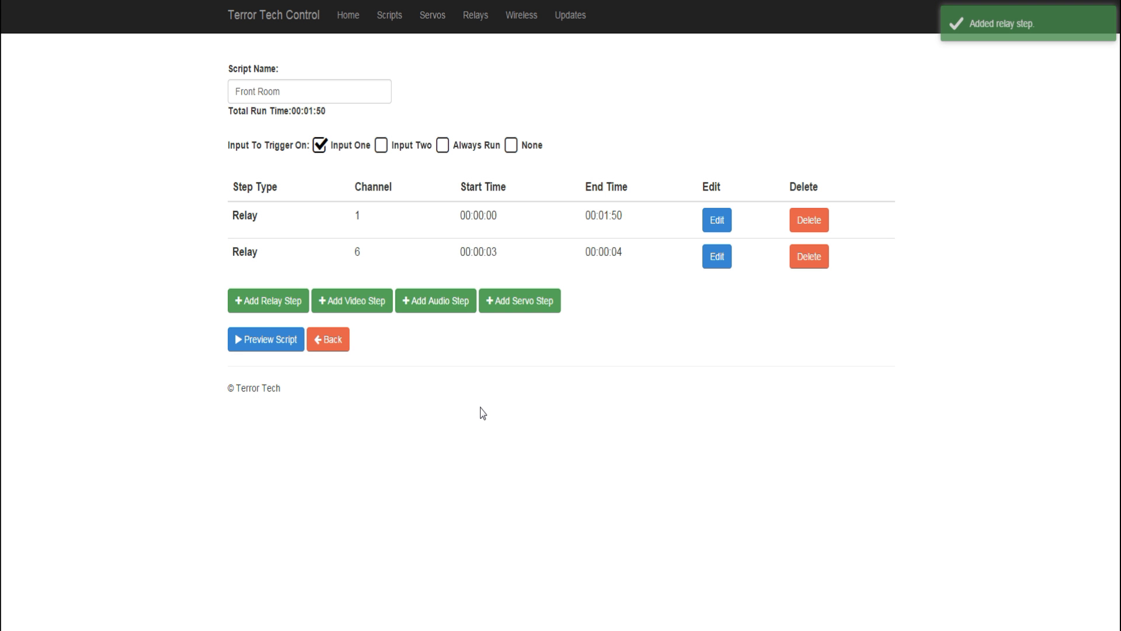
pyautogui.moveTo(477, 411)
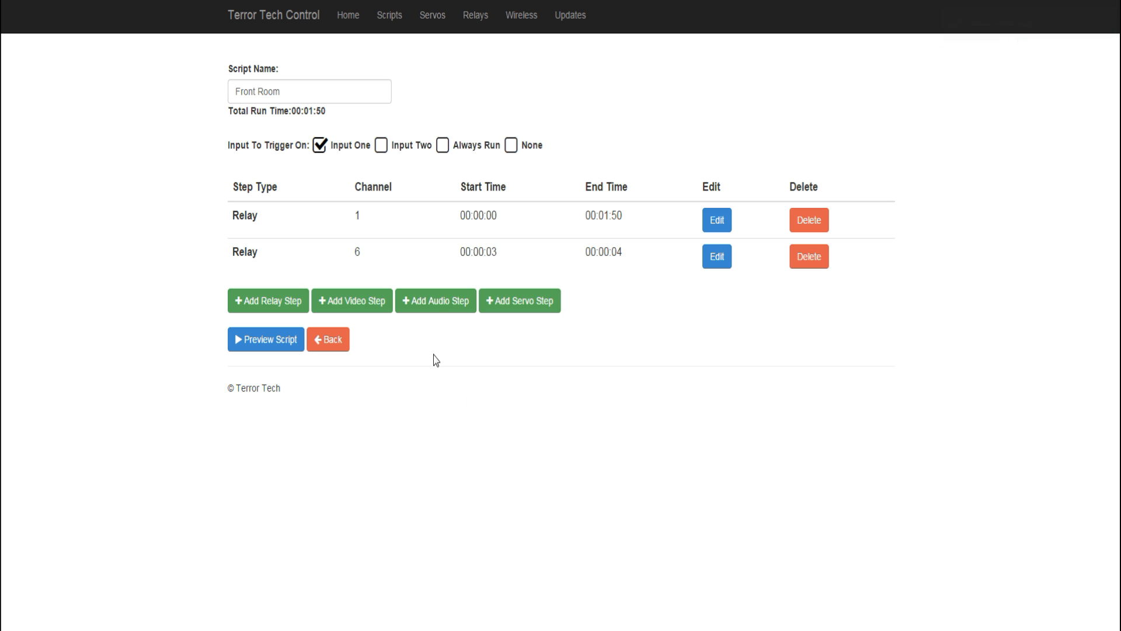
pyautogui.moveTo(439, 312)
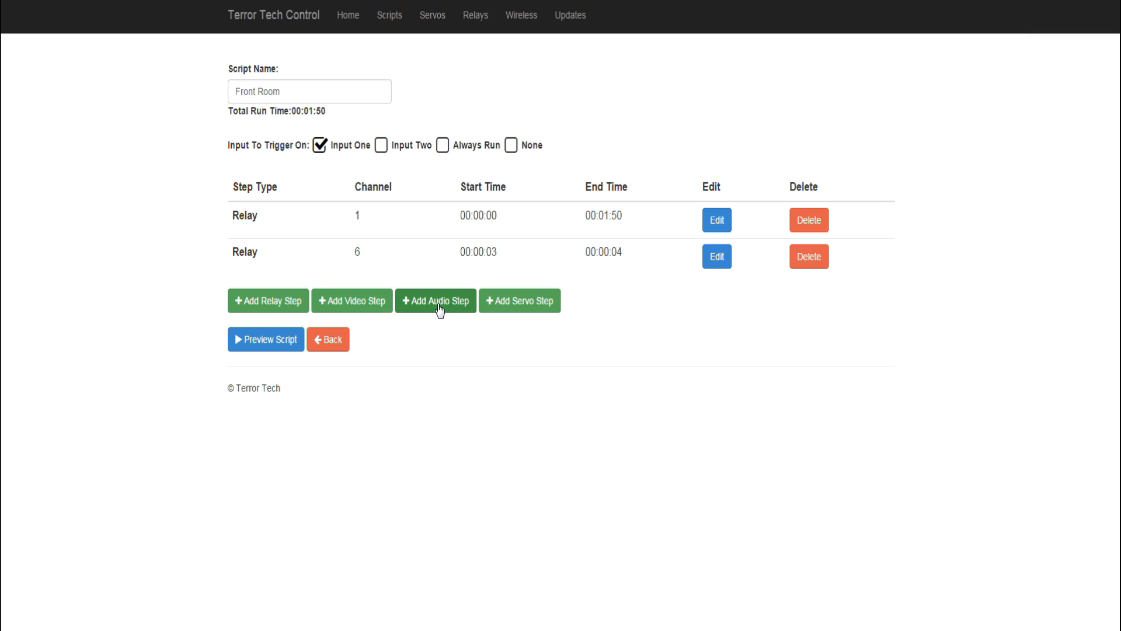
# Step: Upload thunder_sound_FX.mp3 and save it as an audio step starting at second 3
pyautogui.click(436, 300)
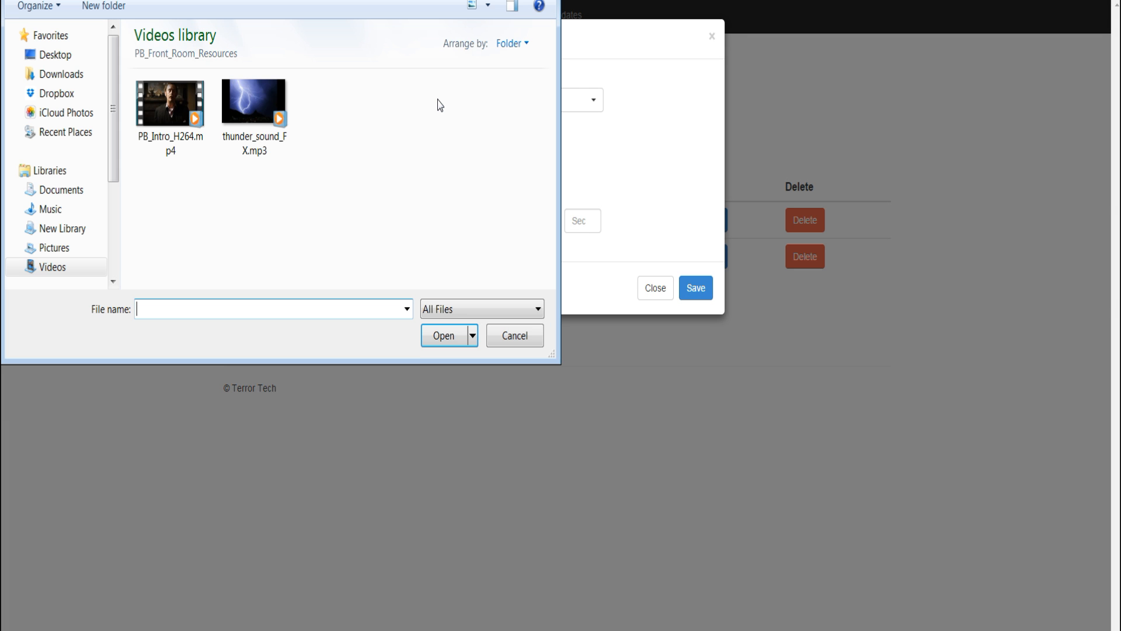
pyautogui.click(255, 103)
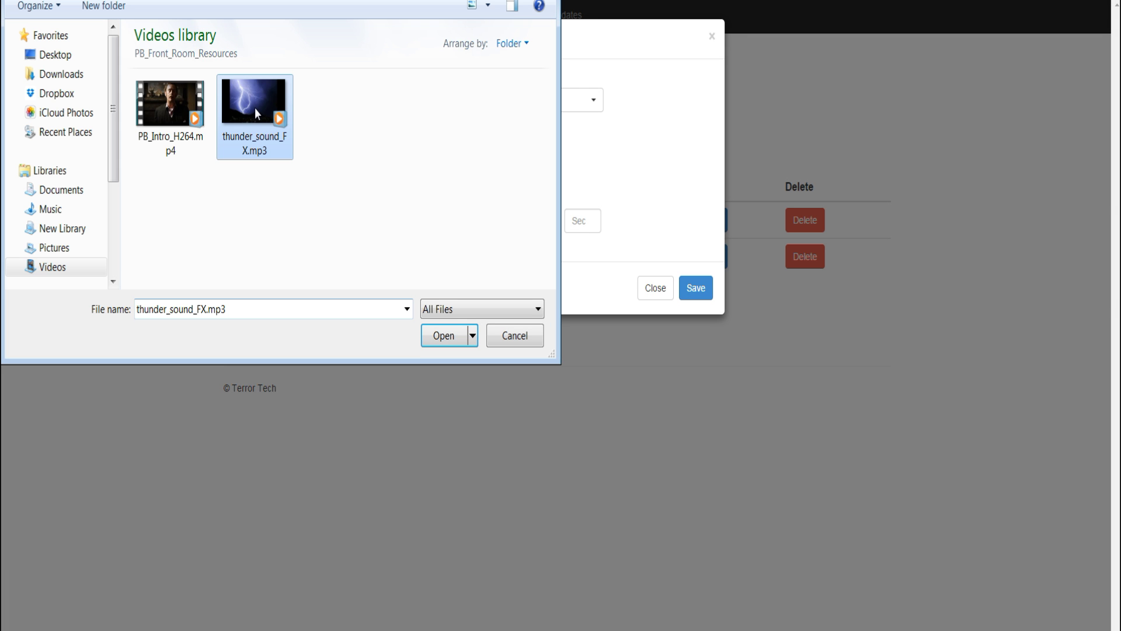
pyautogui.moveTo(400, 276)
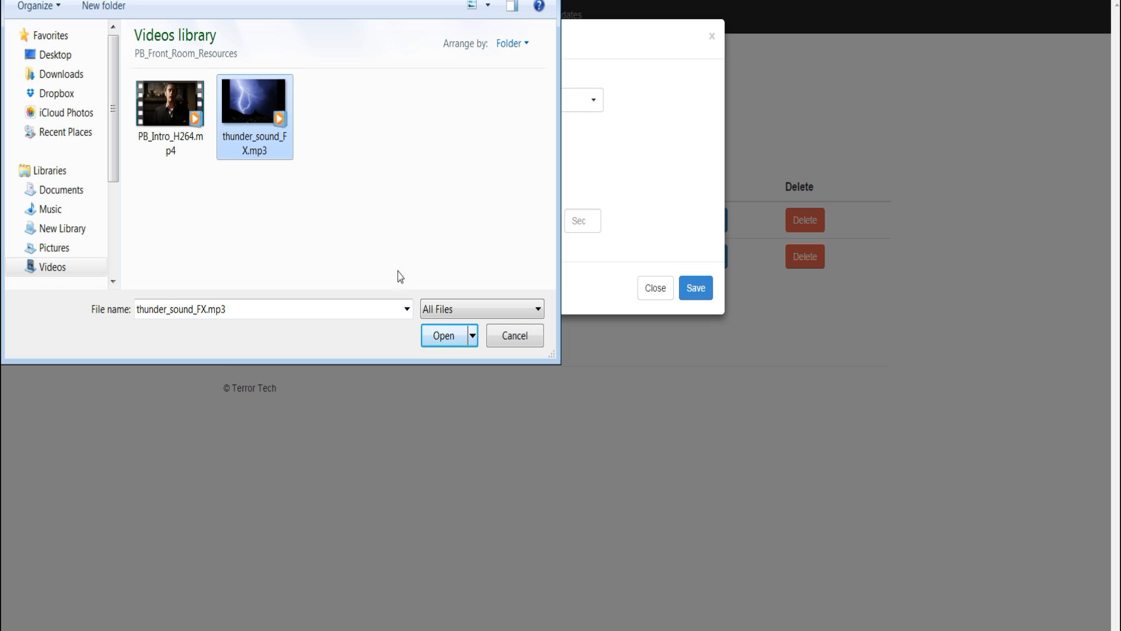
pyautogui.click(444, 335)
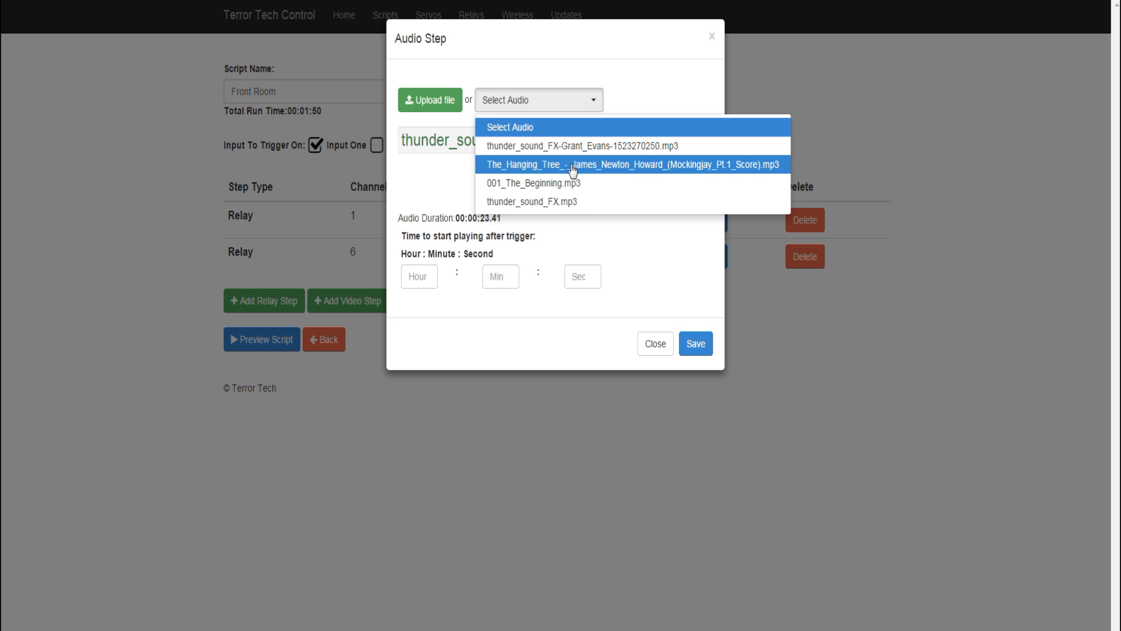
pyautogui.click(532, 201)
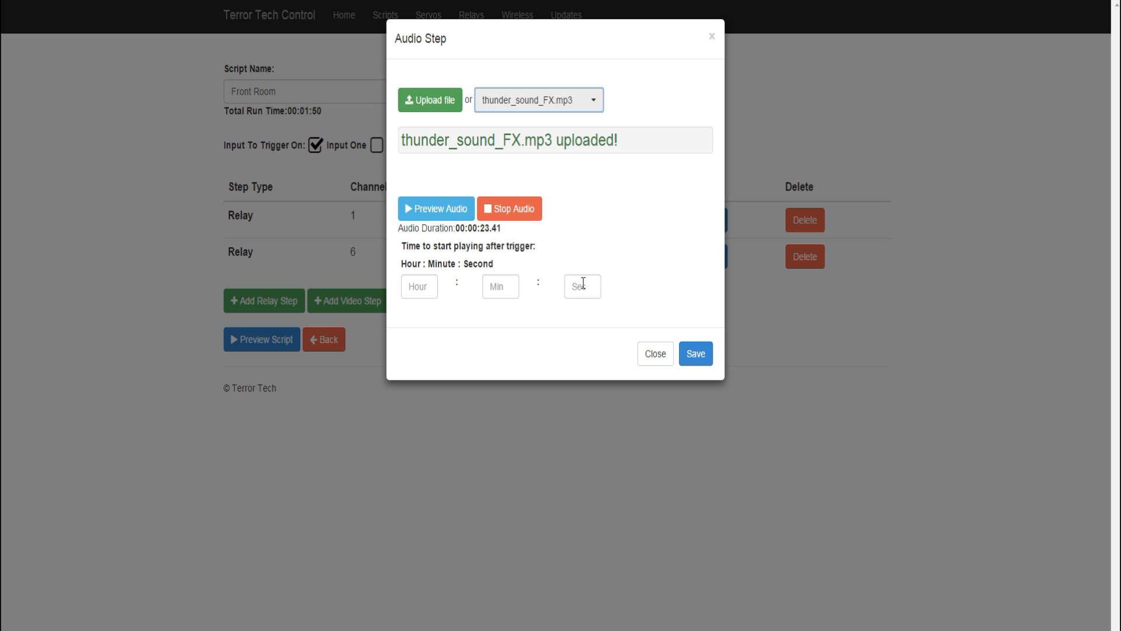
pyautogui.write('3')
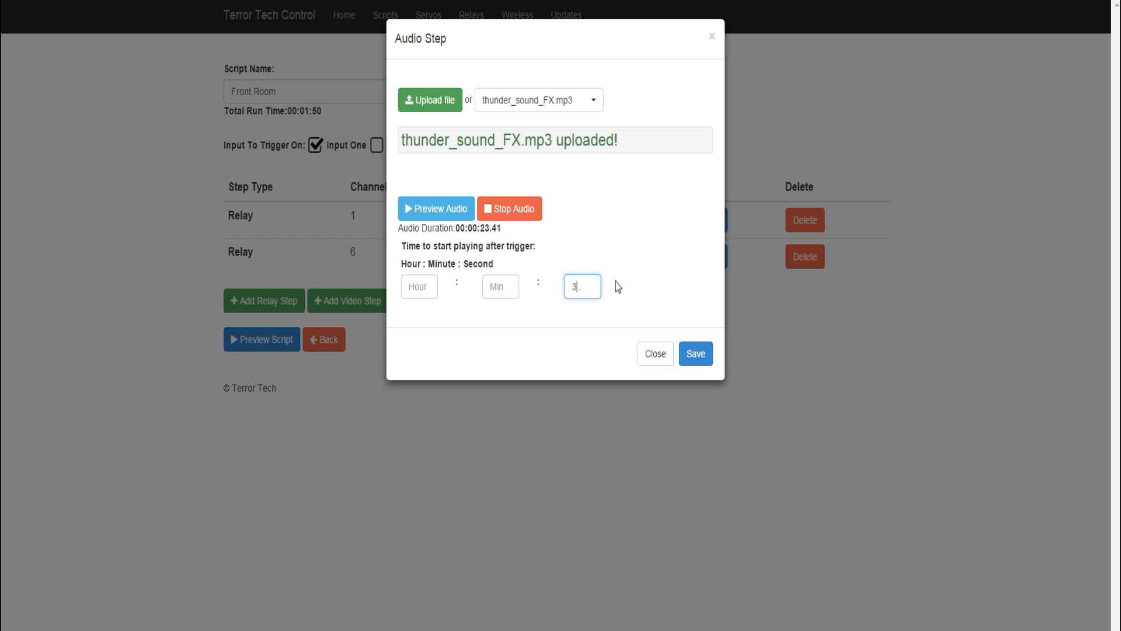
pyautogui.moveTo(695, 358)
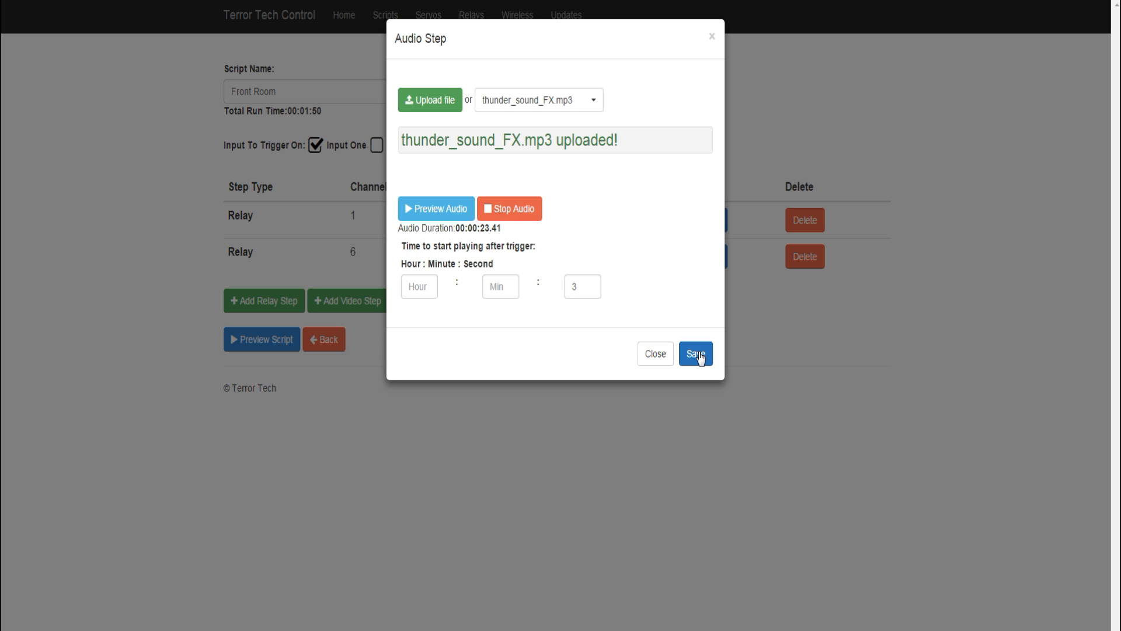
pyautogui.click(695, 352)
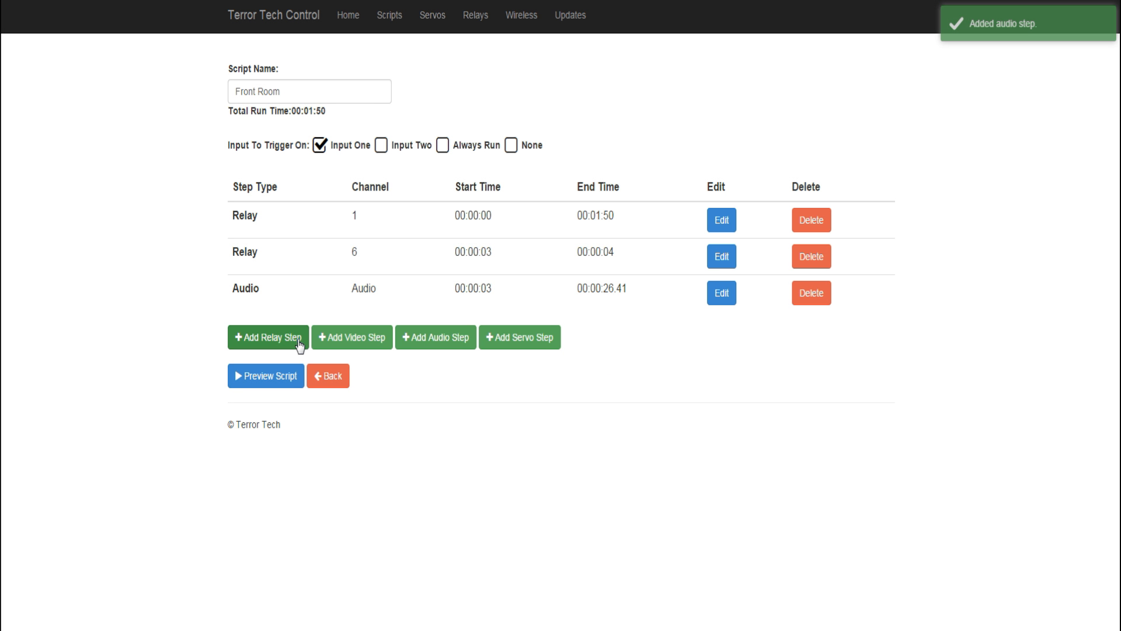
# Step: Add two Channel 6 relay steps firing at seconds 9–10 and 19–20
pyautogui.click(268, 337)
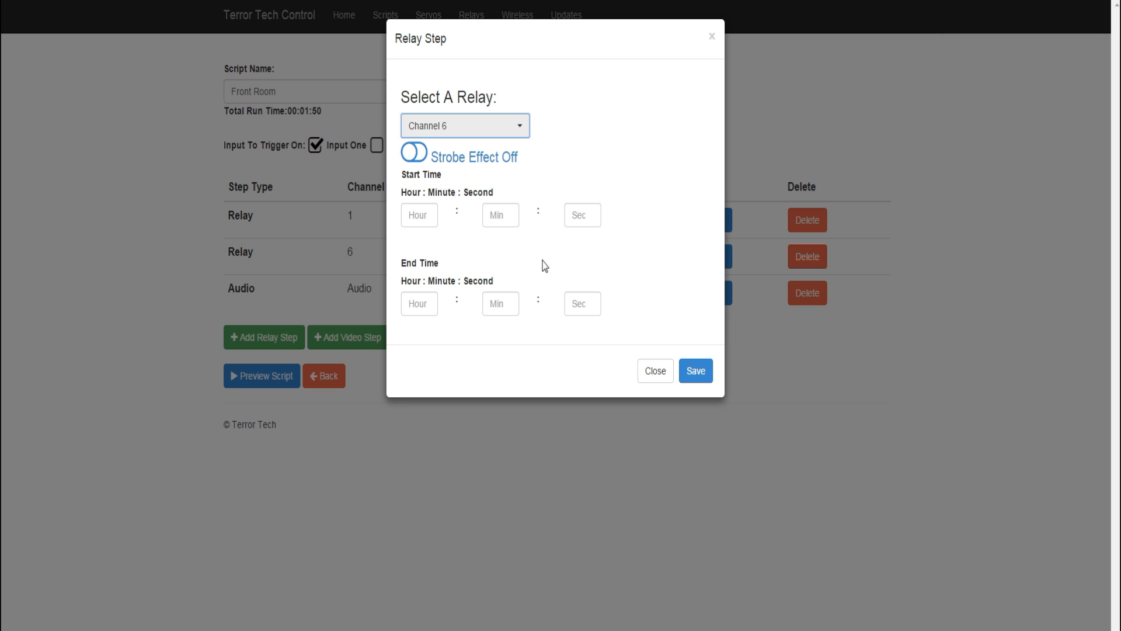
pyautogui.click(582, 215)
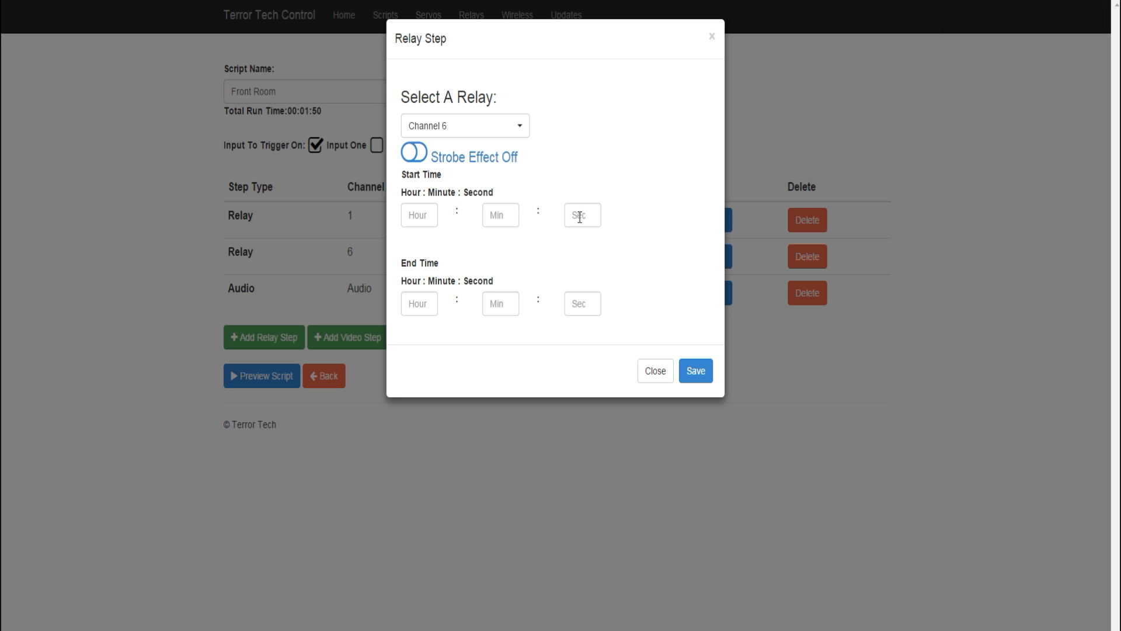
pyautogui.click(582, 215)
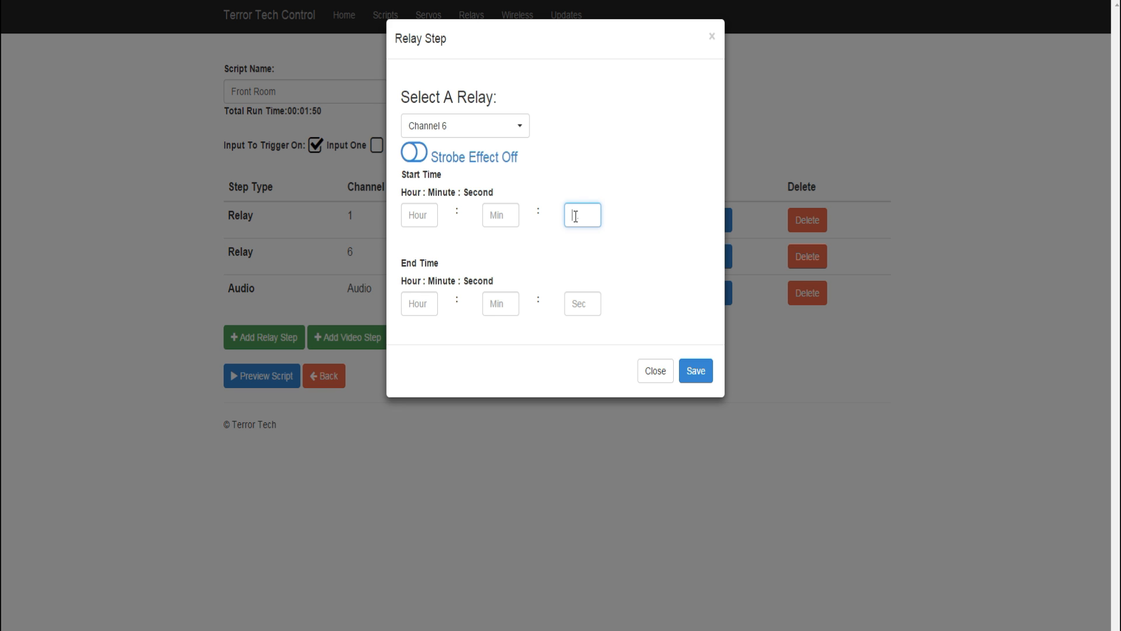
pyautogui.write('9.')
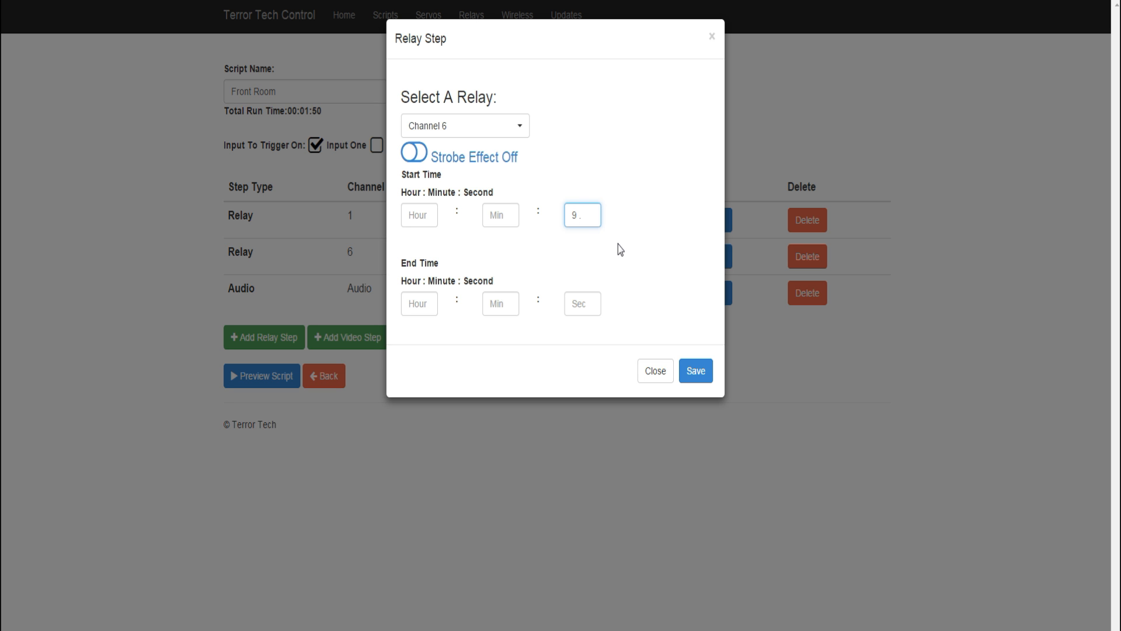
pyautogui.write('10')
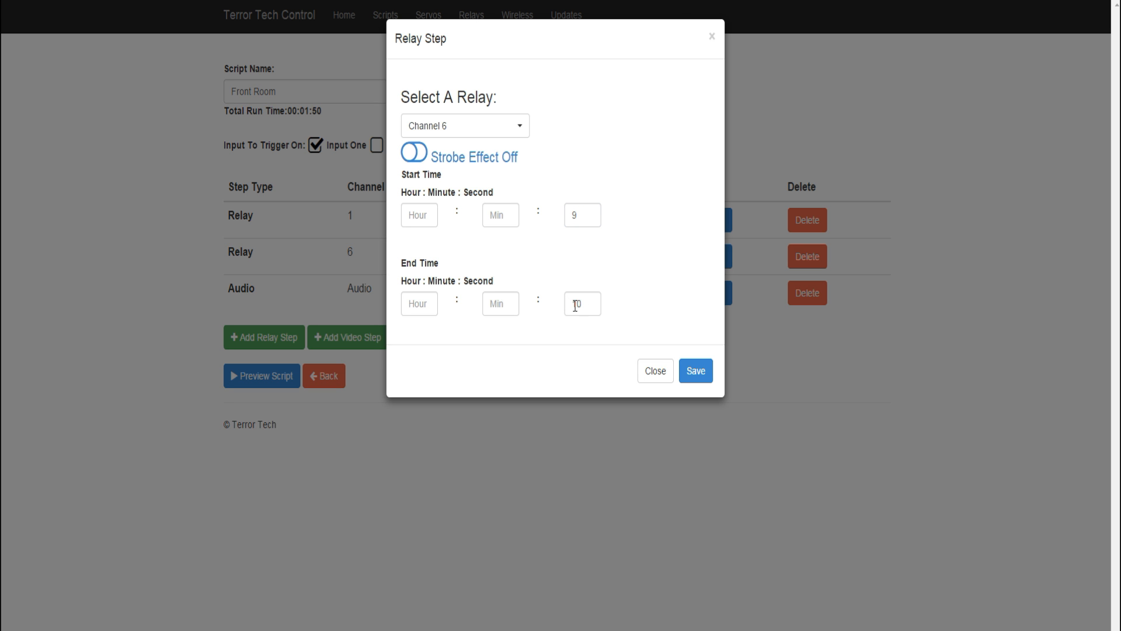
pyautogui.click(695, 372)
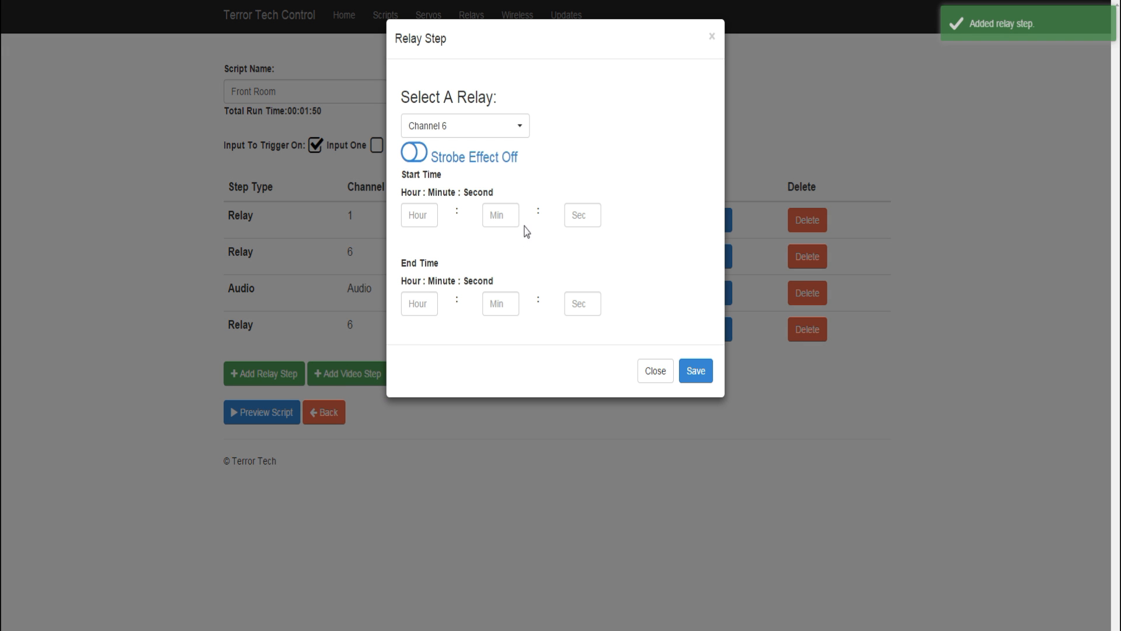
pyautogui.click(582, 215)
pyautogui.write('19')
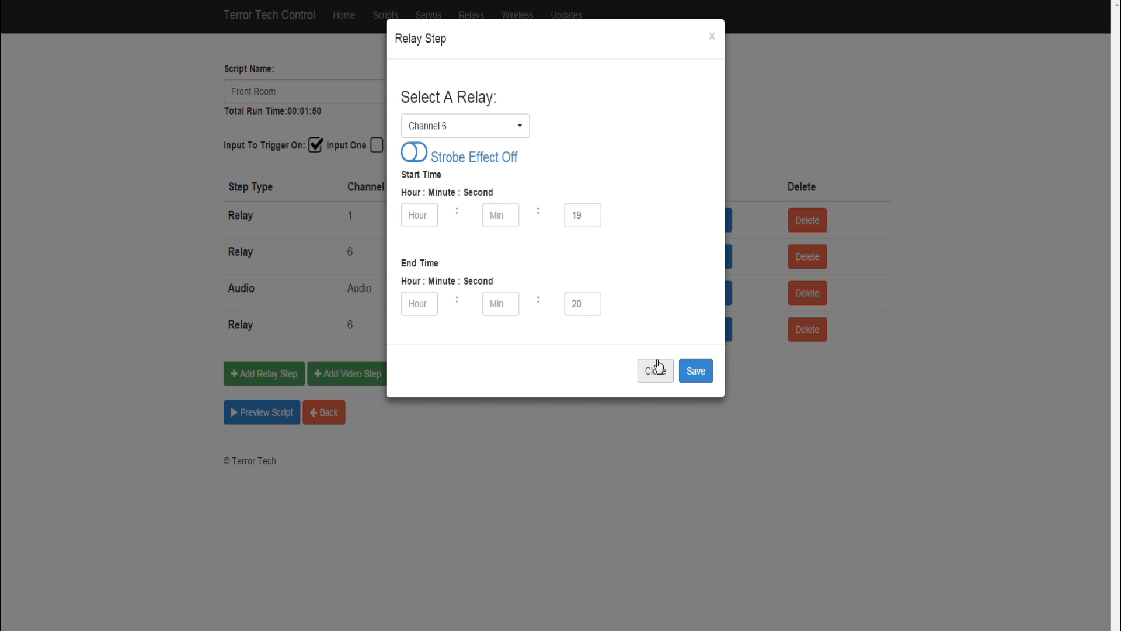
pyautogui.click(695, 372)
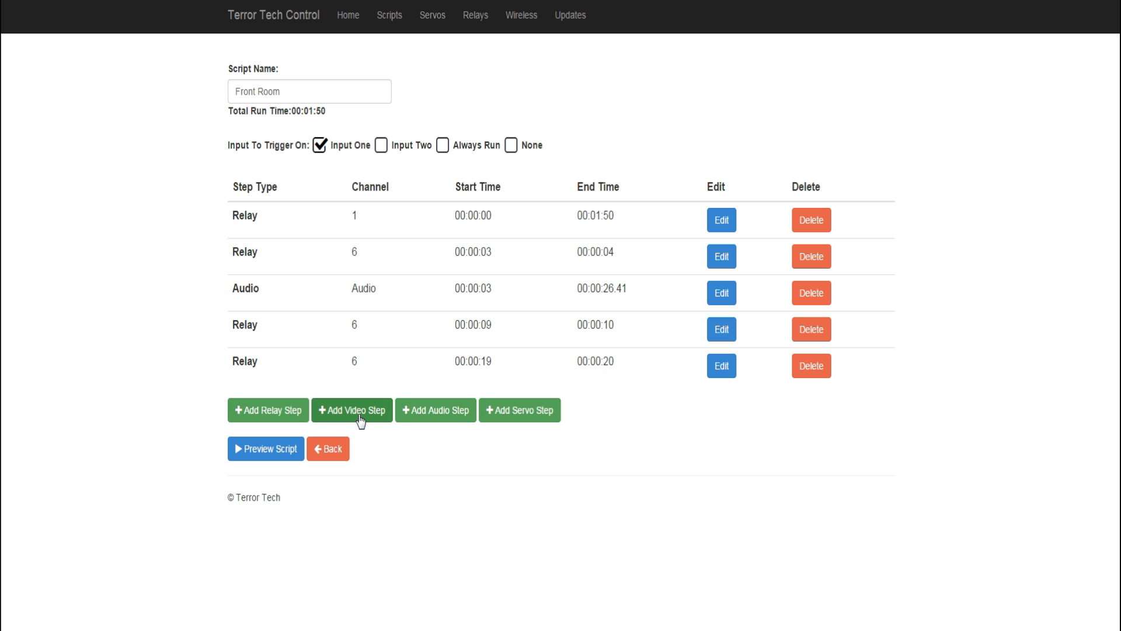
# Step: Add a video step playing PB_Intro_H264.mp4 at second 29 with sound over the Audio Jack
pyautogui.click(351, 410)
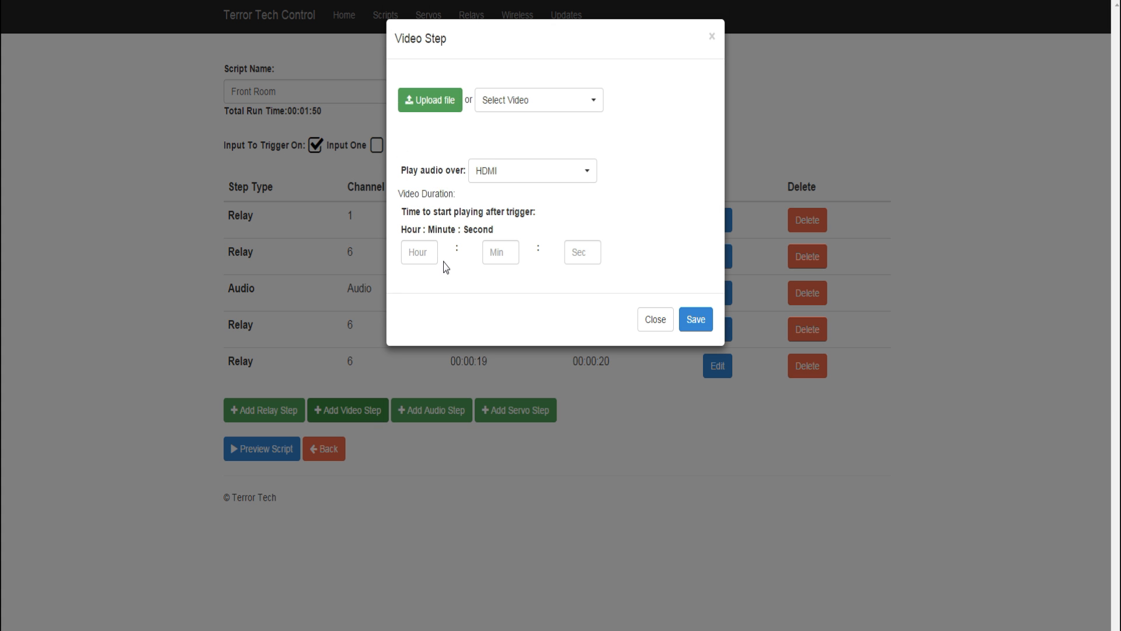
pyautogui.moveTo(575, 121)
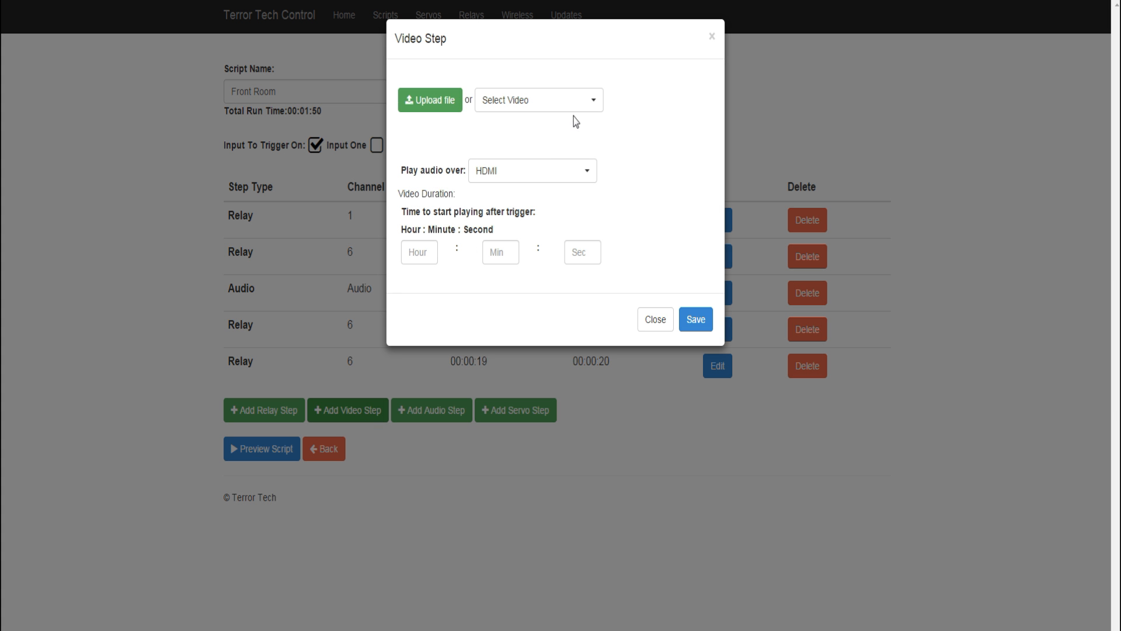
pyautogui.moveTo(453, 147)
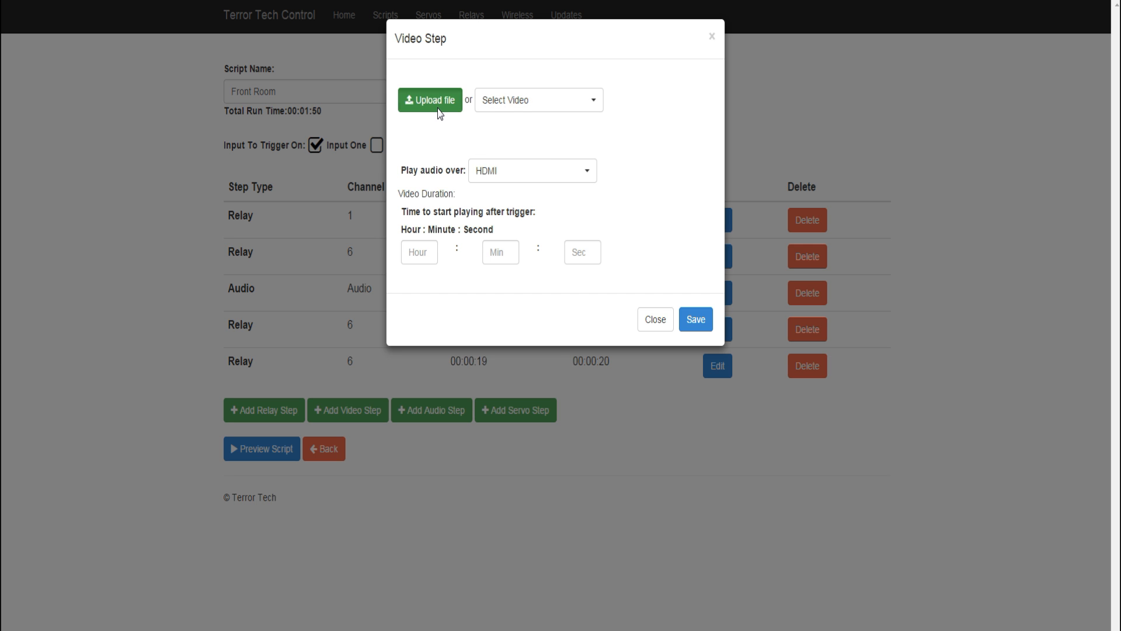
pyautogui.click(430, 100)
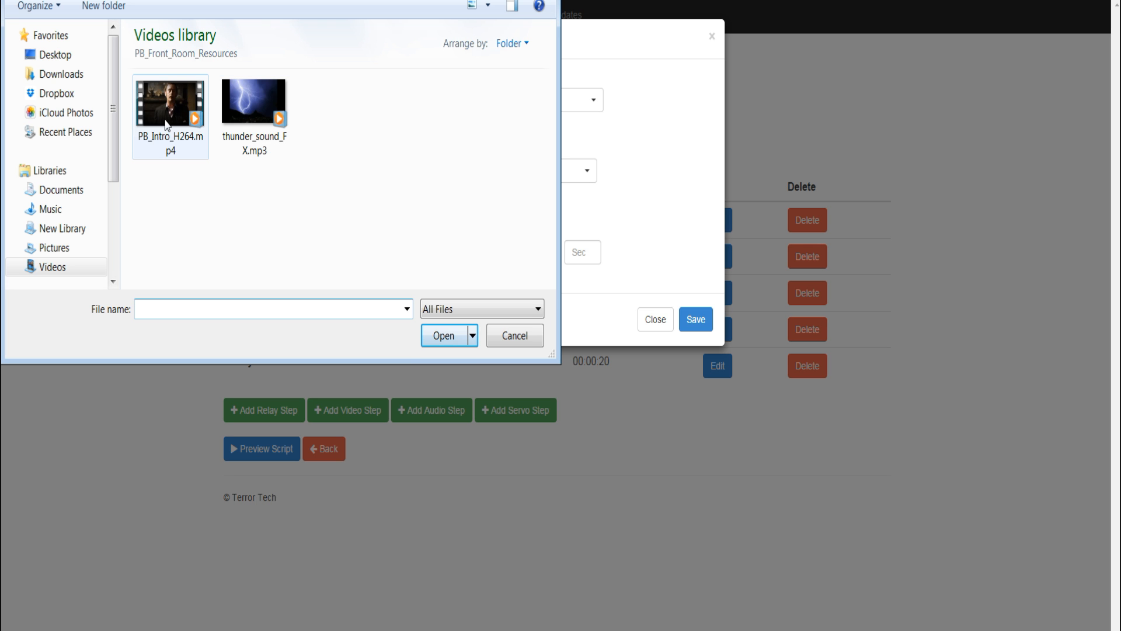
pyautogui.moveTo(511, 340)
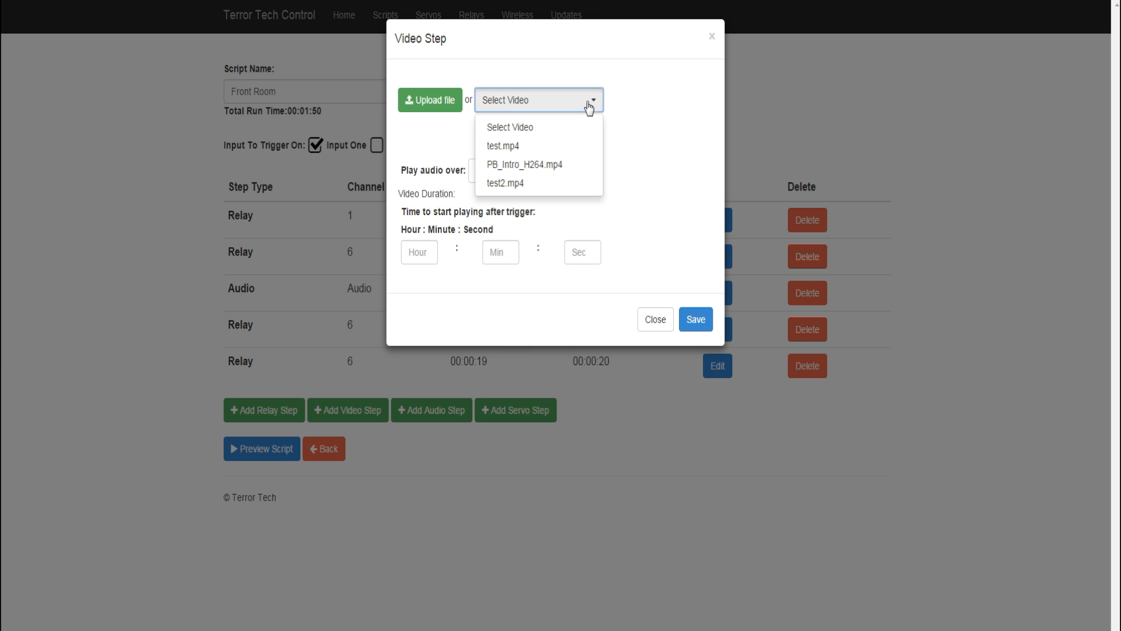
pyautogui.click(526, 164)
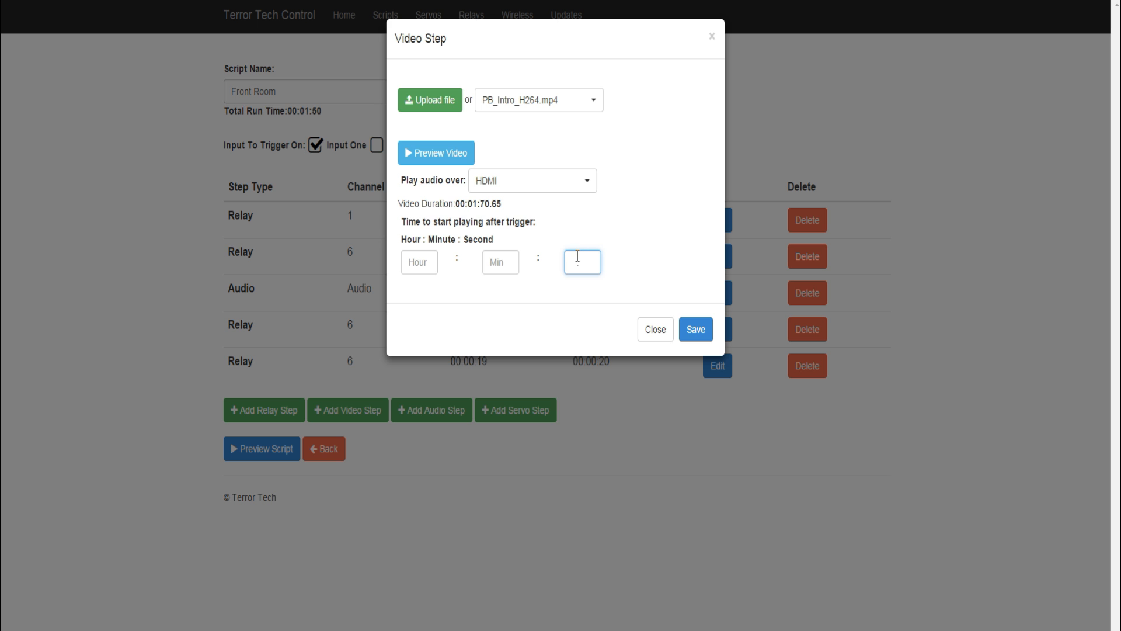
pyautogui.write('29')
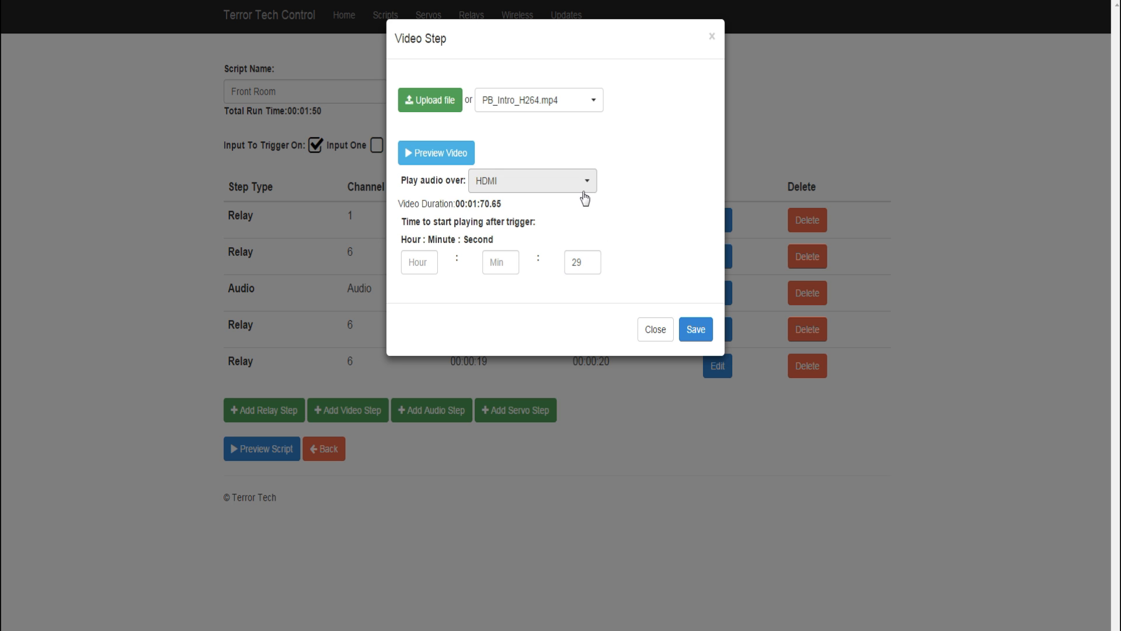
pyautogui.click(533, 180)
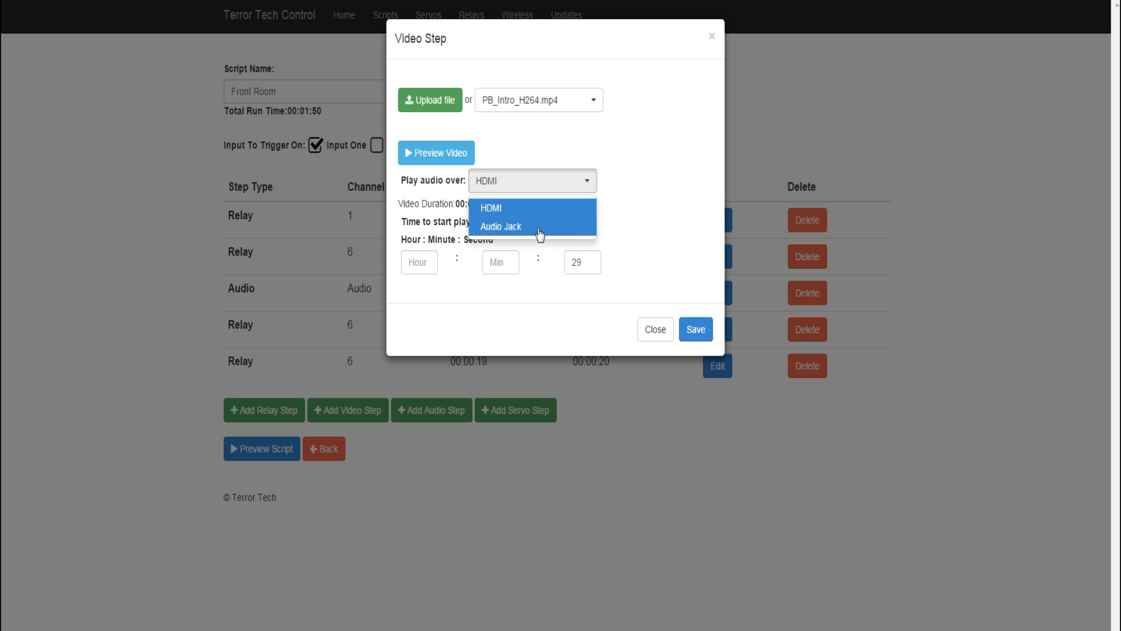
pyautogui.click(501, 227)
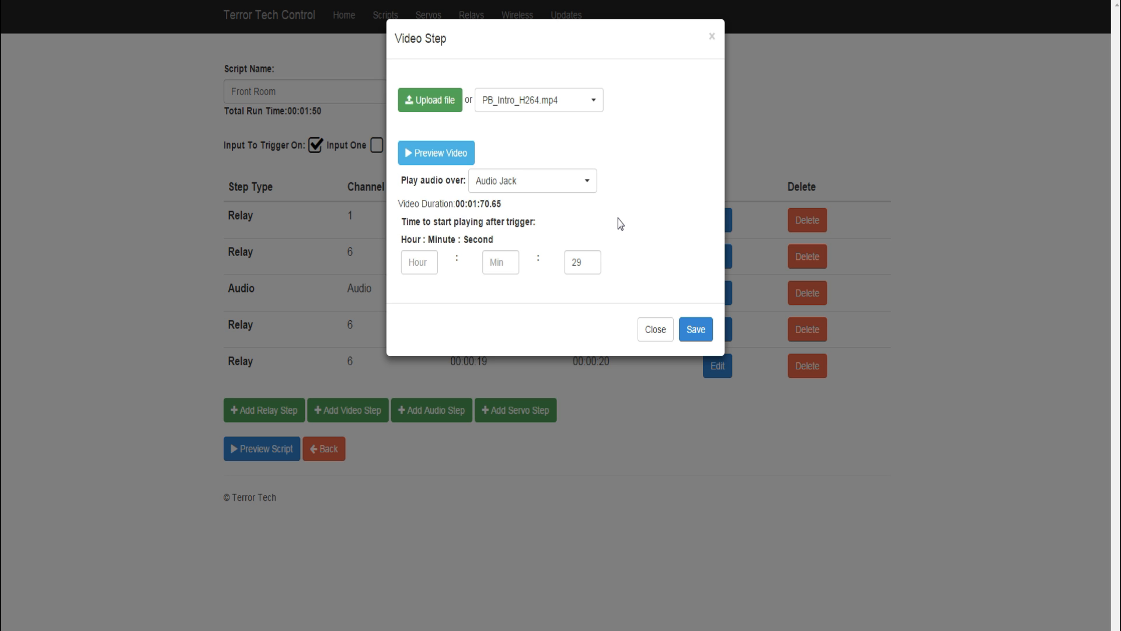
pyautogui.moveTo(619, 233)
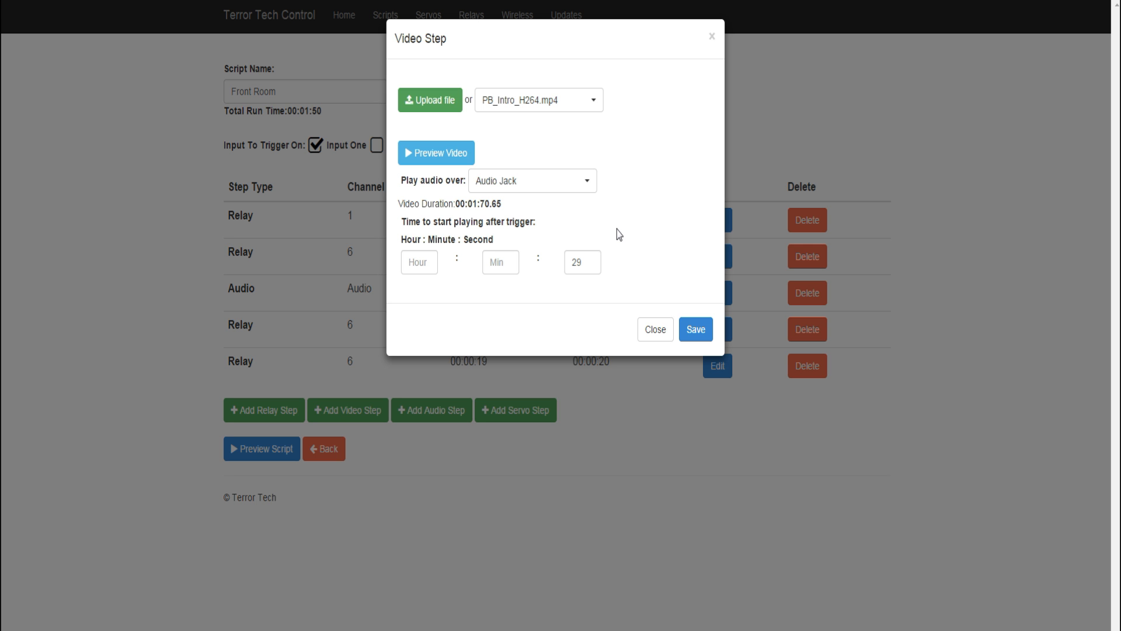
pyautogui.moveTo(696, 329)
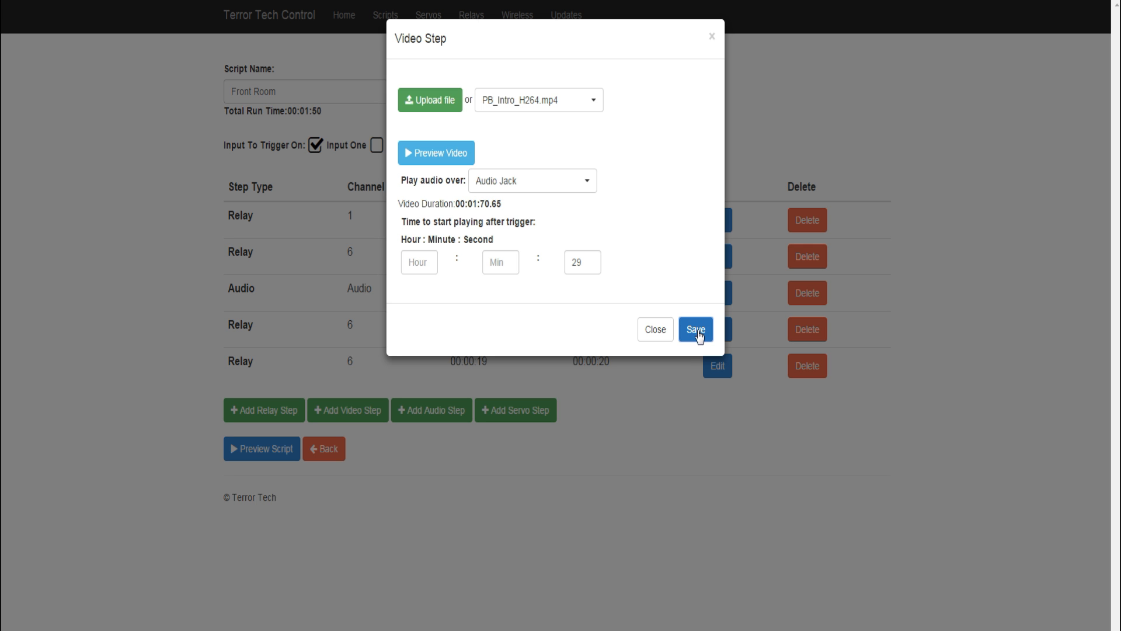
pyautogui.click(695, 330)
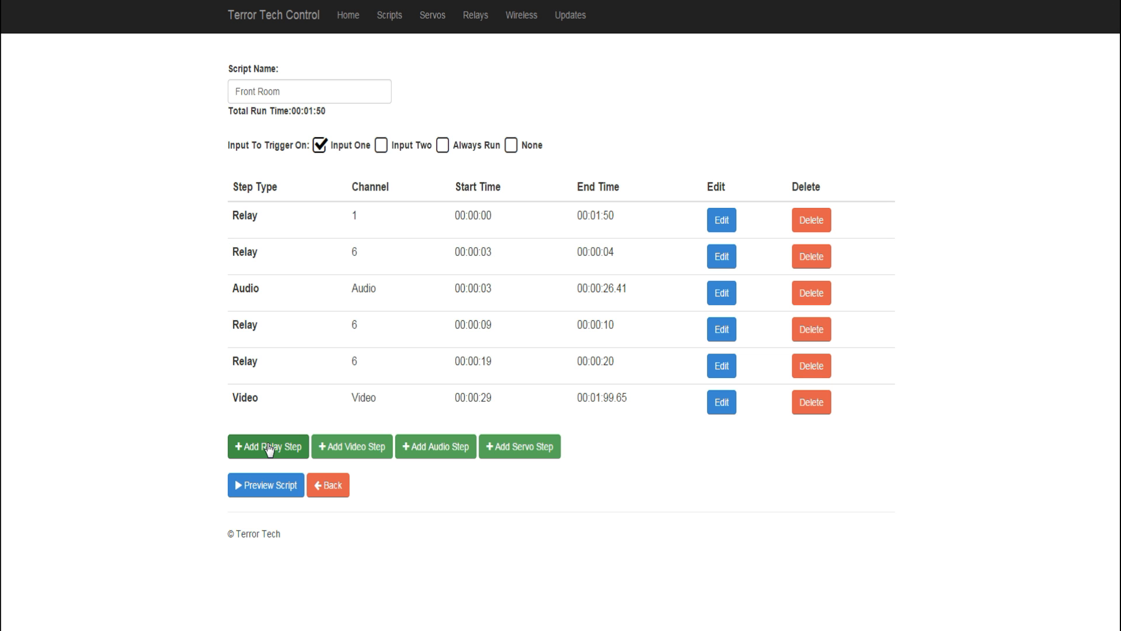
# Step: Add a channel 3 relay step firing from second 48 to 50 and save it
pyautogui.click(267, 446)
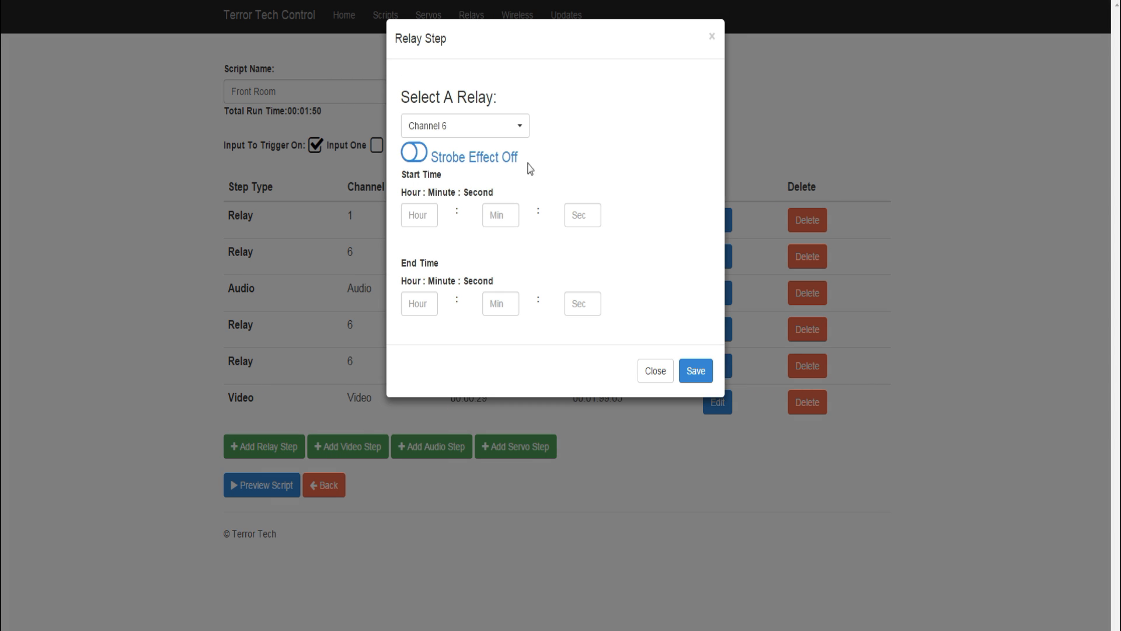
pyautogui.click(465, 125)
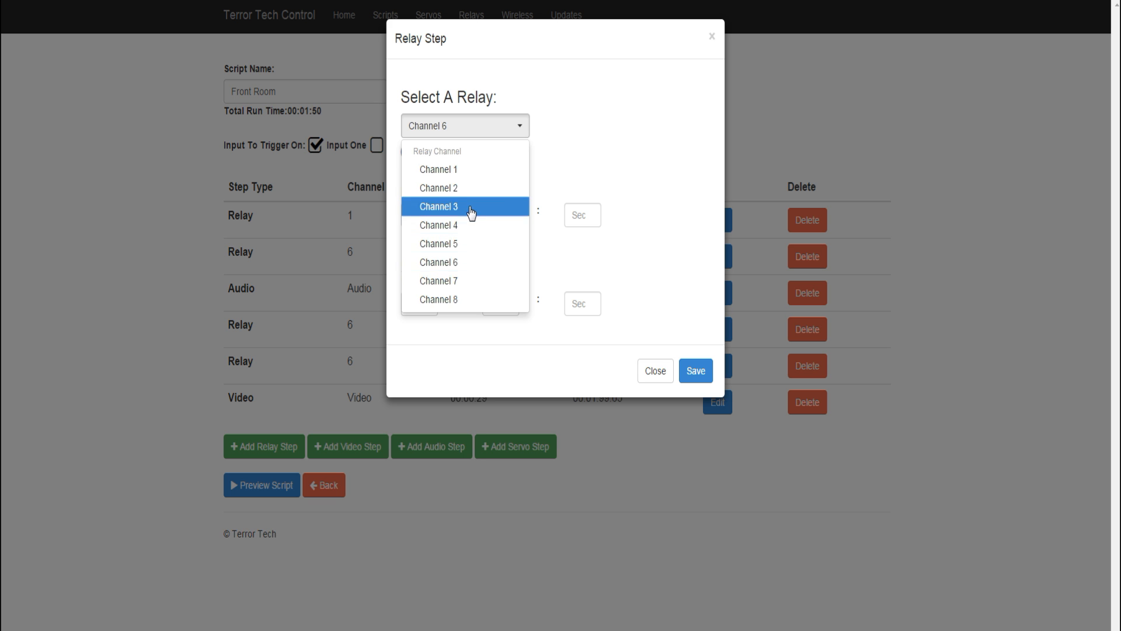
pyautogui.click(439, 207)
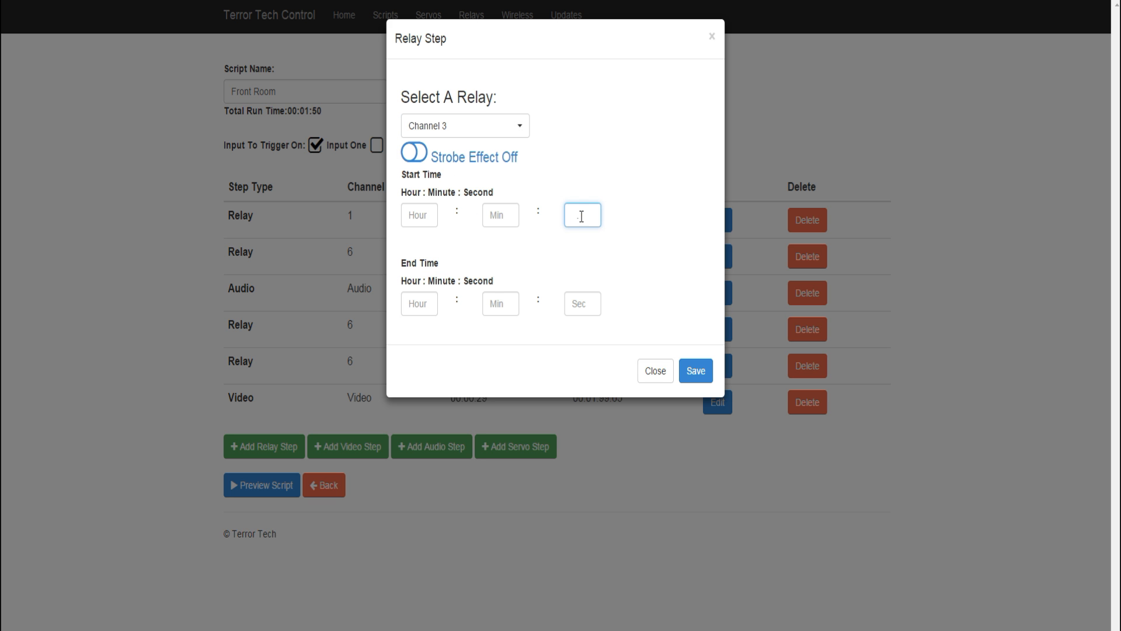
pyautogui.write('49.')
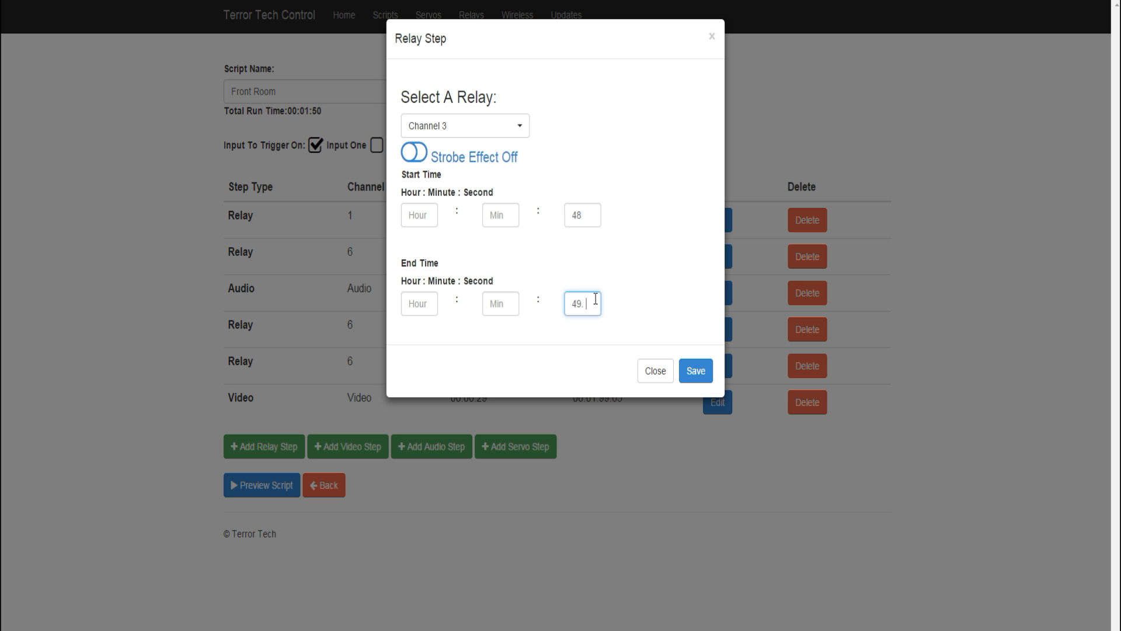
pyautogui.press('Backspace')
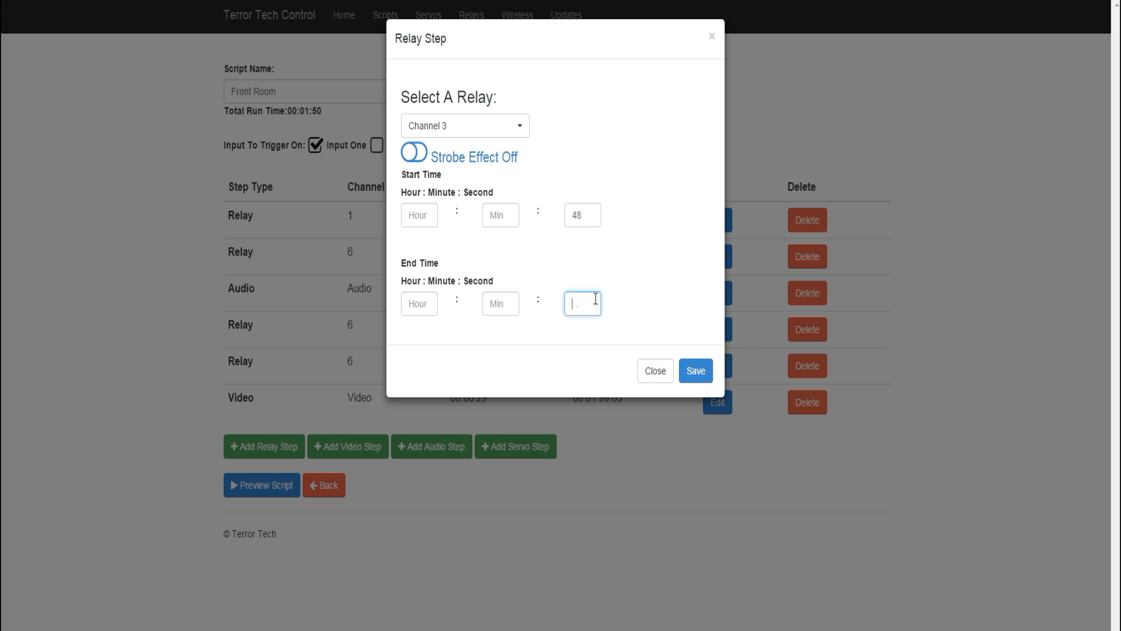
pyautogui.write('50')
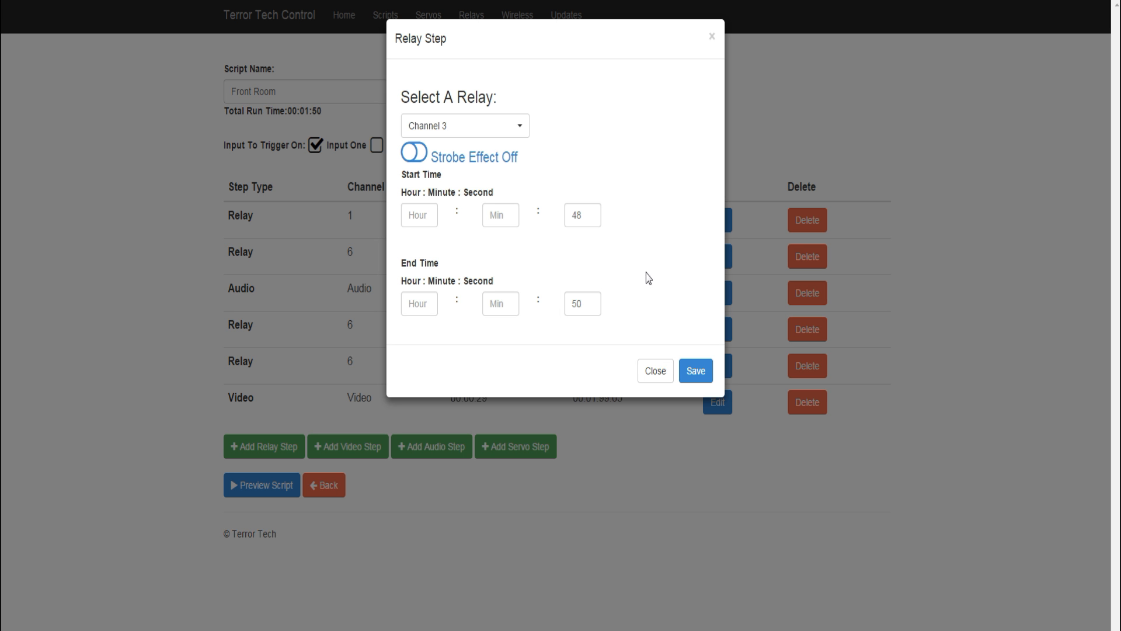
pyautogui.click(696, 371)
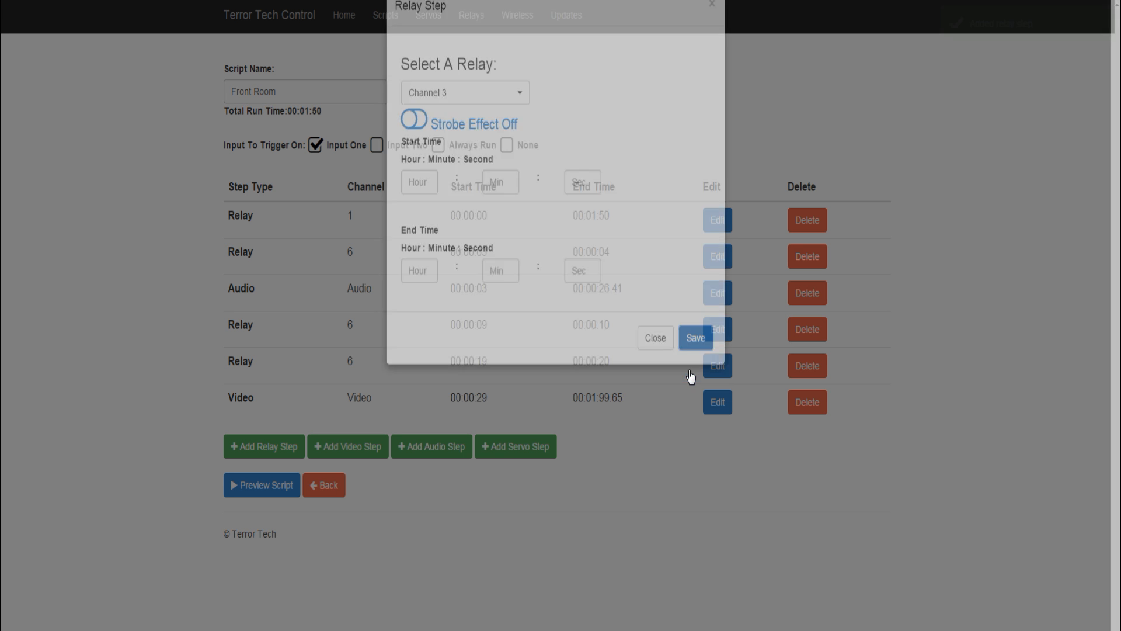
pyautogui.click(696, 337)
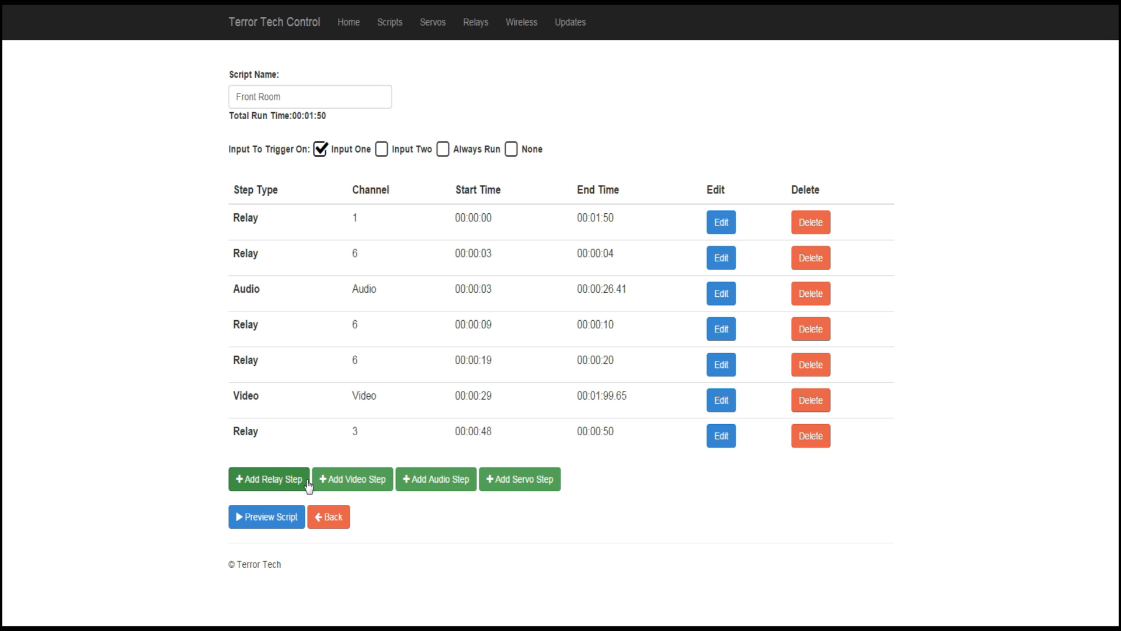
# Step: Add a channel 5 relay step running 1:31 to 1:41 and save it
pyautogui.click(268, 479)
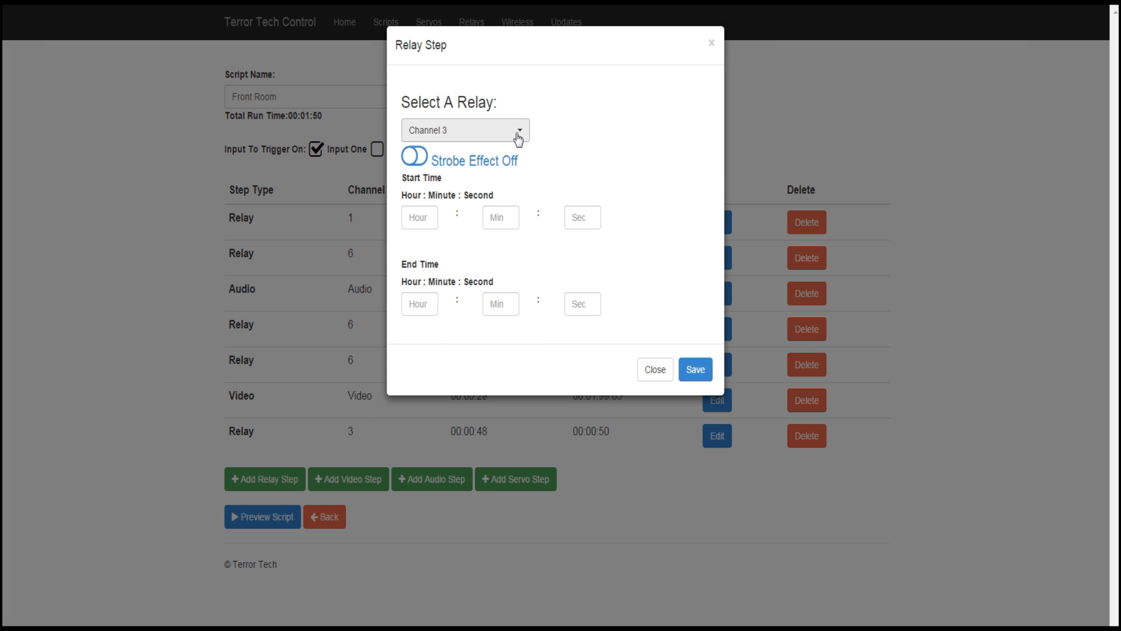
pyautogui.click(465, 130)
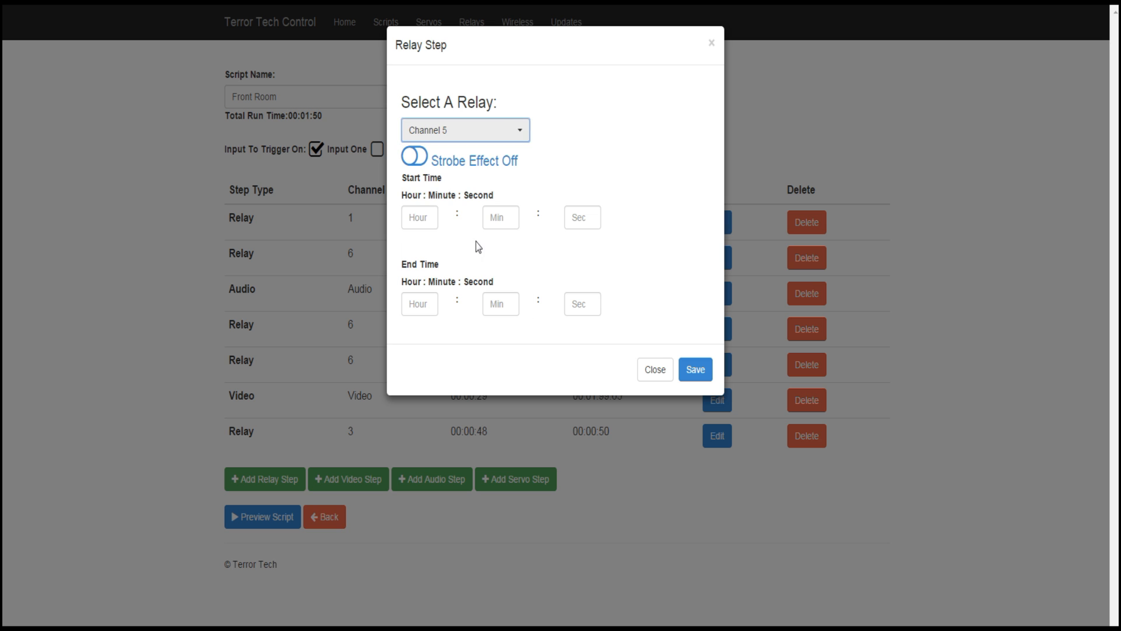
pyautogui.click(582, 217)
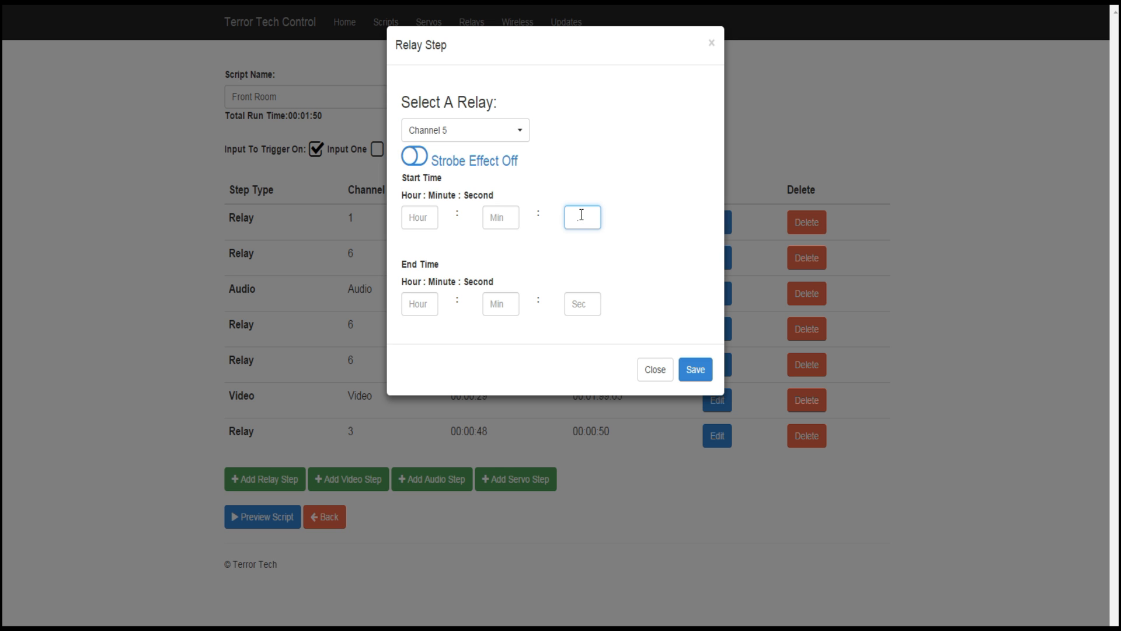
pyautogui.write('1')
pyautogui.write('31.')
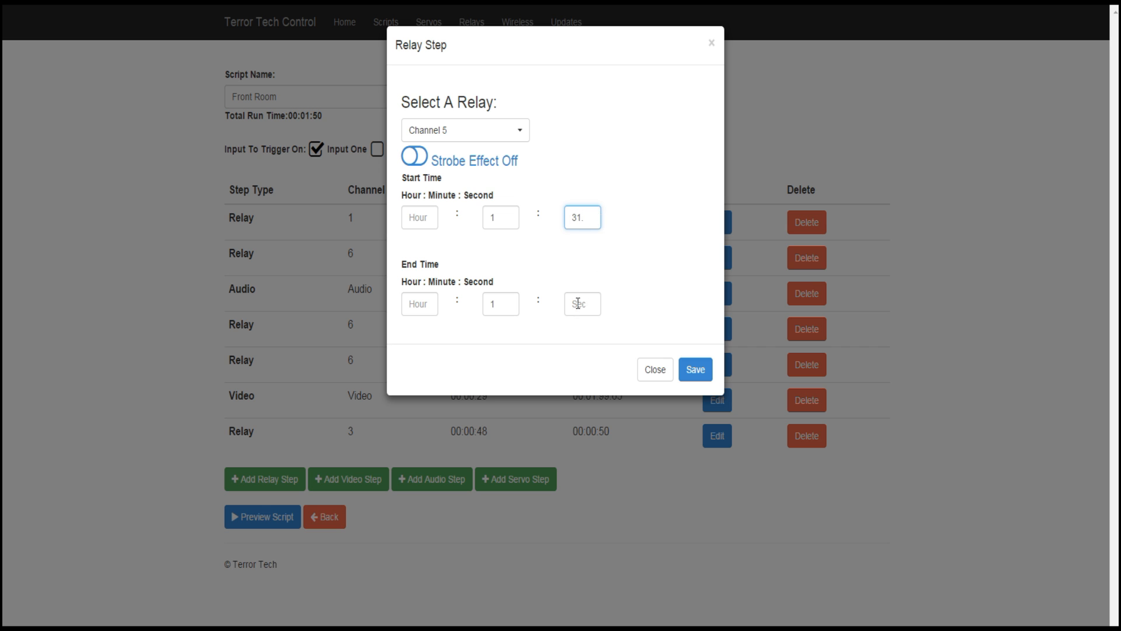
pyautogui.write('32')
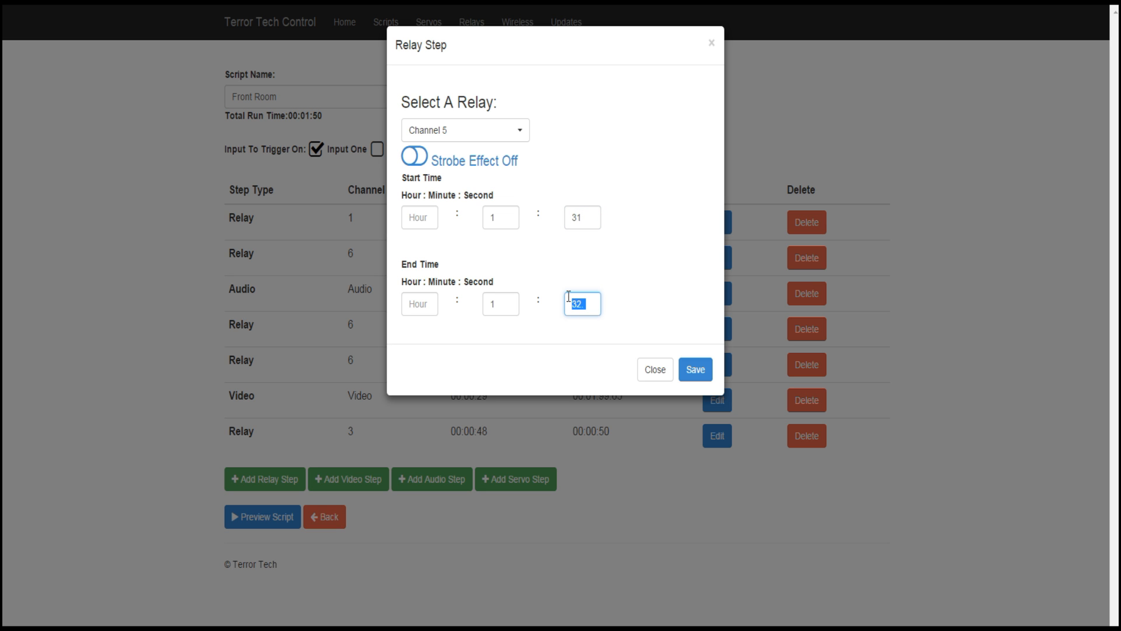
pyautogui.write('41')
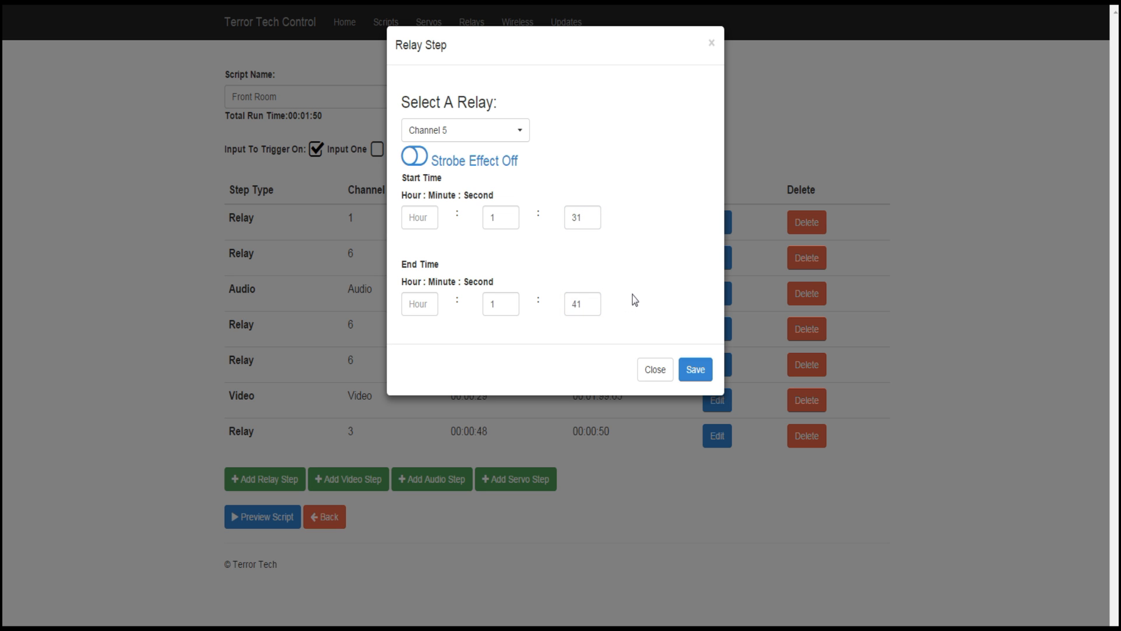
pyautogui.moveTo(696, 369)
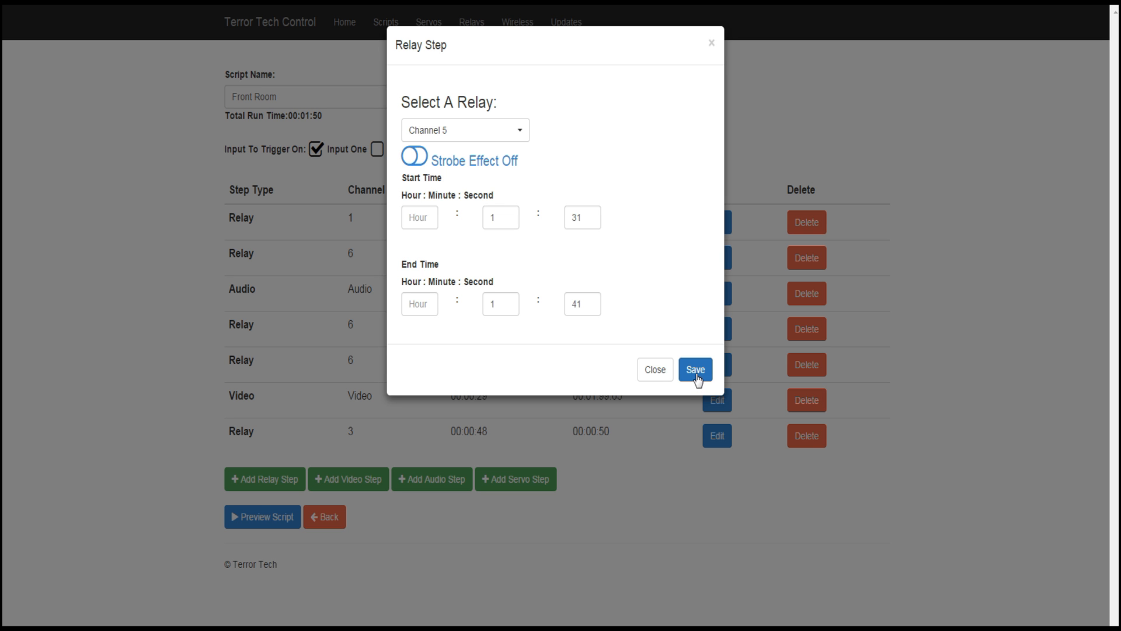
pyautogui.click(695, 370)
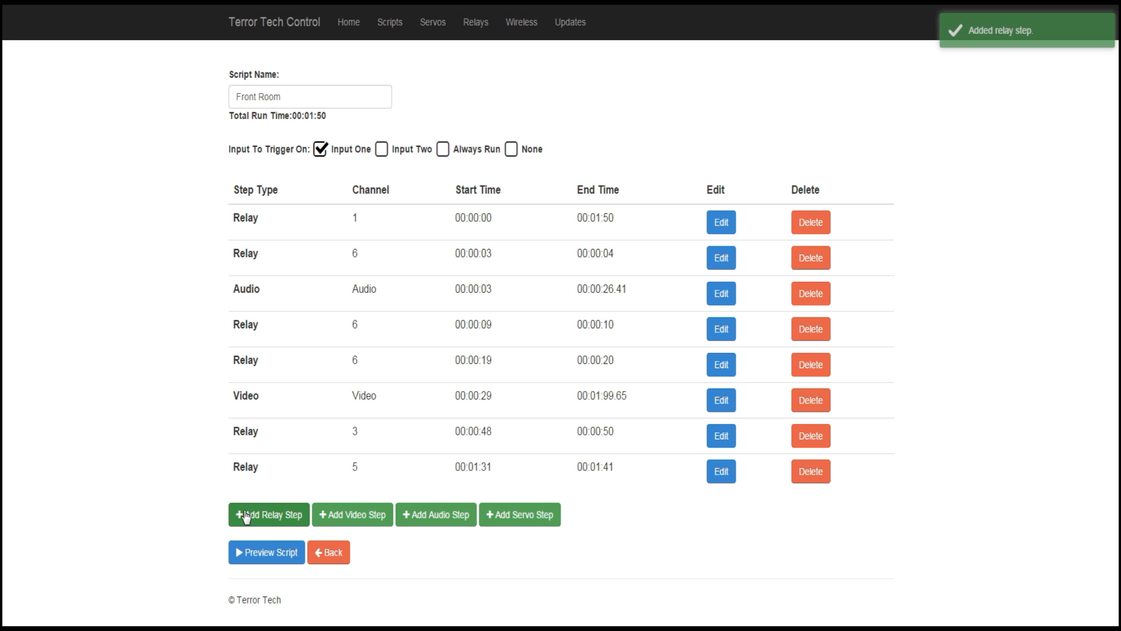
# Step: Add a channel 7 relay step from 1:31 to 1:41 and save it
pyautogui.click(267, 514)
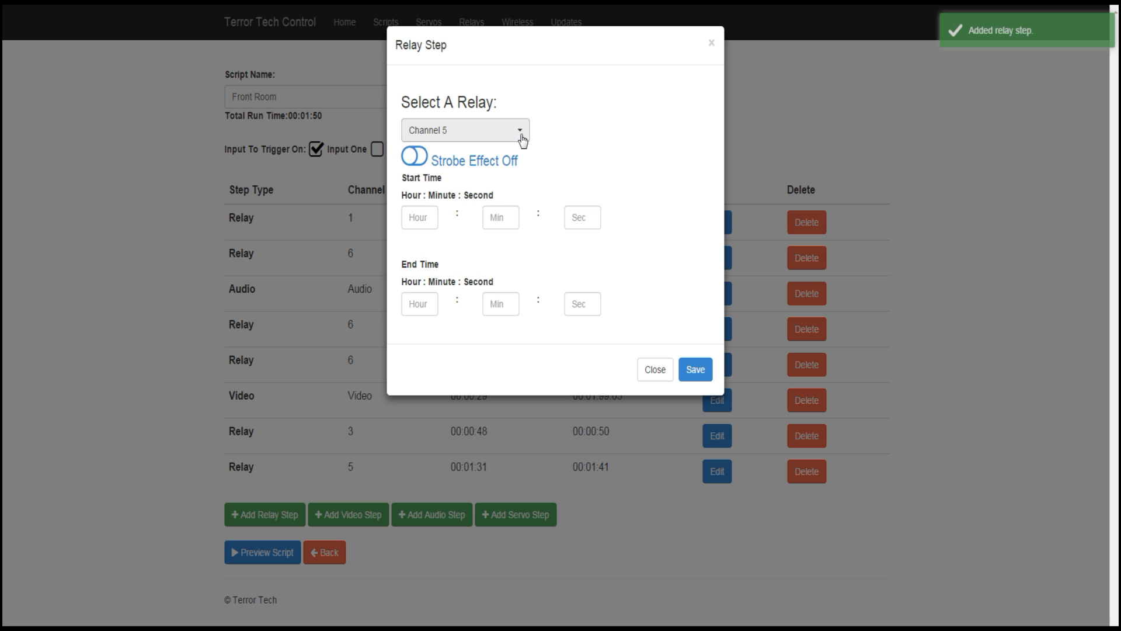
pyautogui.click(465, 130)
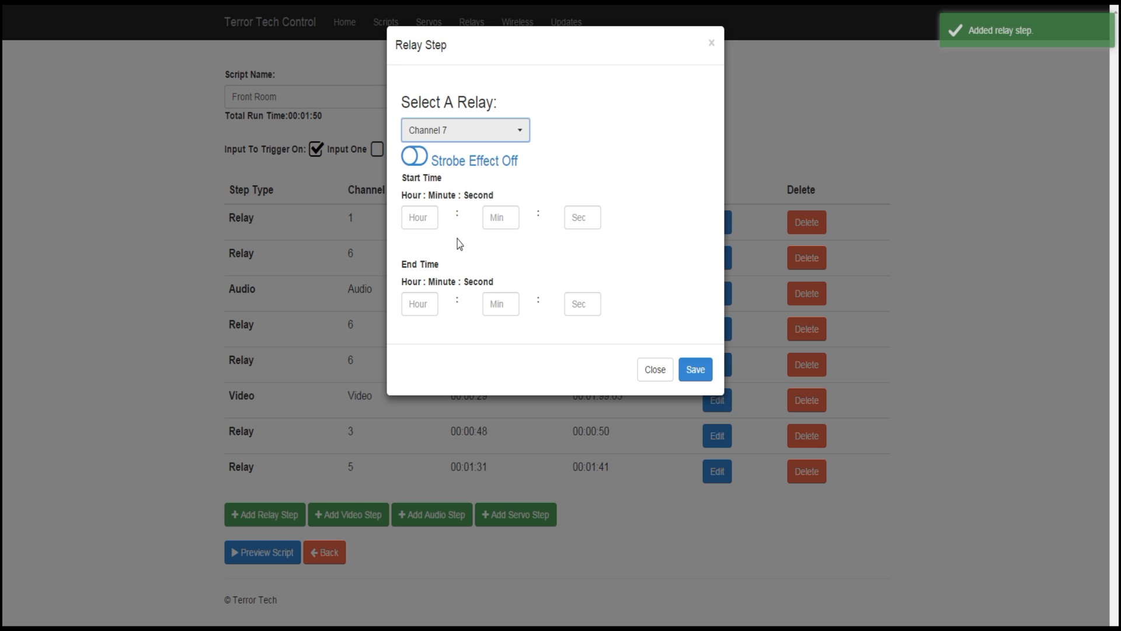
pyautogui.click(500, 217)
pyautogui.write('1')
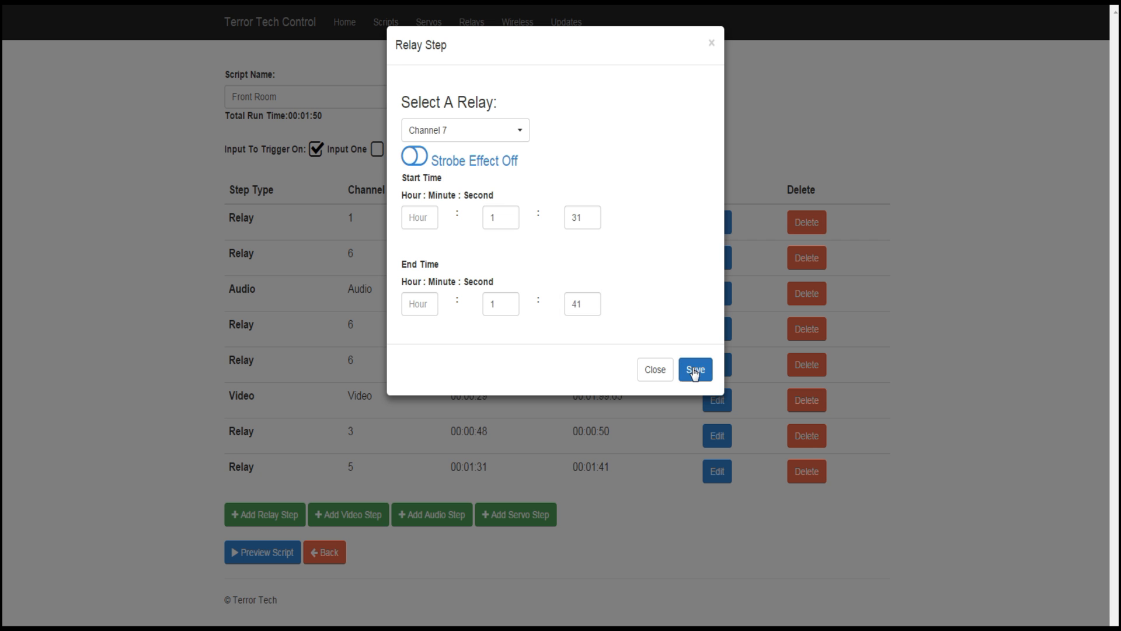
pyautogui.click(695, 369)
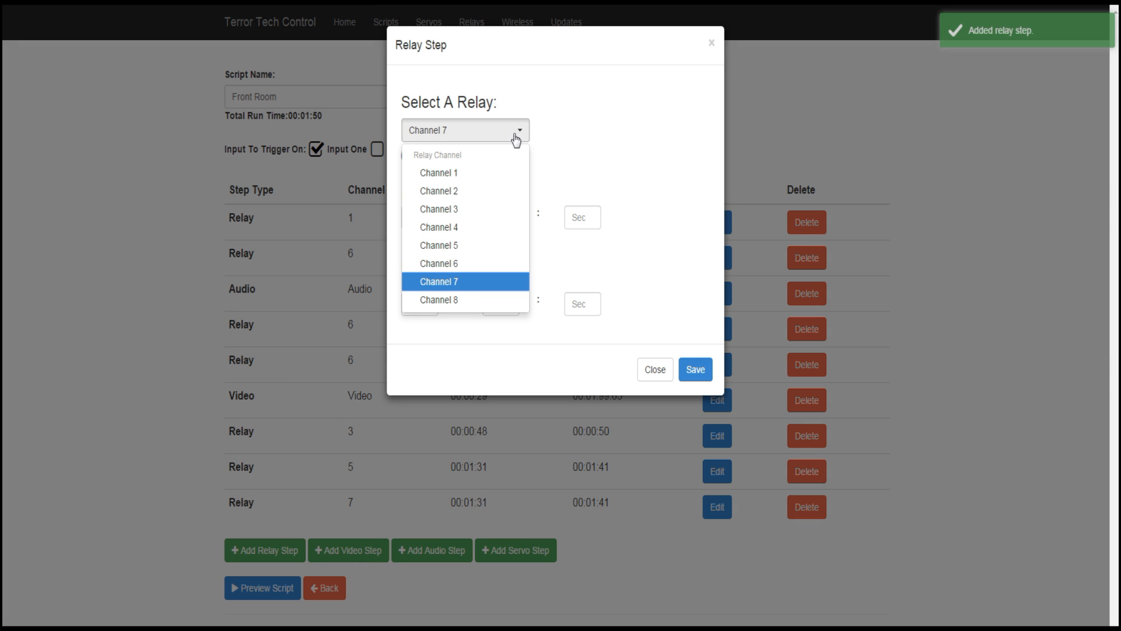
# Step: Add a channel 8 relay step from 1:31 to 1:41 and save it
pyautogui.click(439, 301)
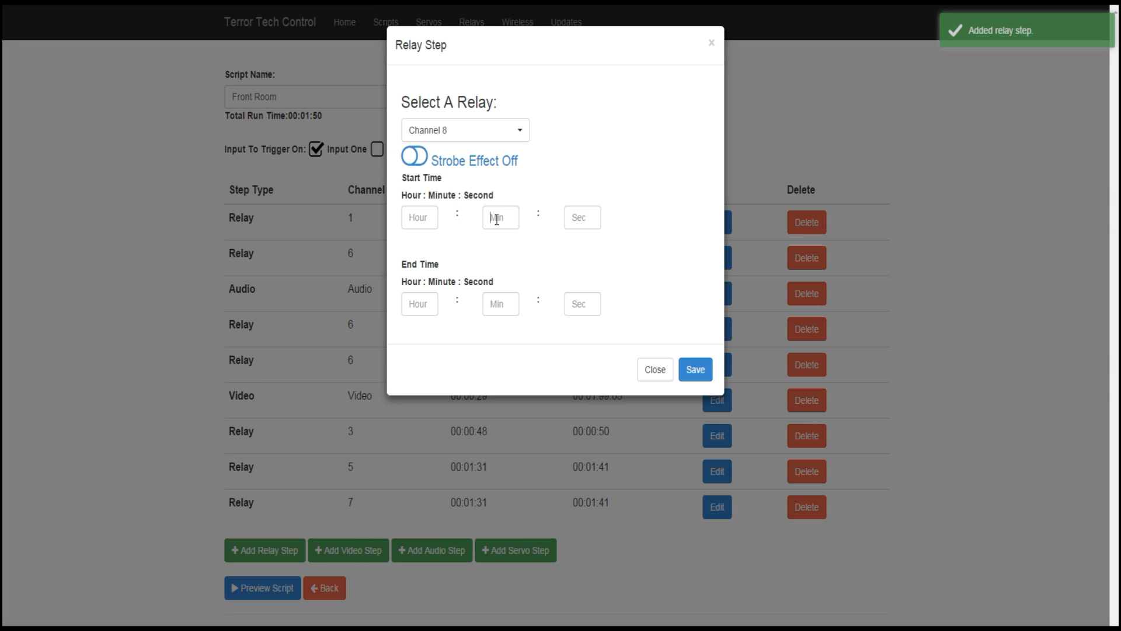
pyautogui.write('1')
pyautogui.write('31')
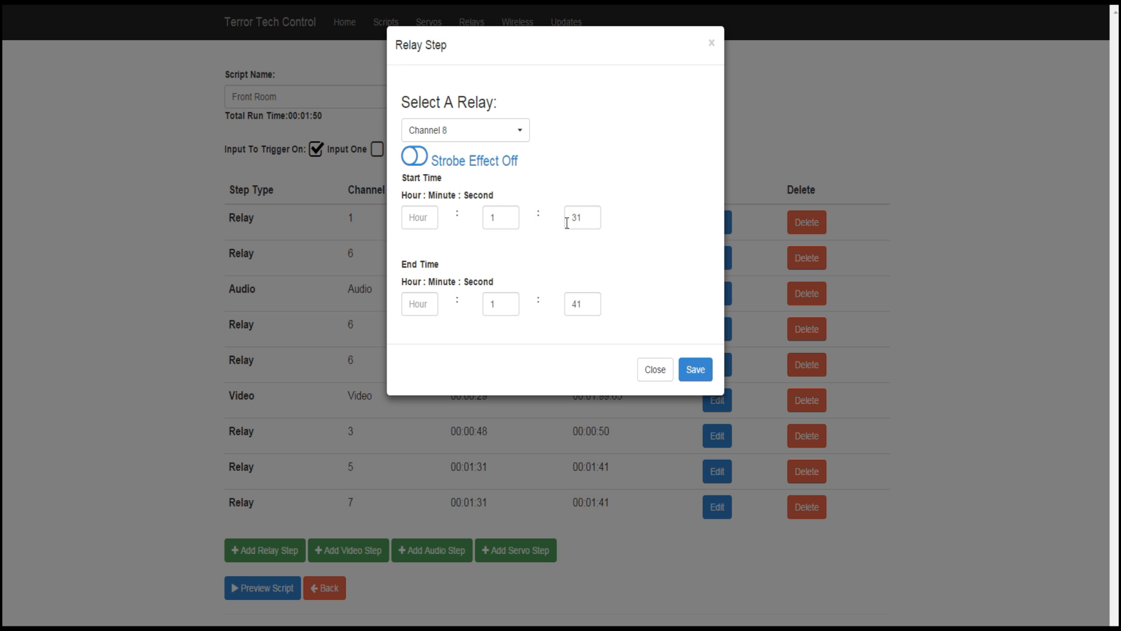
pyautogui.moveTo(432, 139)
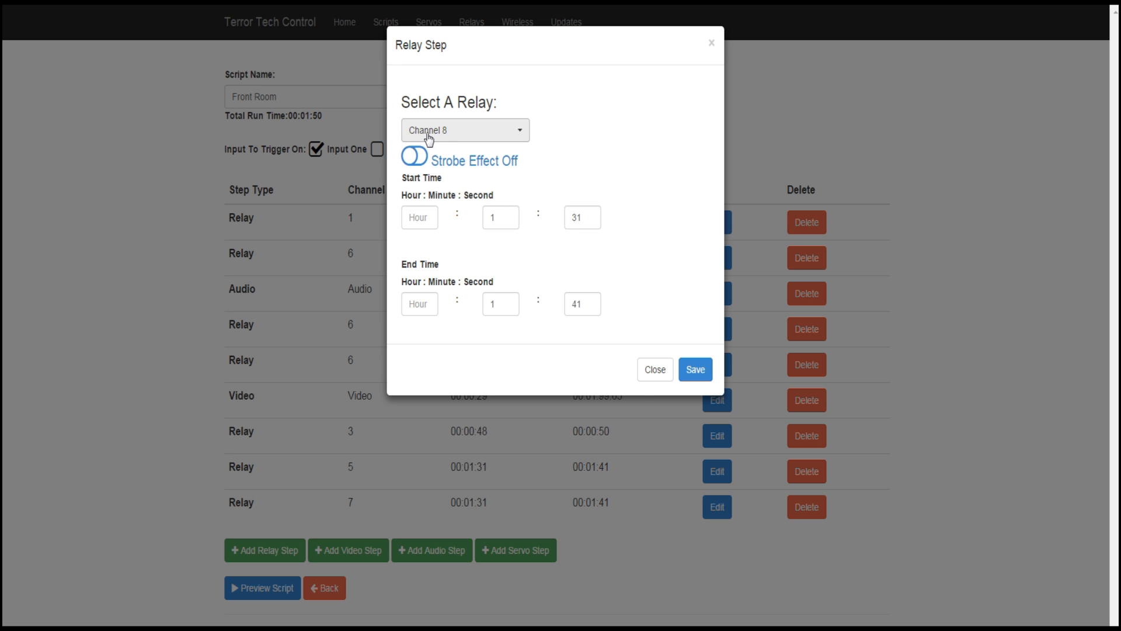
pyautogui.click(695, 369)
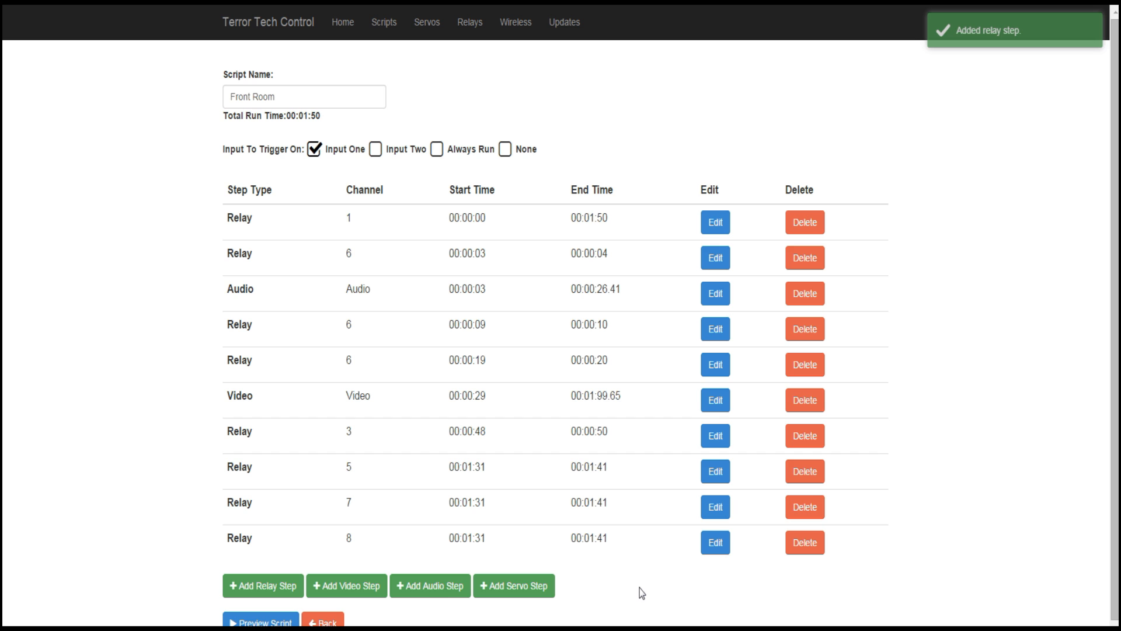
pyautogui.moveTo(637, 595)
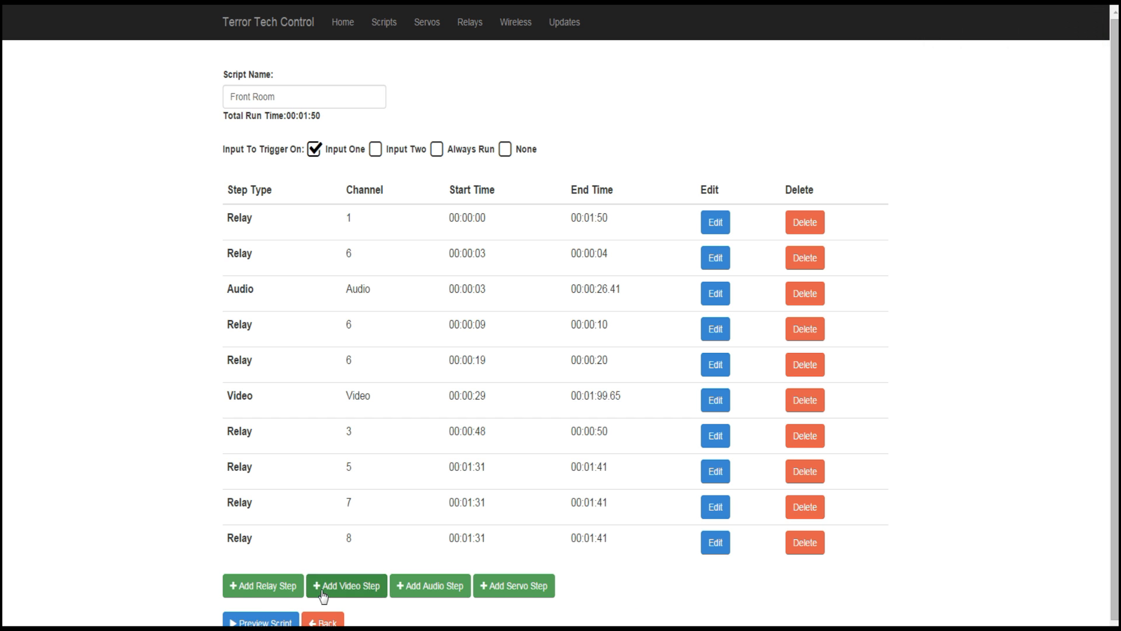
pyautogui.moveTo(343, 263)
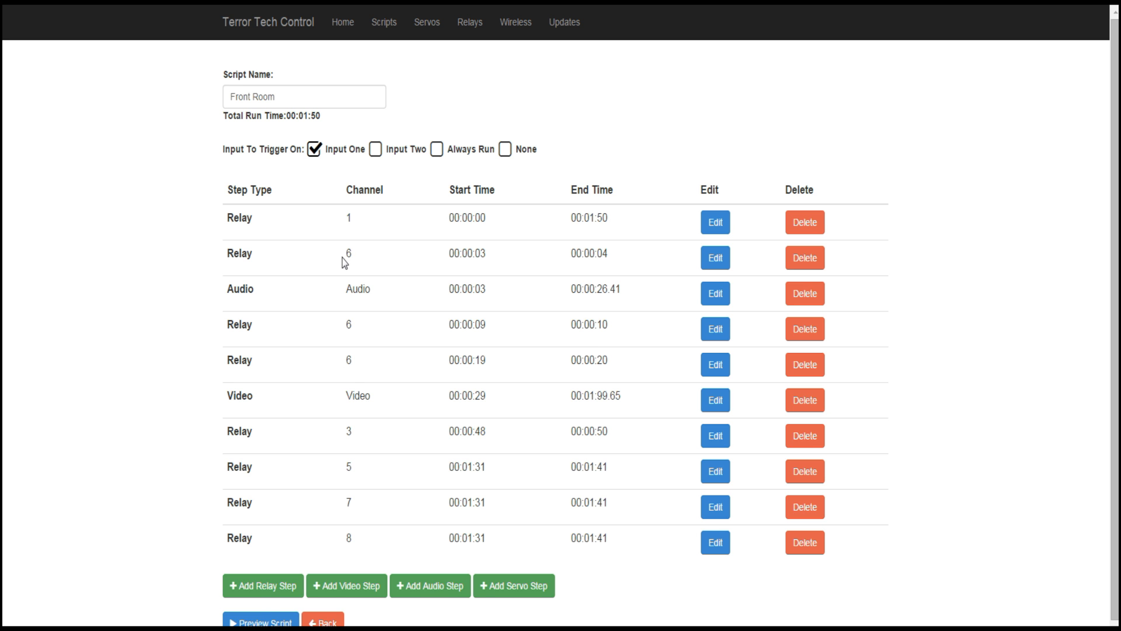
# Step: Add a channel 6 relay step from 1:31 to 1:41 and save it
pyautogui.click(264, 585)
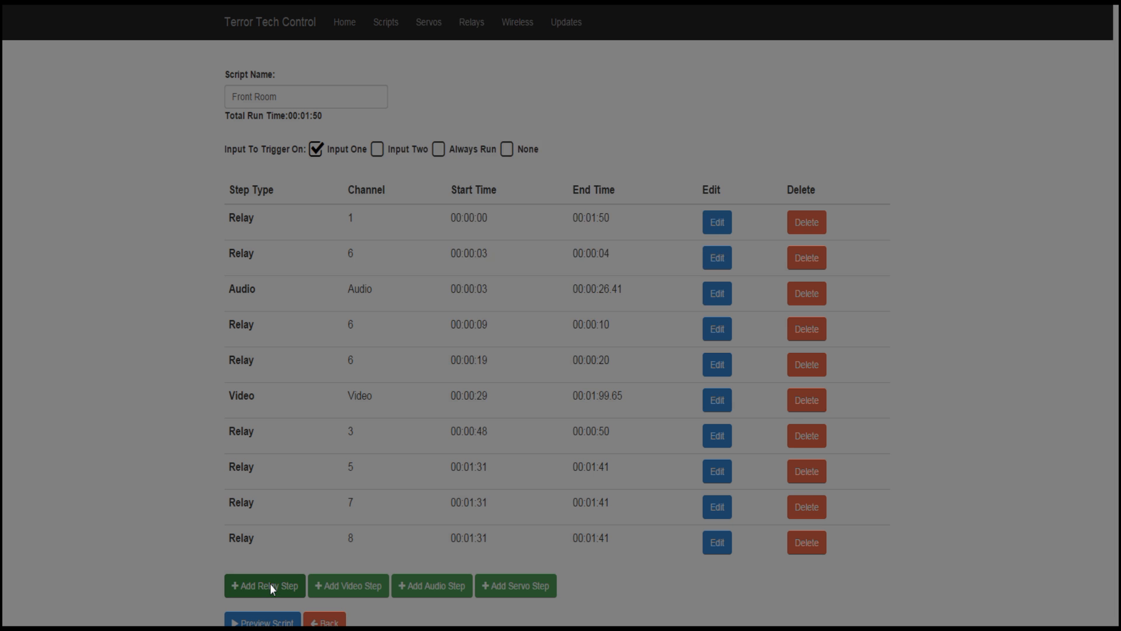
pyautogui.click(264, 587)
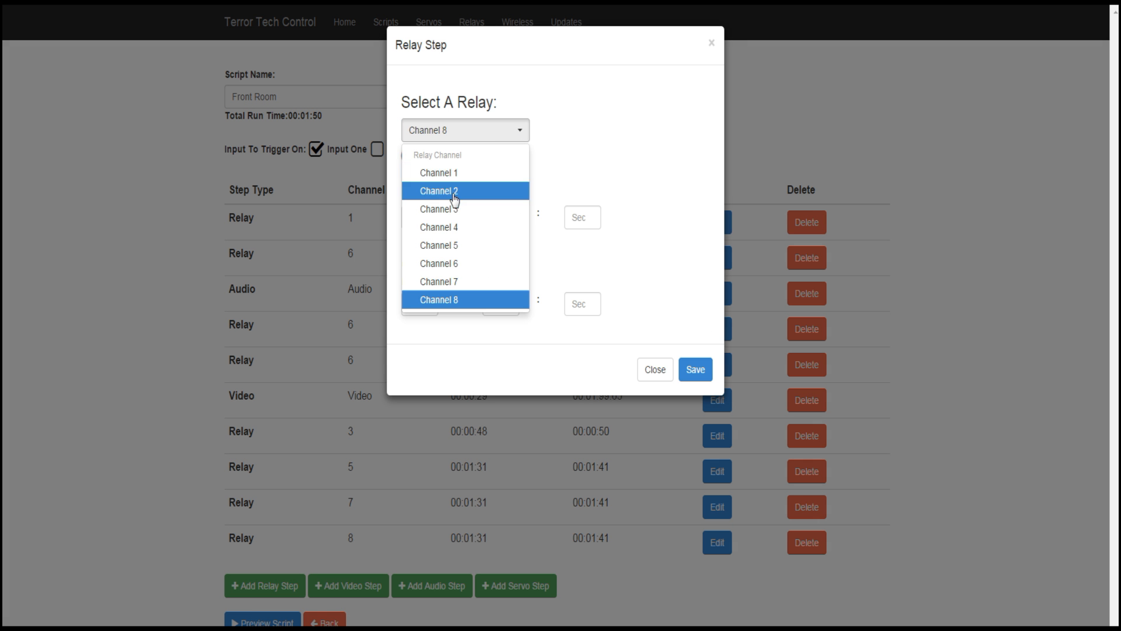
pyautogui.click(439, 264)
pyautogui.write('32')
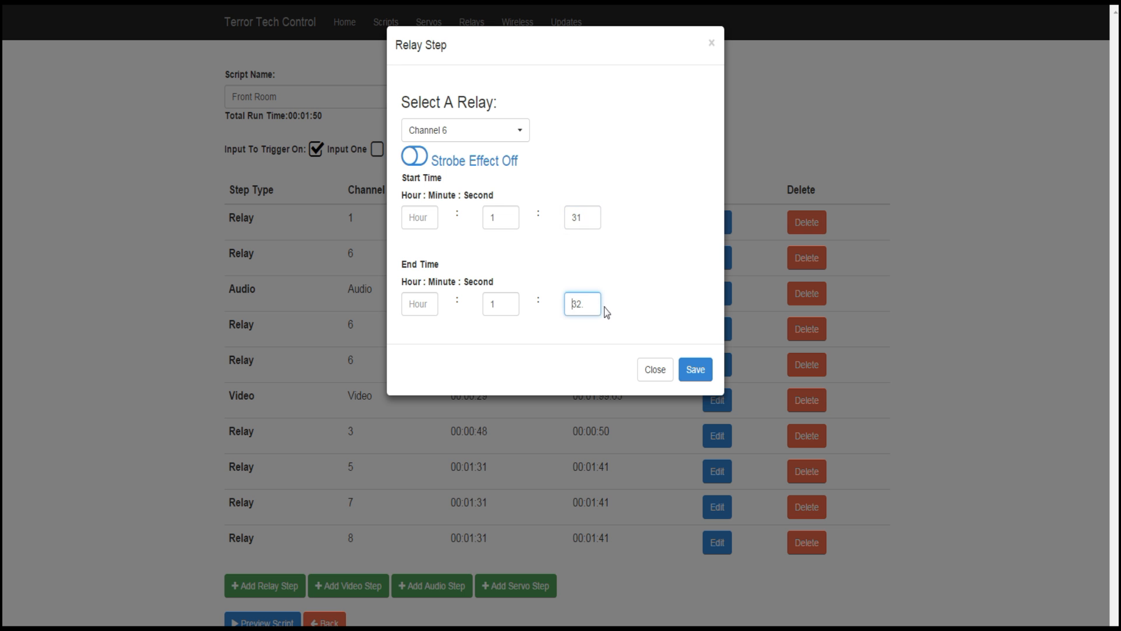
pyautogui.write('41.')
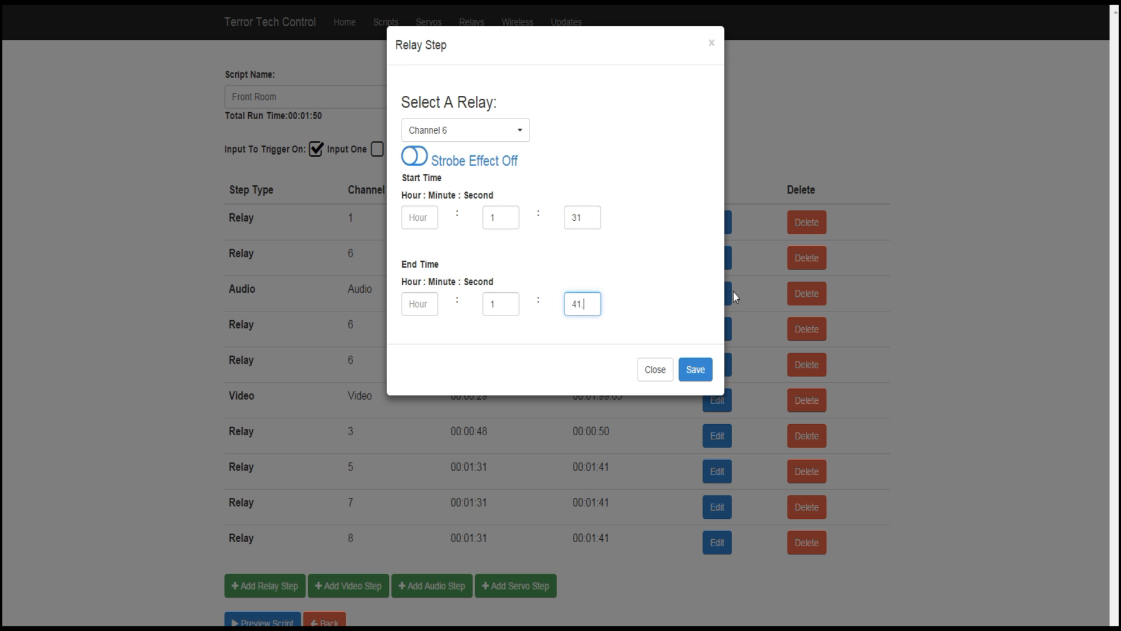
pyautogui.click(695, 370)
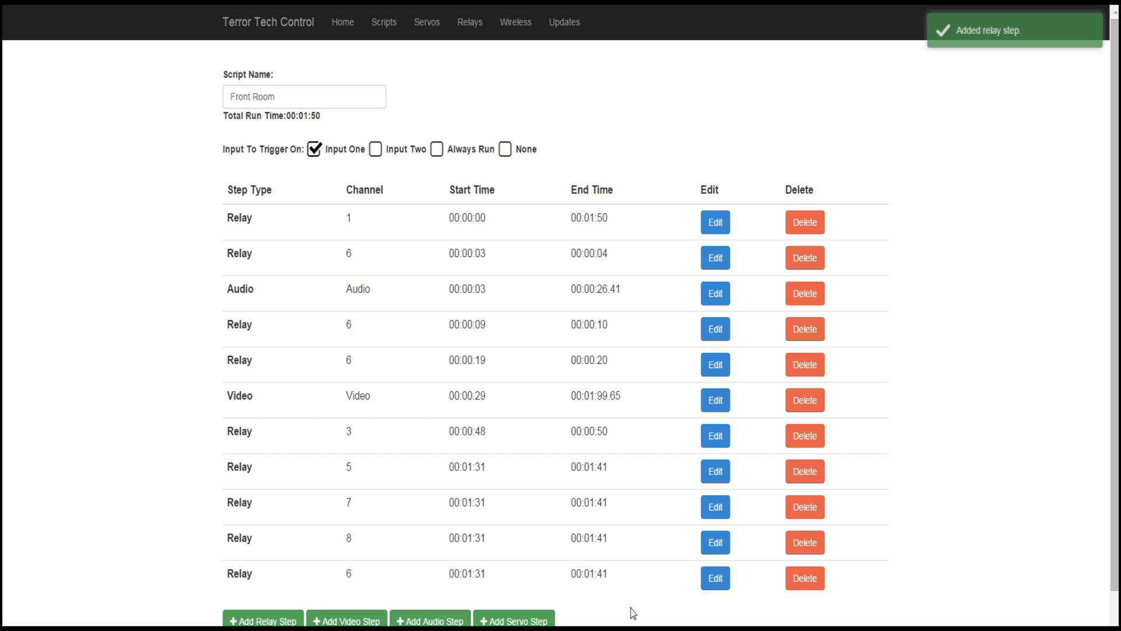
pyautogui.scroll(-3)
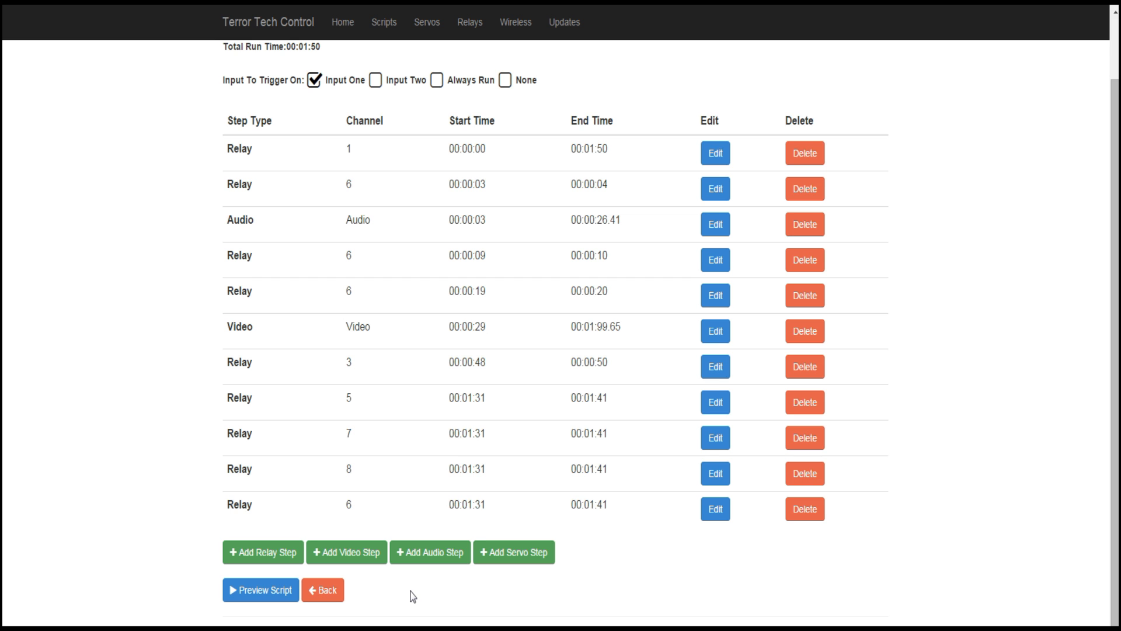
pyautogui.moveTo(262, 593)
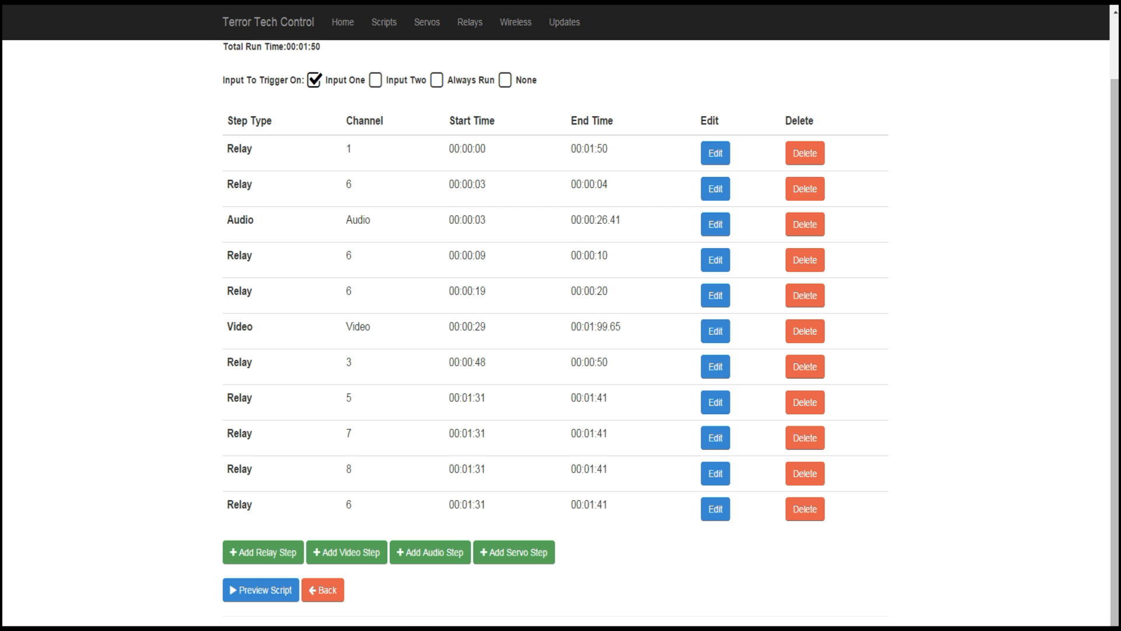
pyautogui.moveTo(464, 600)
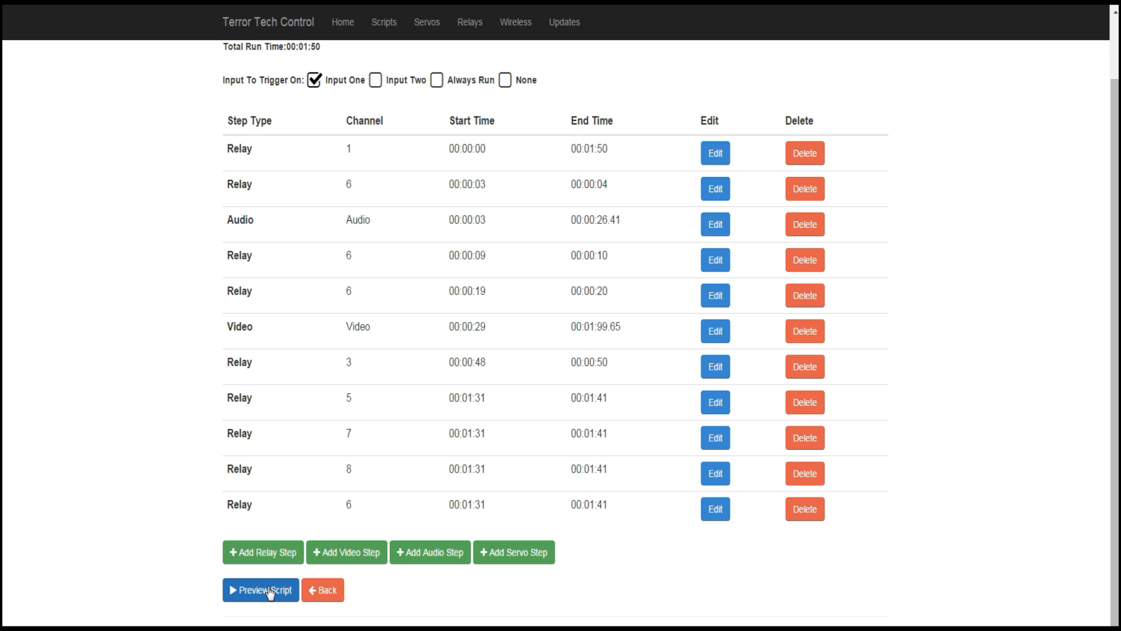
pyautogui.click(259, 590)
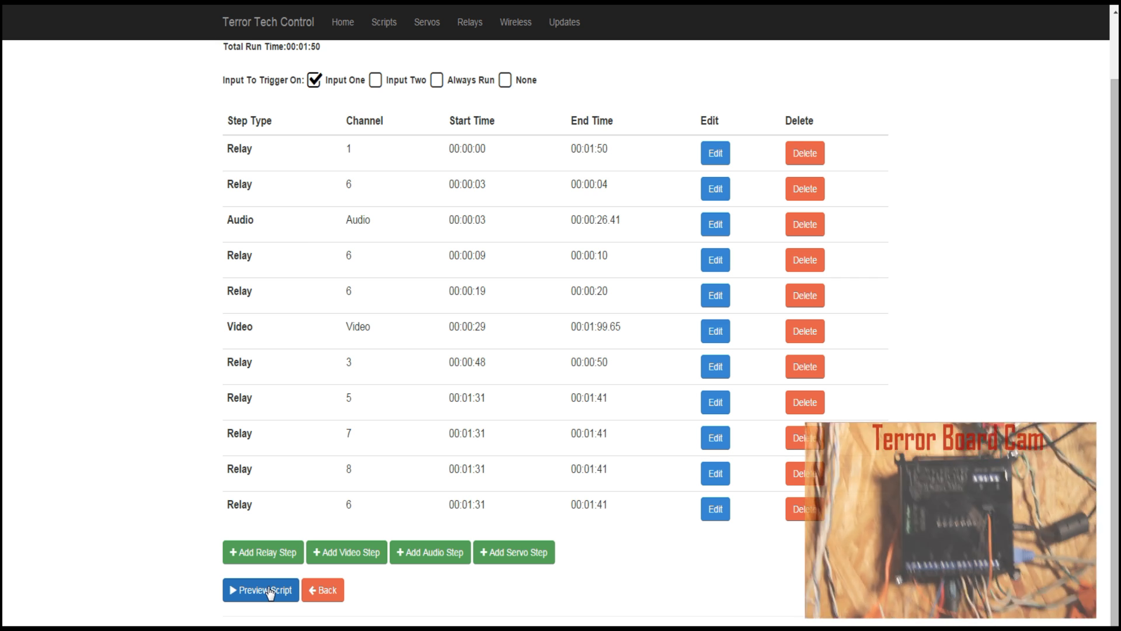
# Step: Preview the Front Room script so the relay board runs the sequence
pyautogui.click(260, 590)
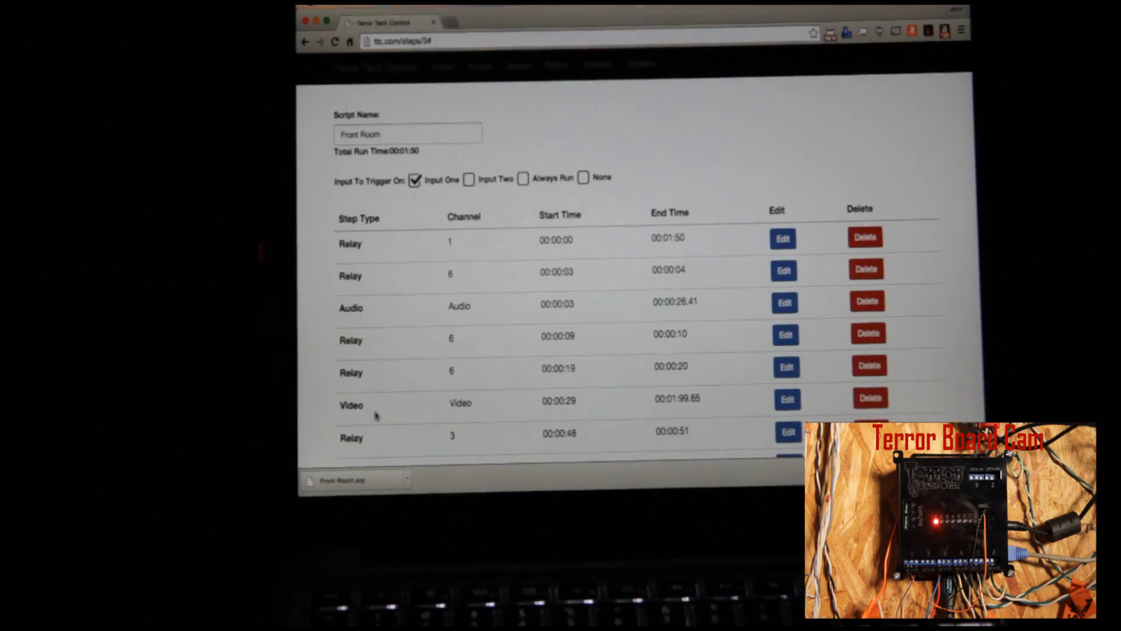
pyautogui.scroll(-3)
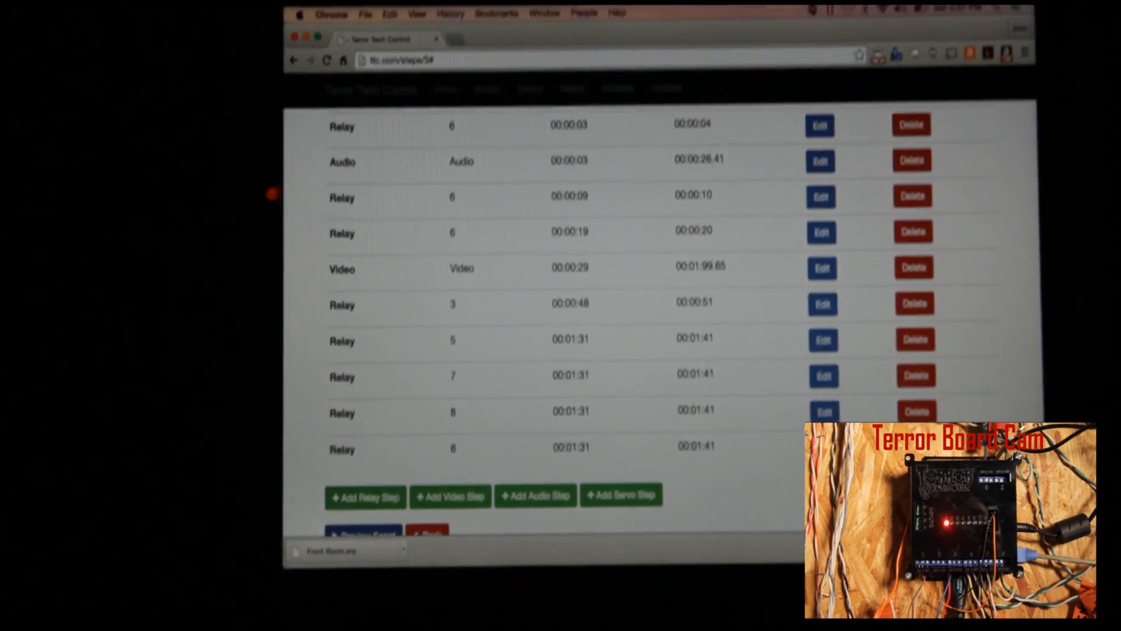